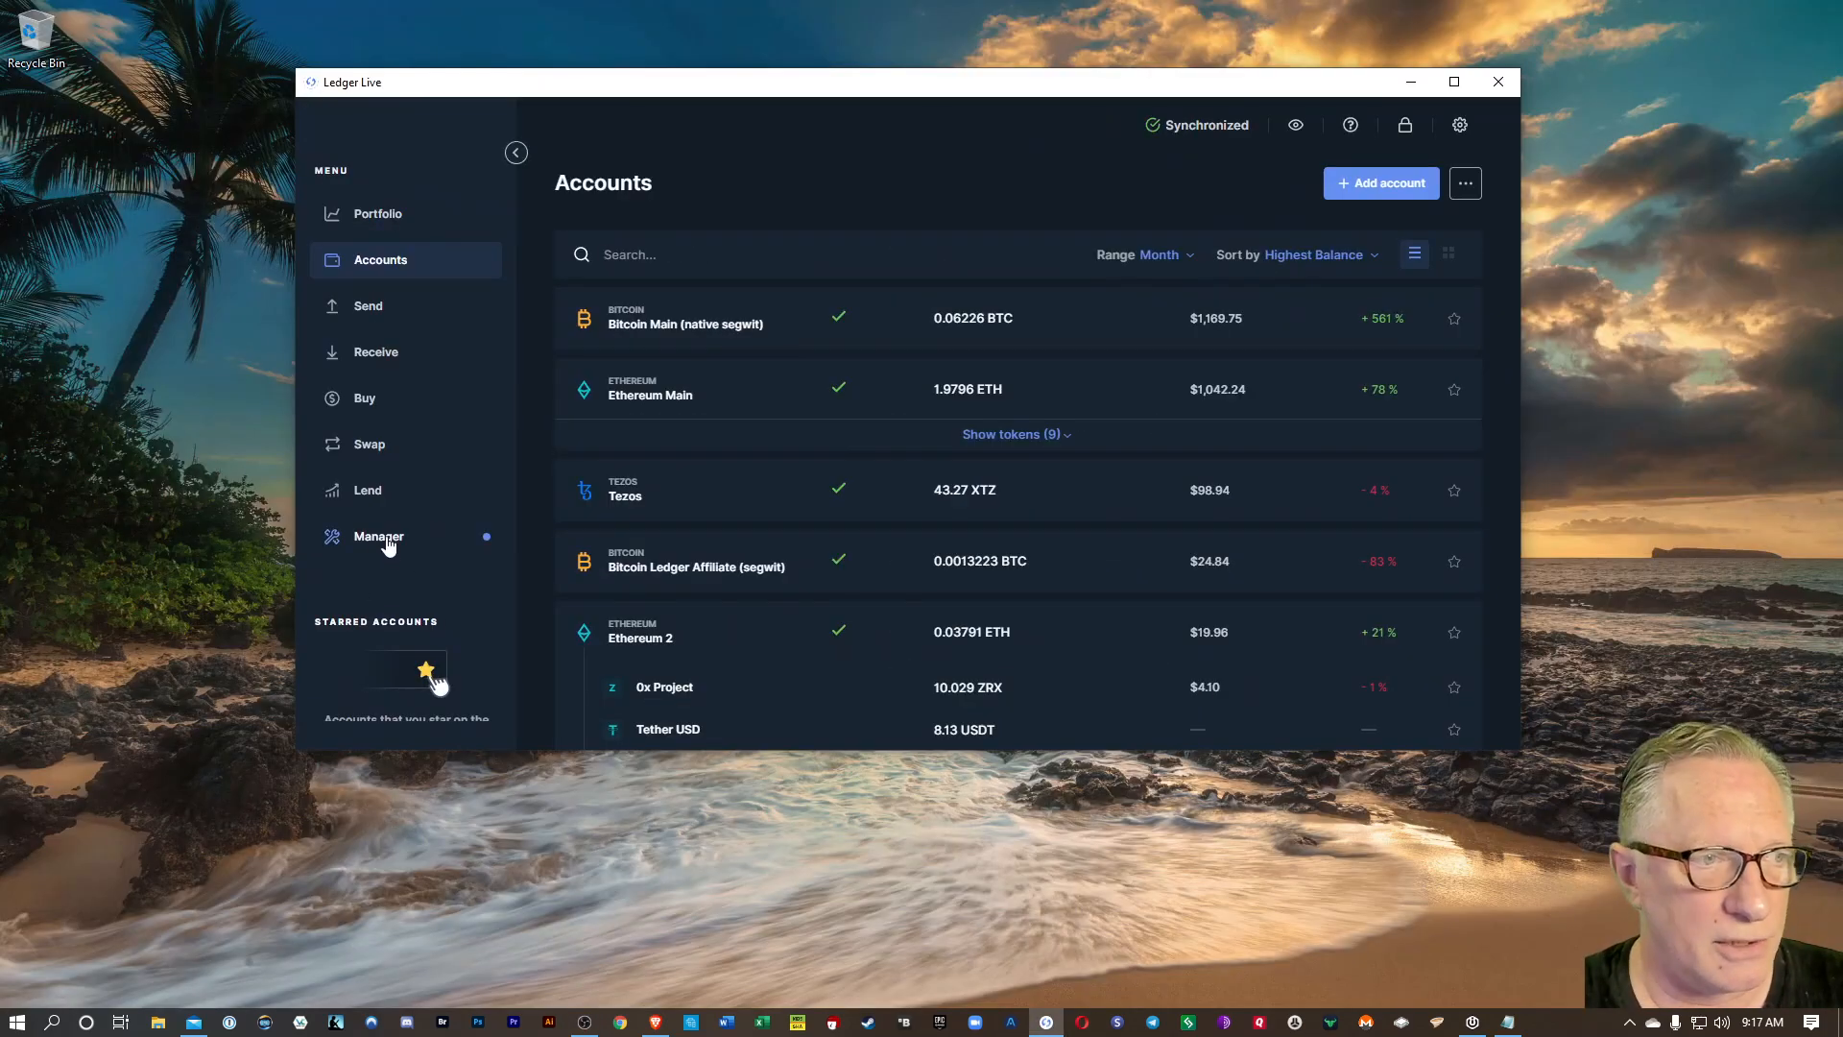
pyautogui.moveTo(480, 556)
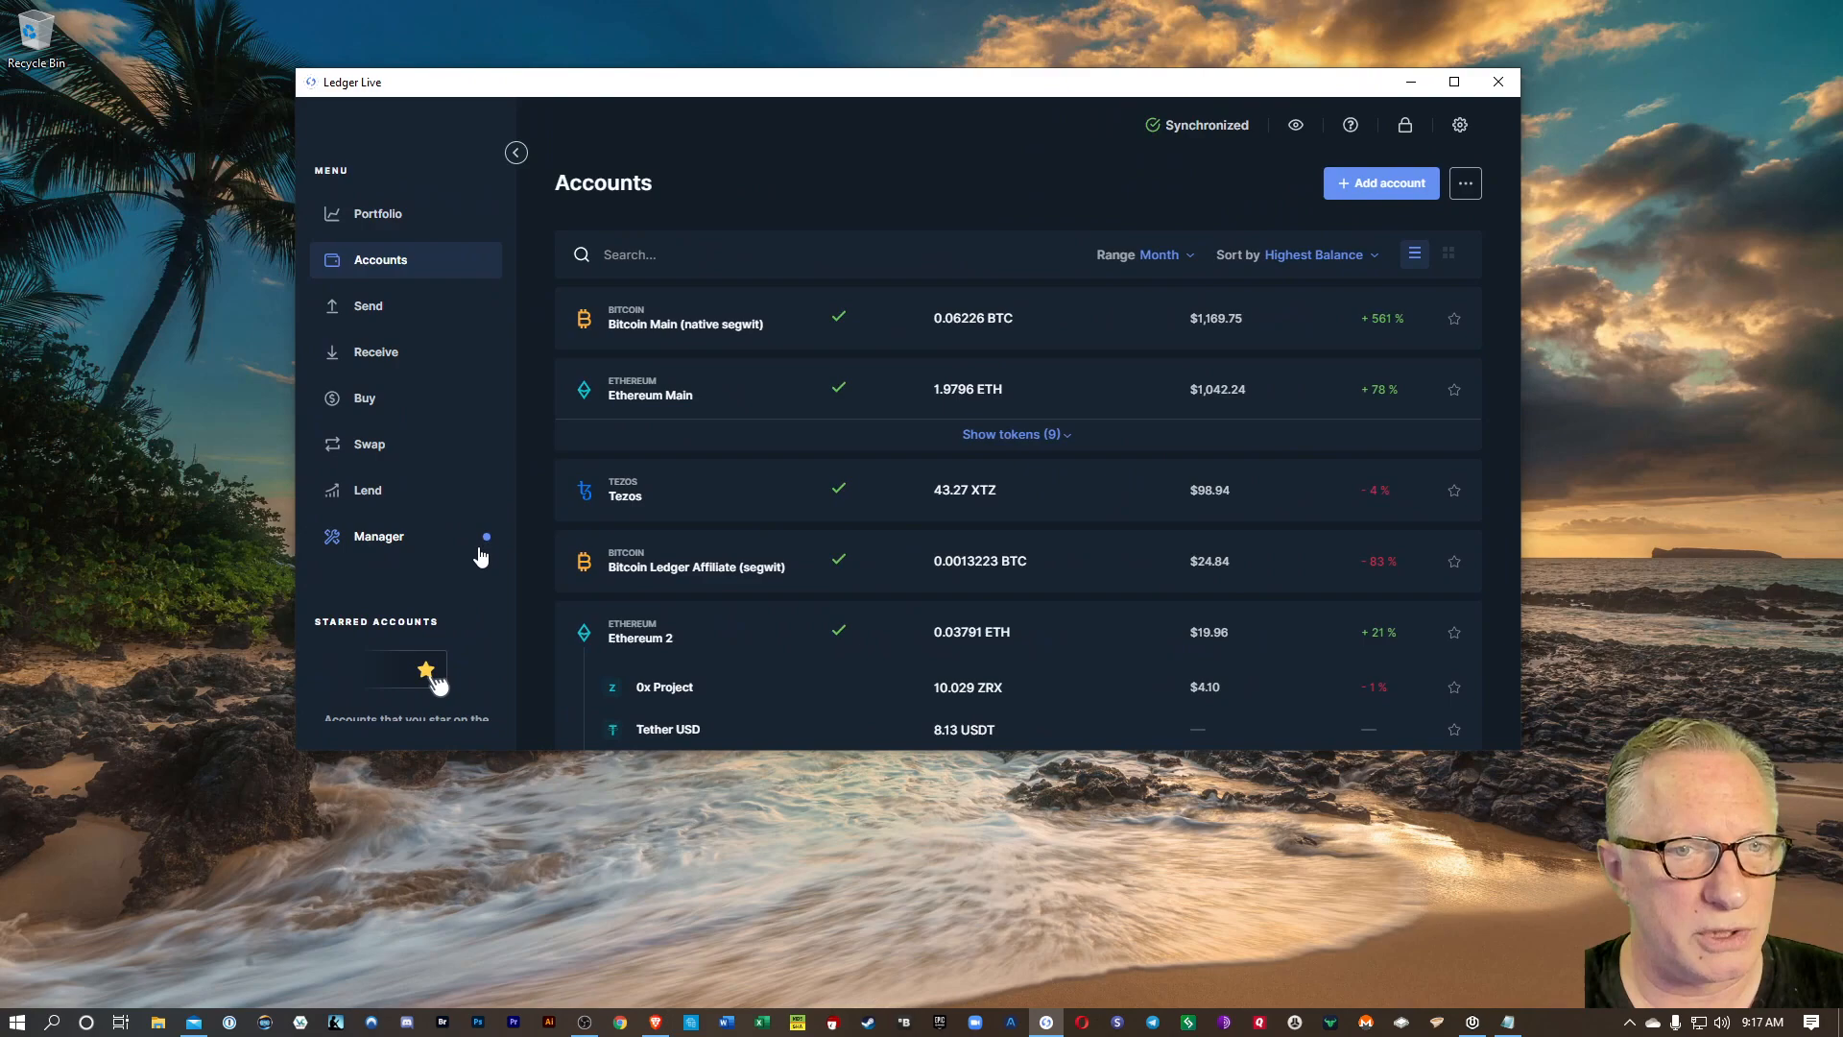
pyautogui.moveTo(492, 545)
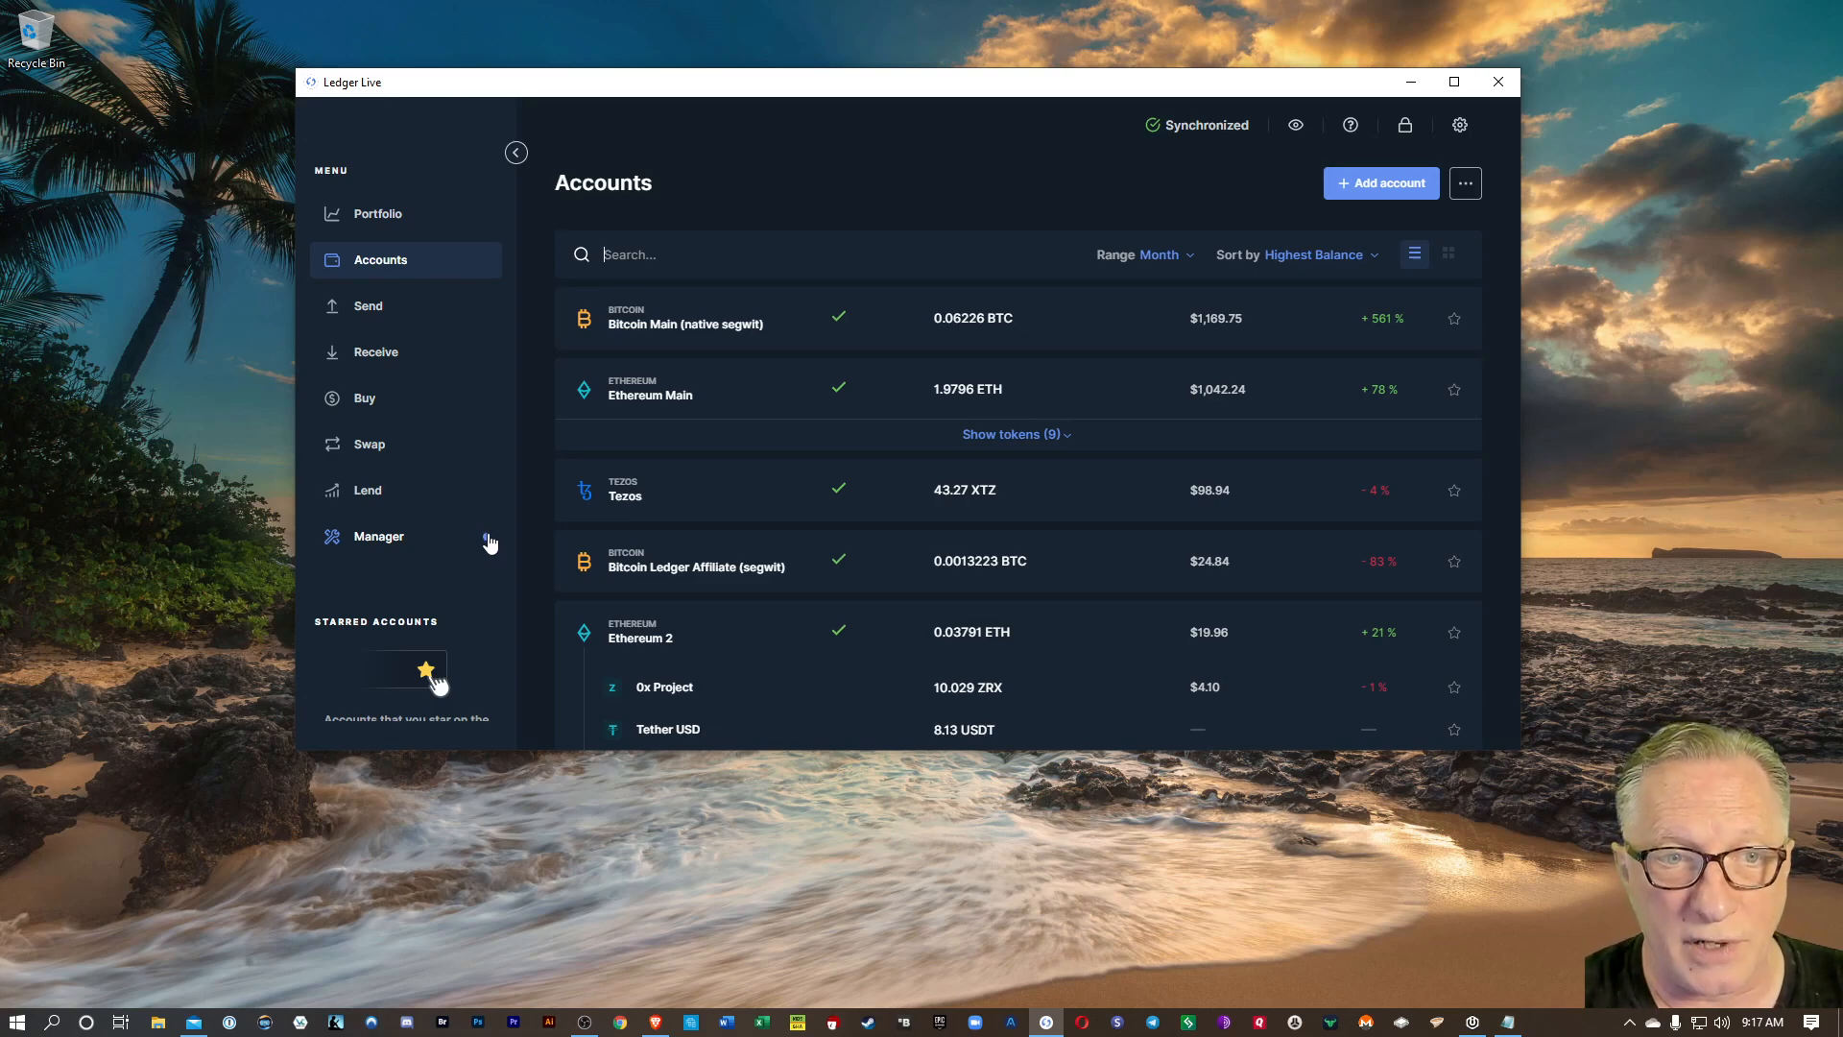
pyautogui.moveTo(480, 544)
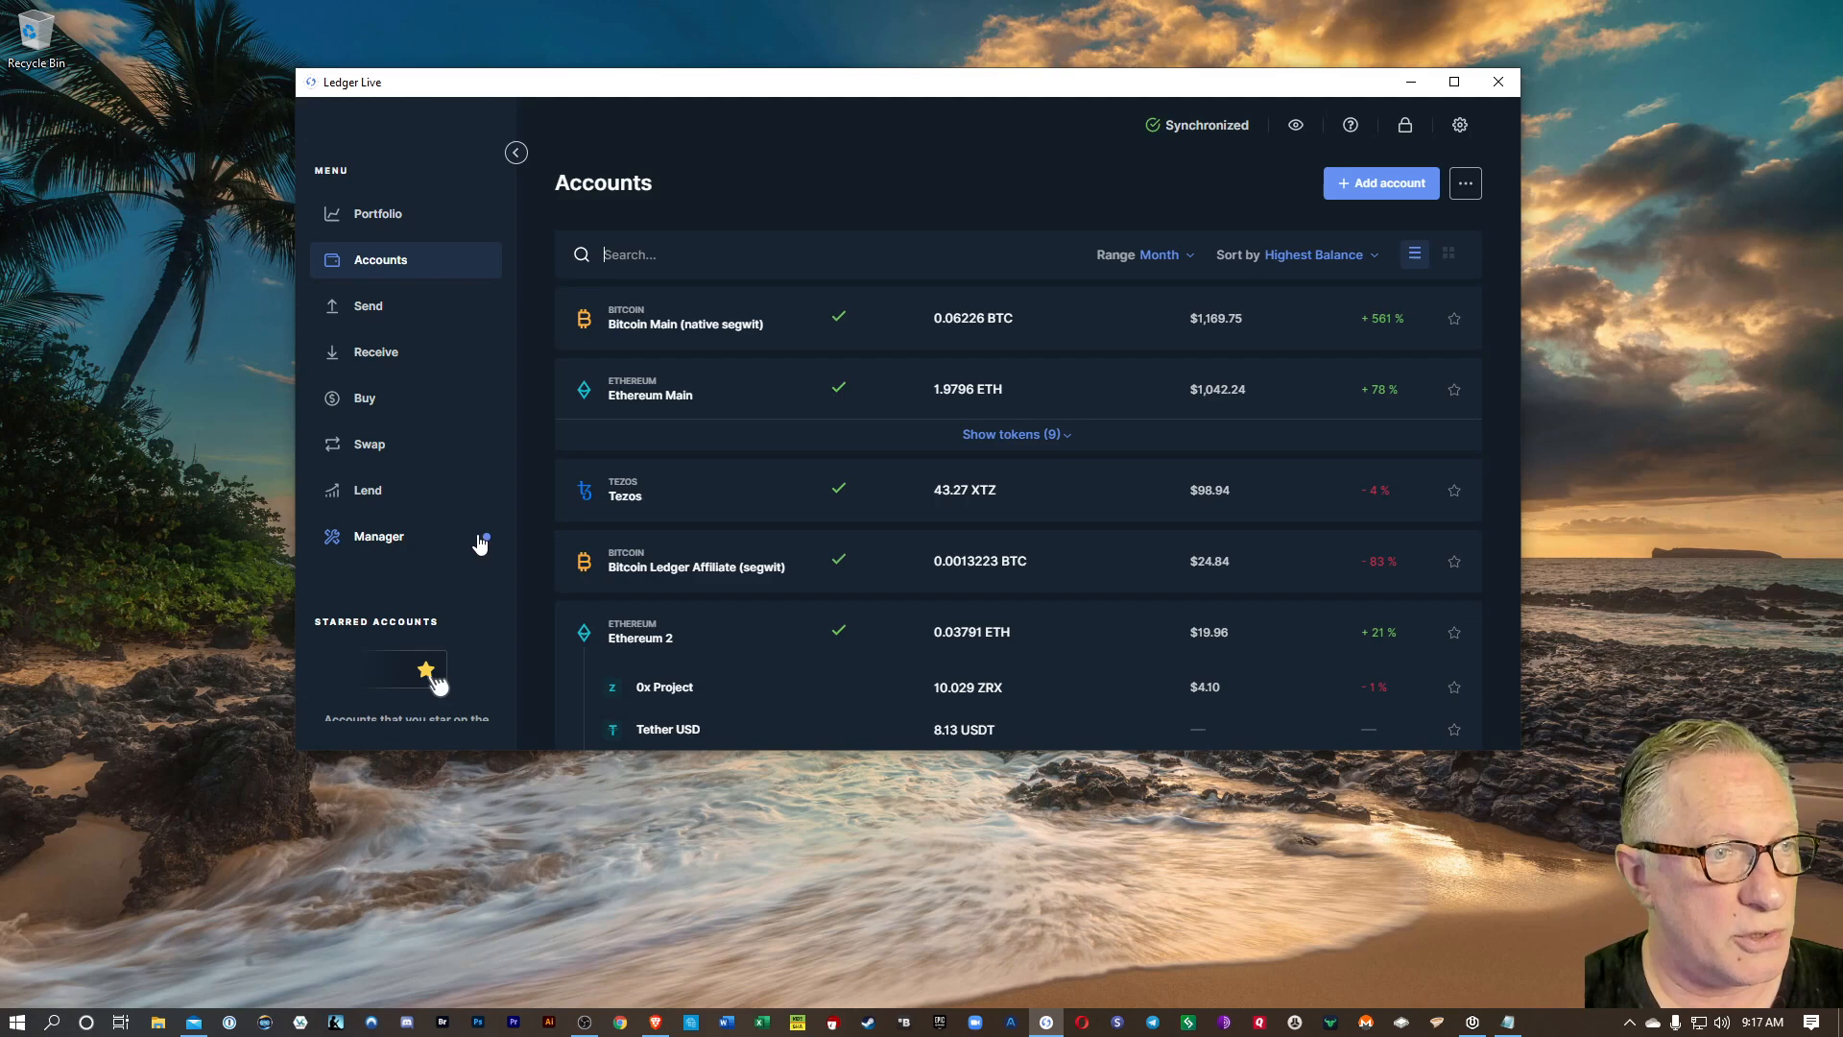
pyautogui.moveTo(378, 544)
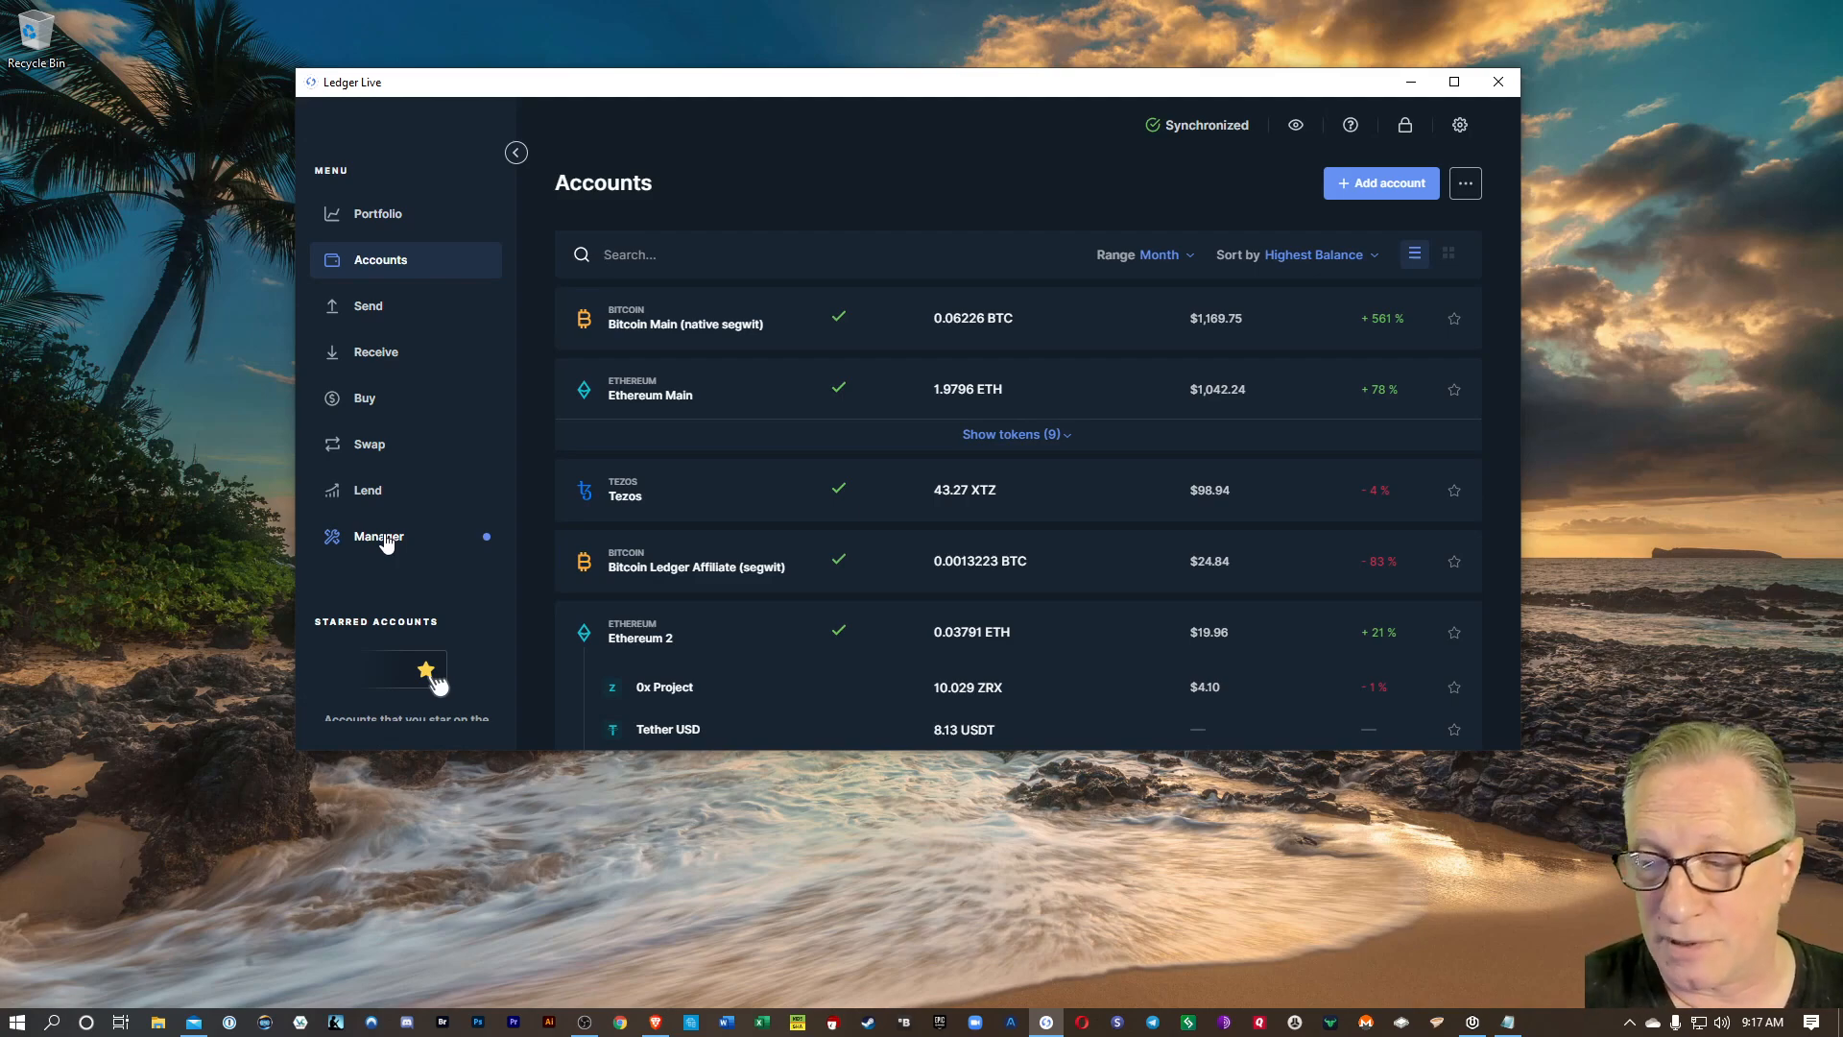
pyautogui.moveTo(346, 524)
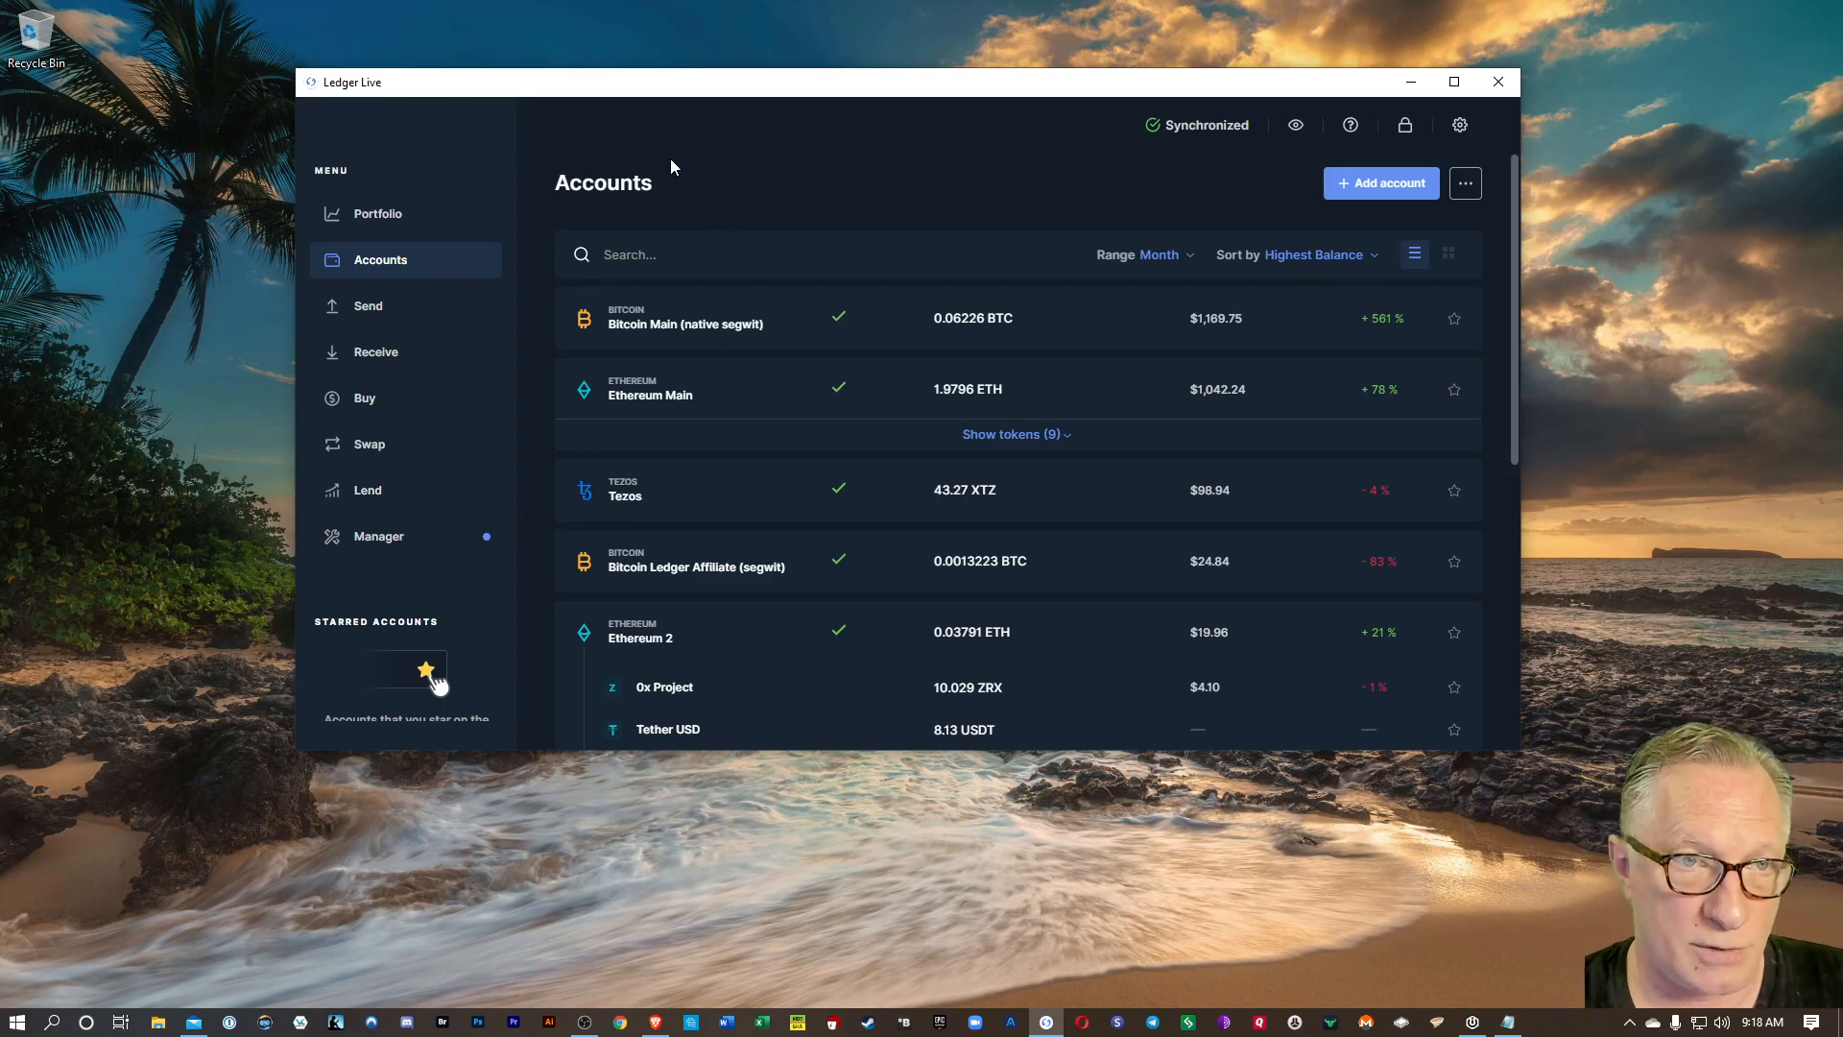
pyautogui.moveTo(952, 232)
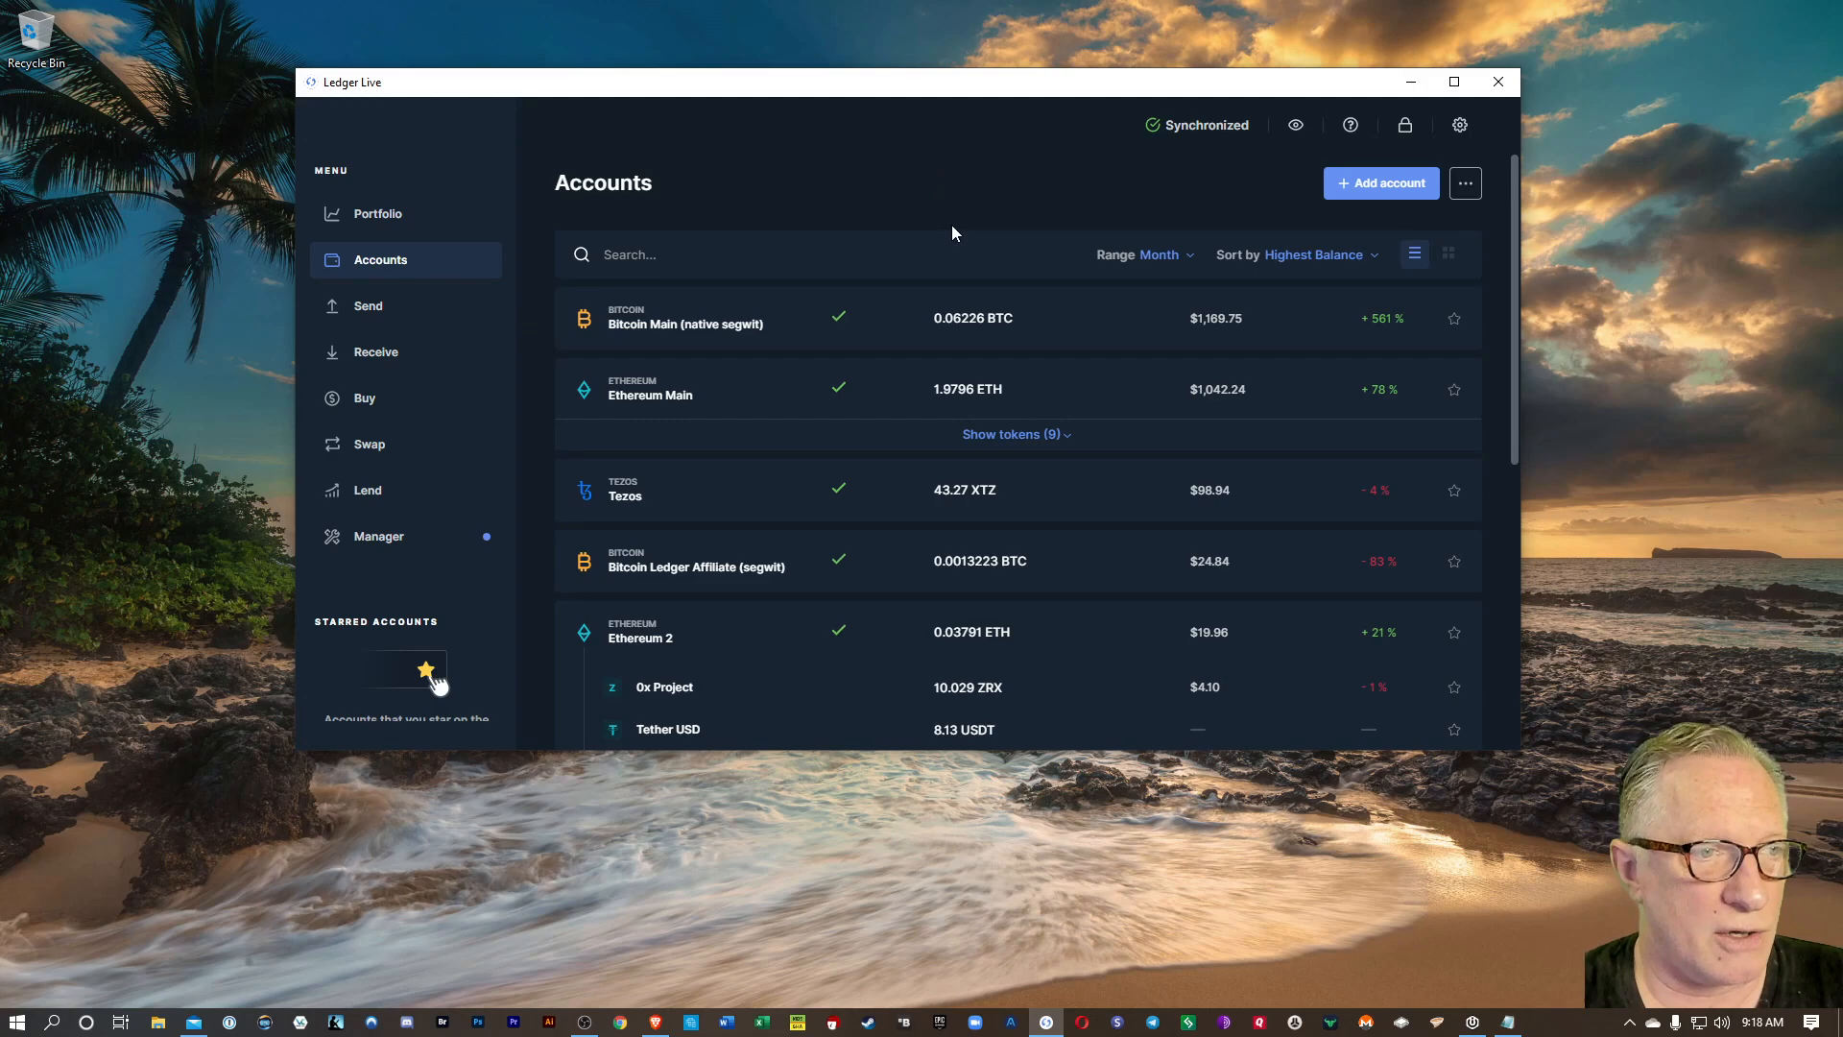
pyautogui.moveTo(742, 122)
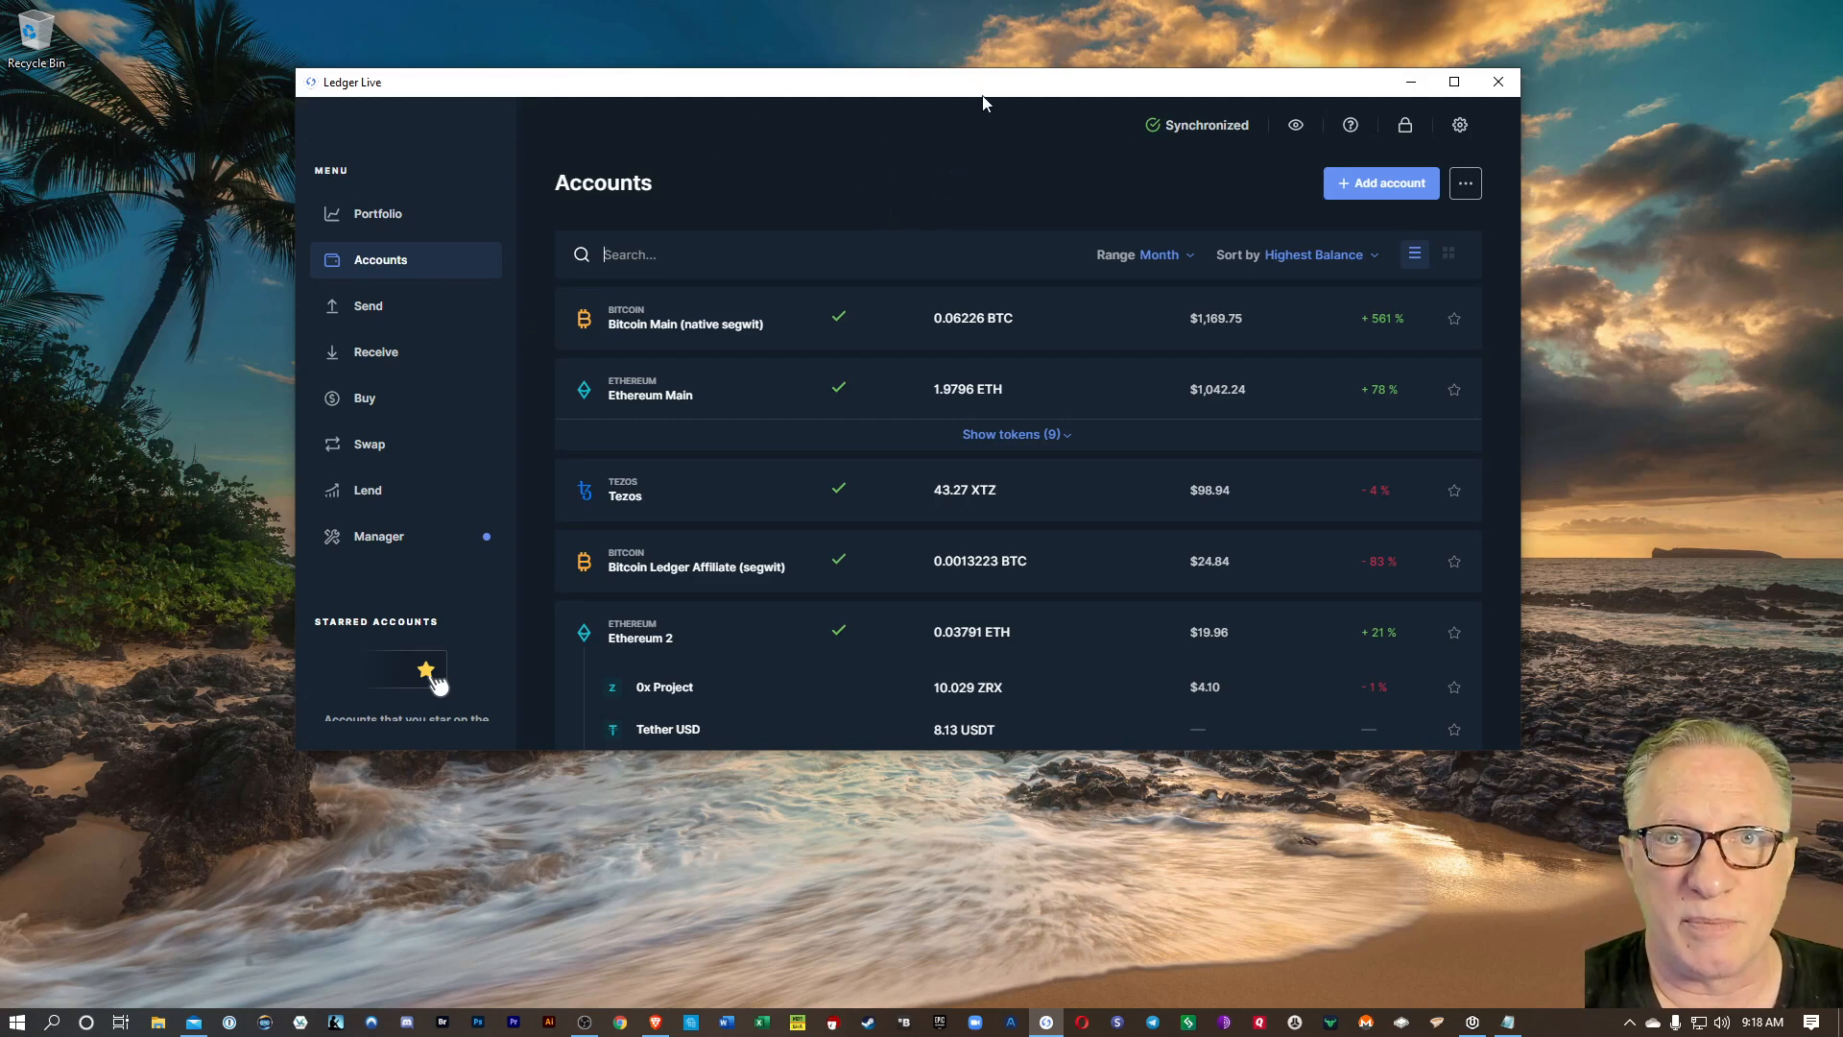
pyautogui.moveTo(949, 306)
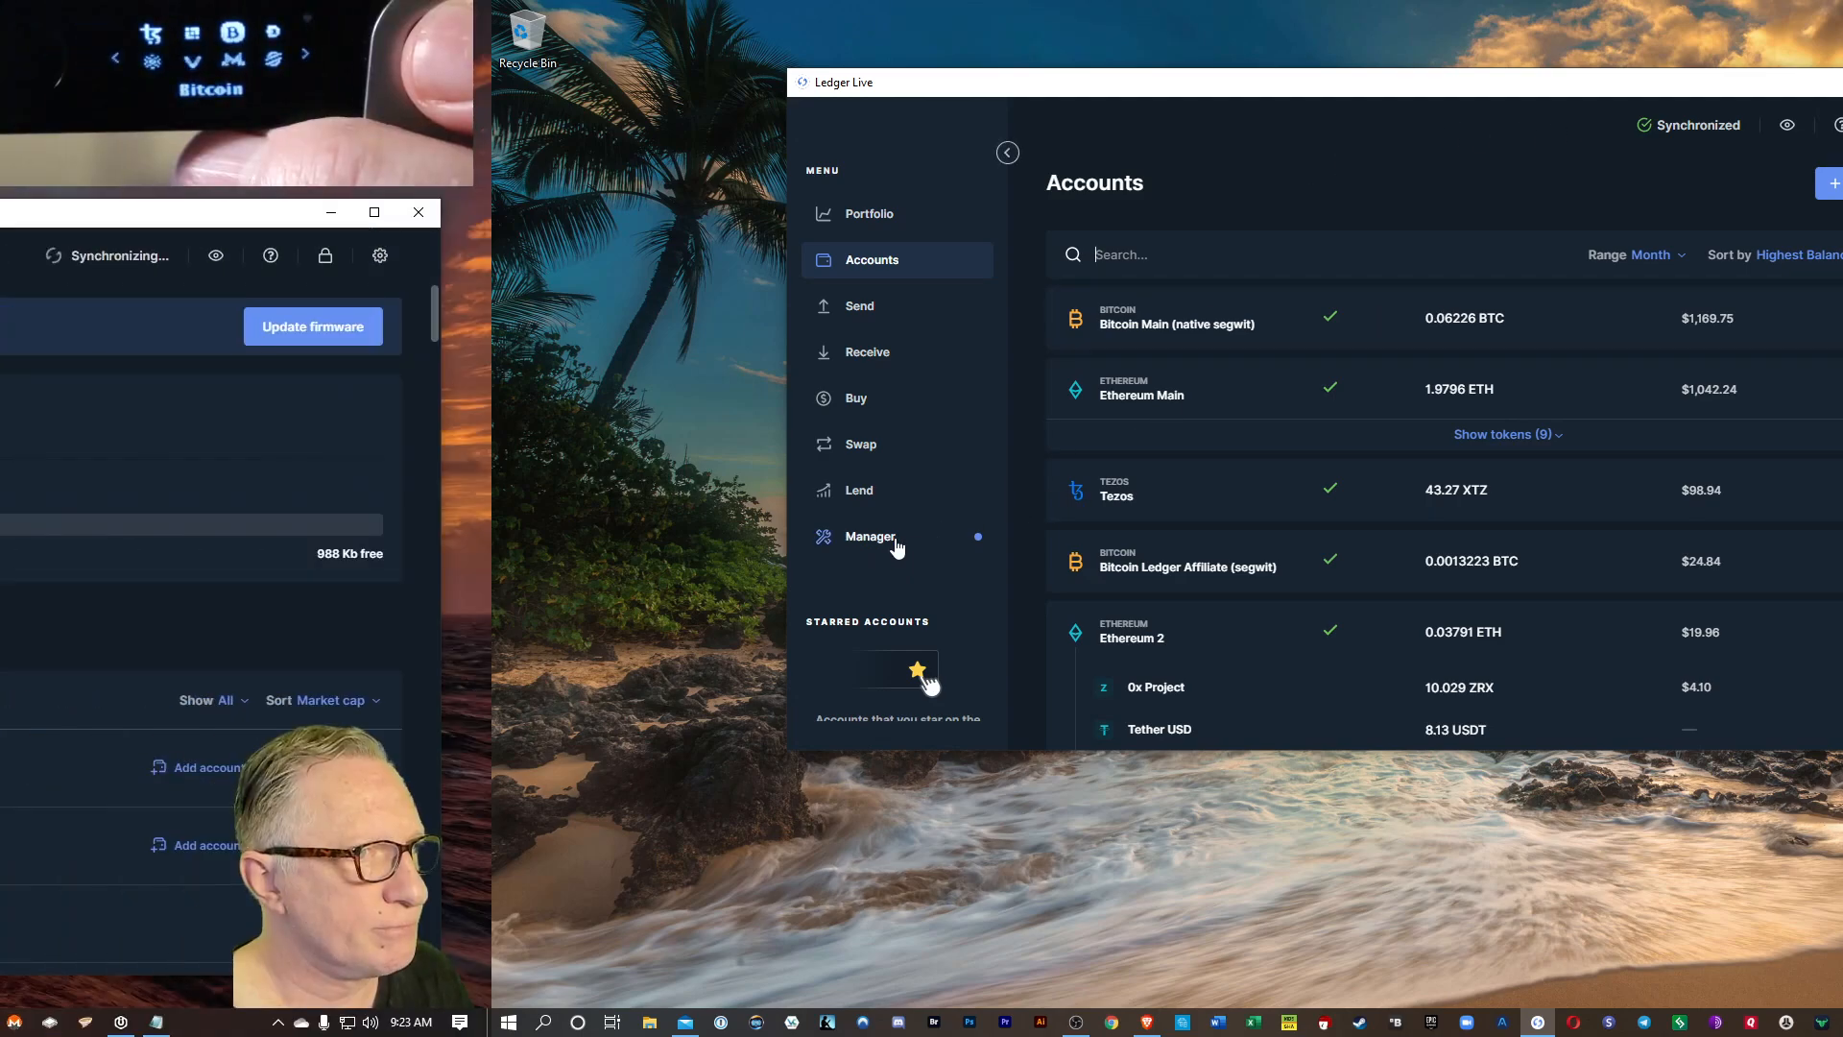
# Step: Open the Manager to view the Nano X overview with firmware 1.2.4-5 available
pyautogui.click(871, 536)
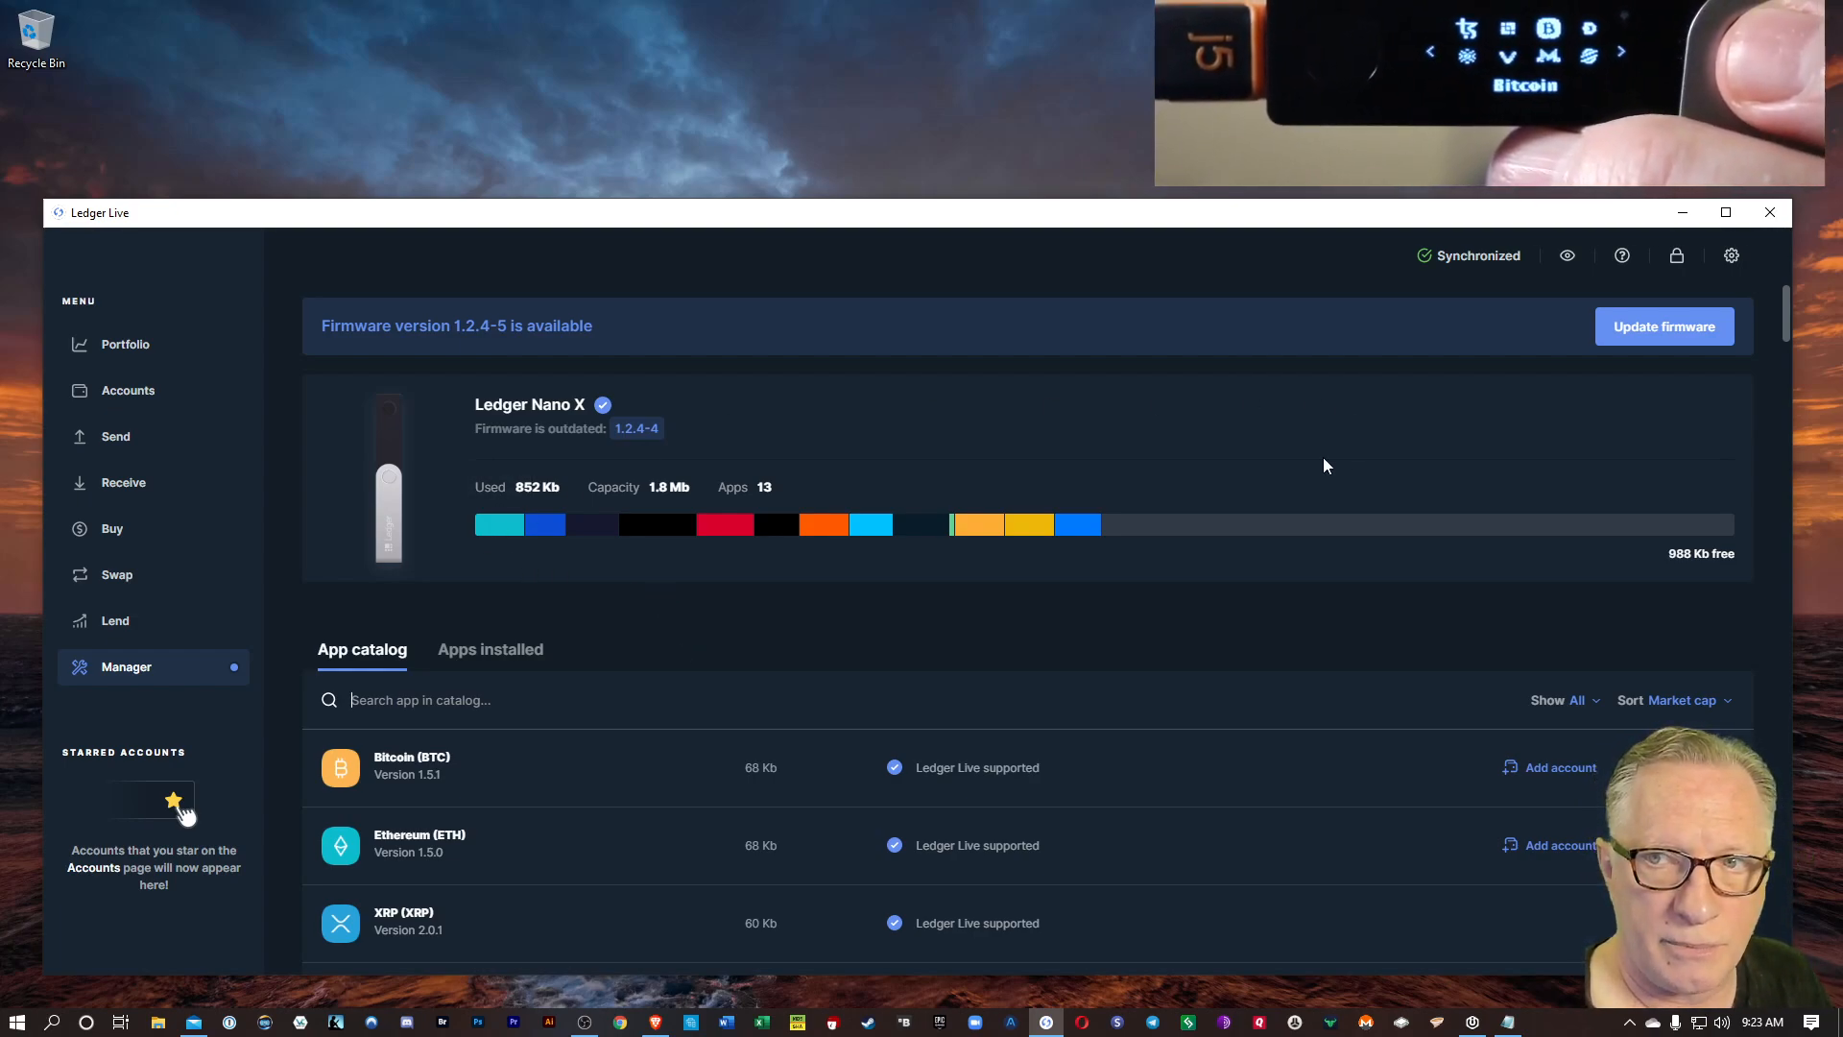
pyautogui.moveTo(1347, 464)
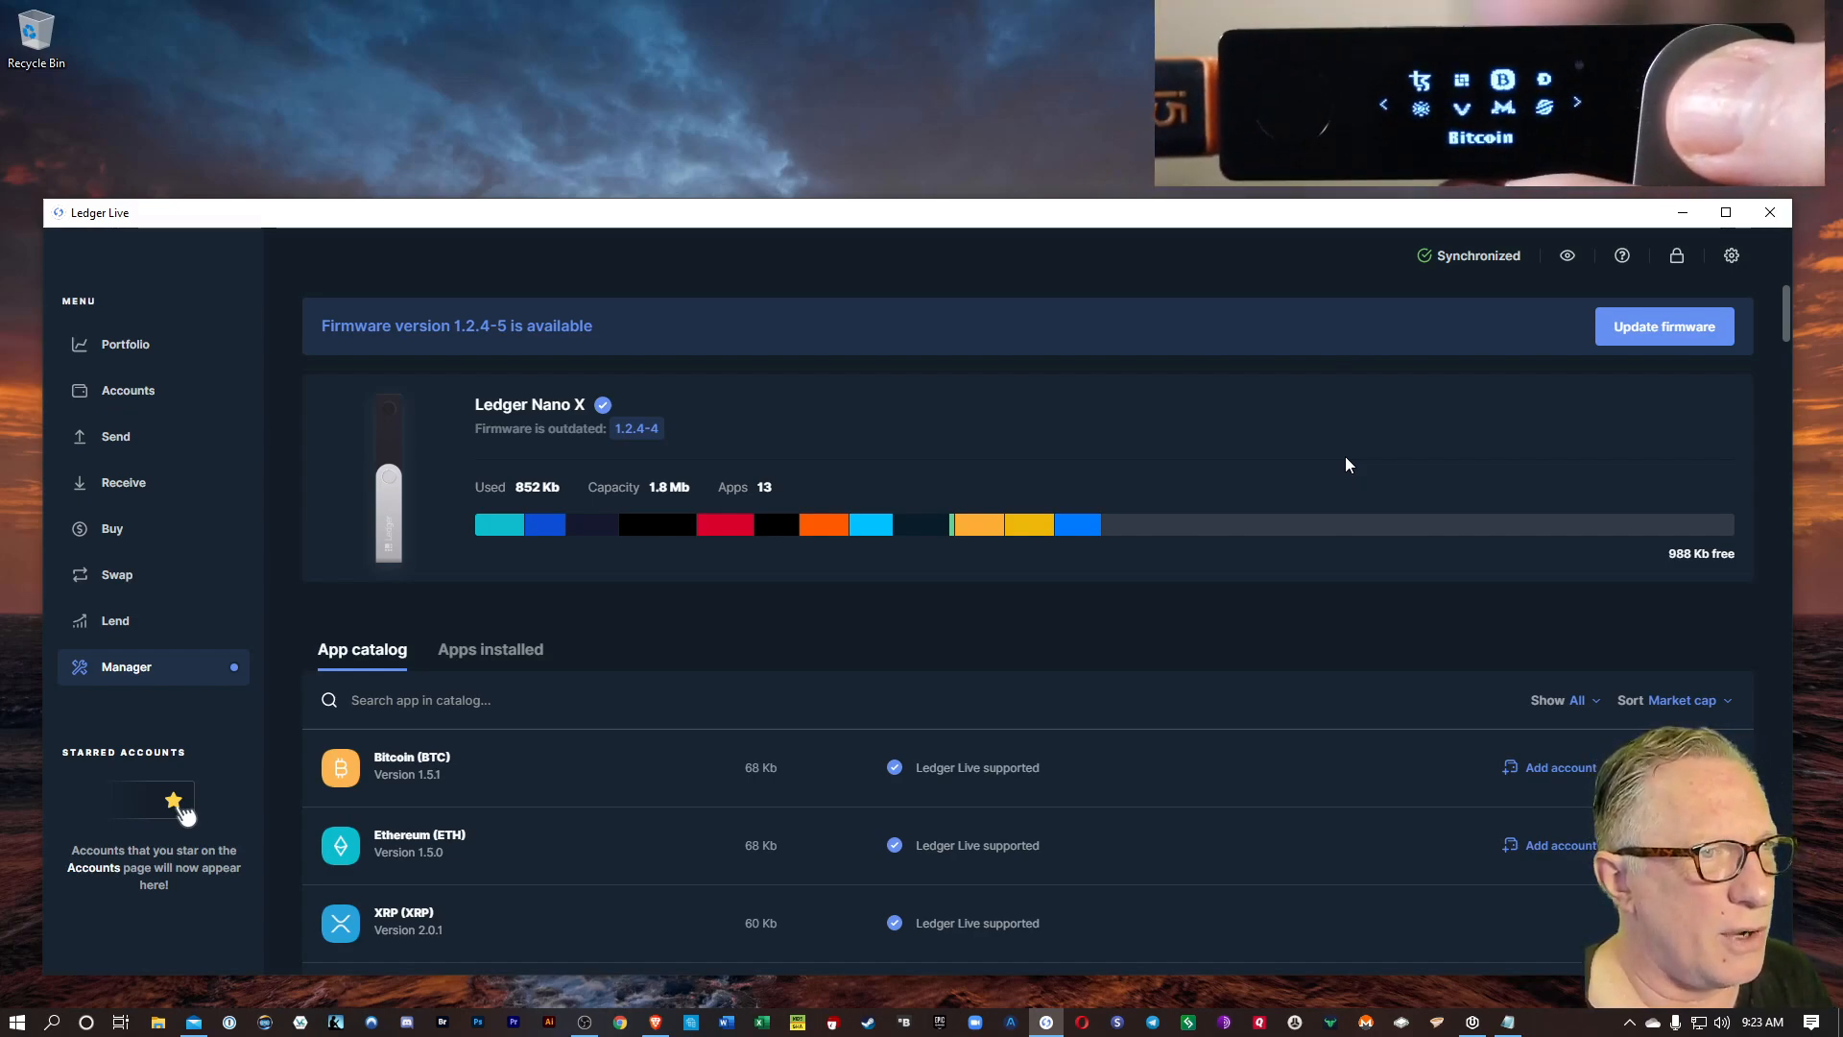
pyautogui.moveTo(1663, 325)
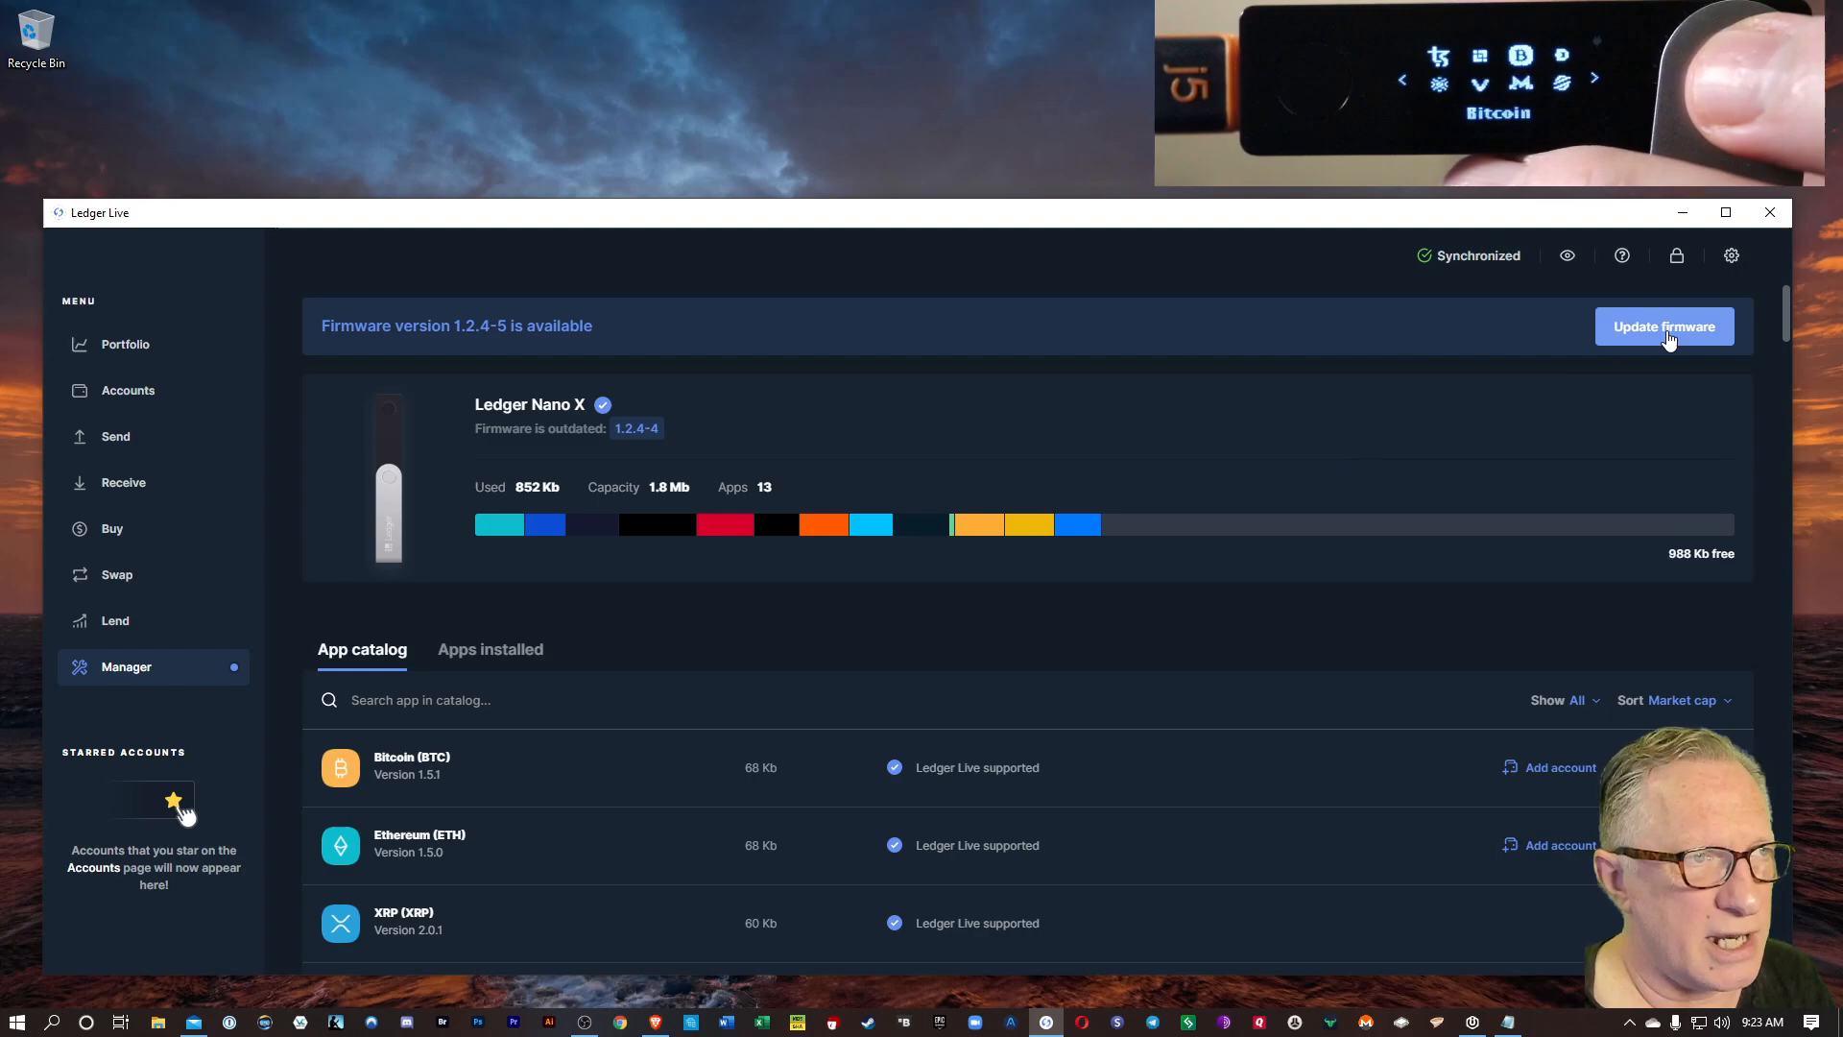
# Step: Start the firmware 1.2.4-5 update, confirming the recovery phrase is on hand
pyautogui.click(1664, 326)
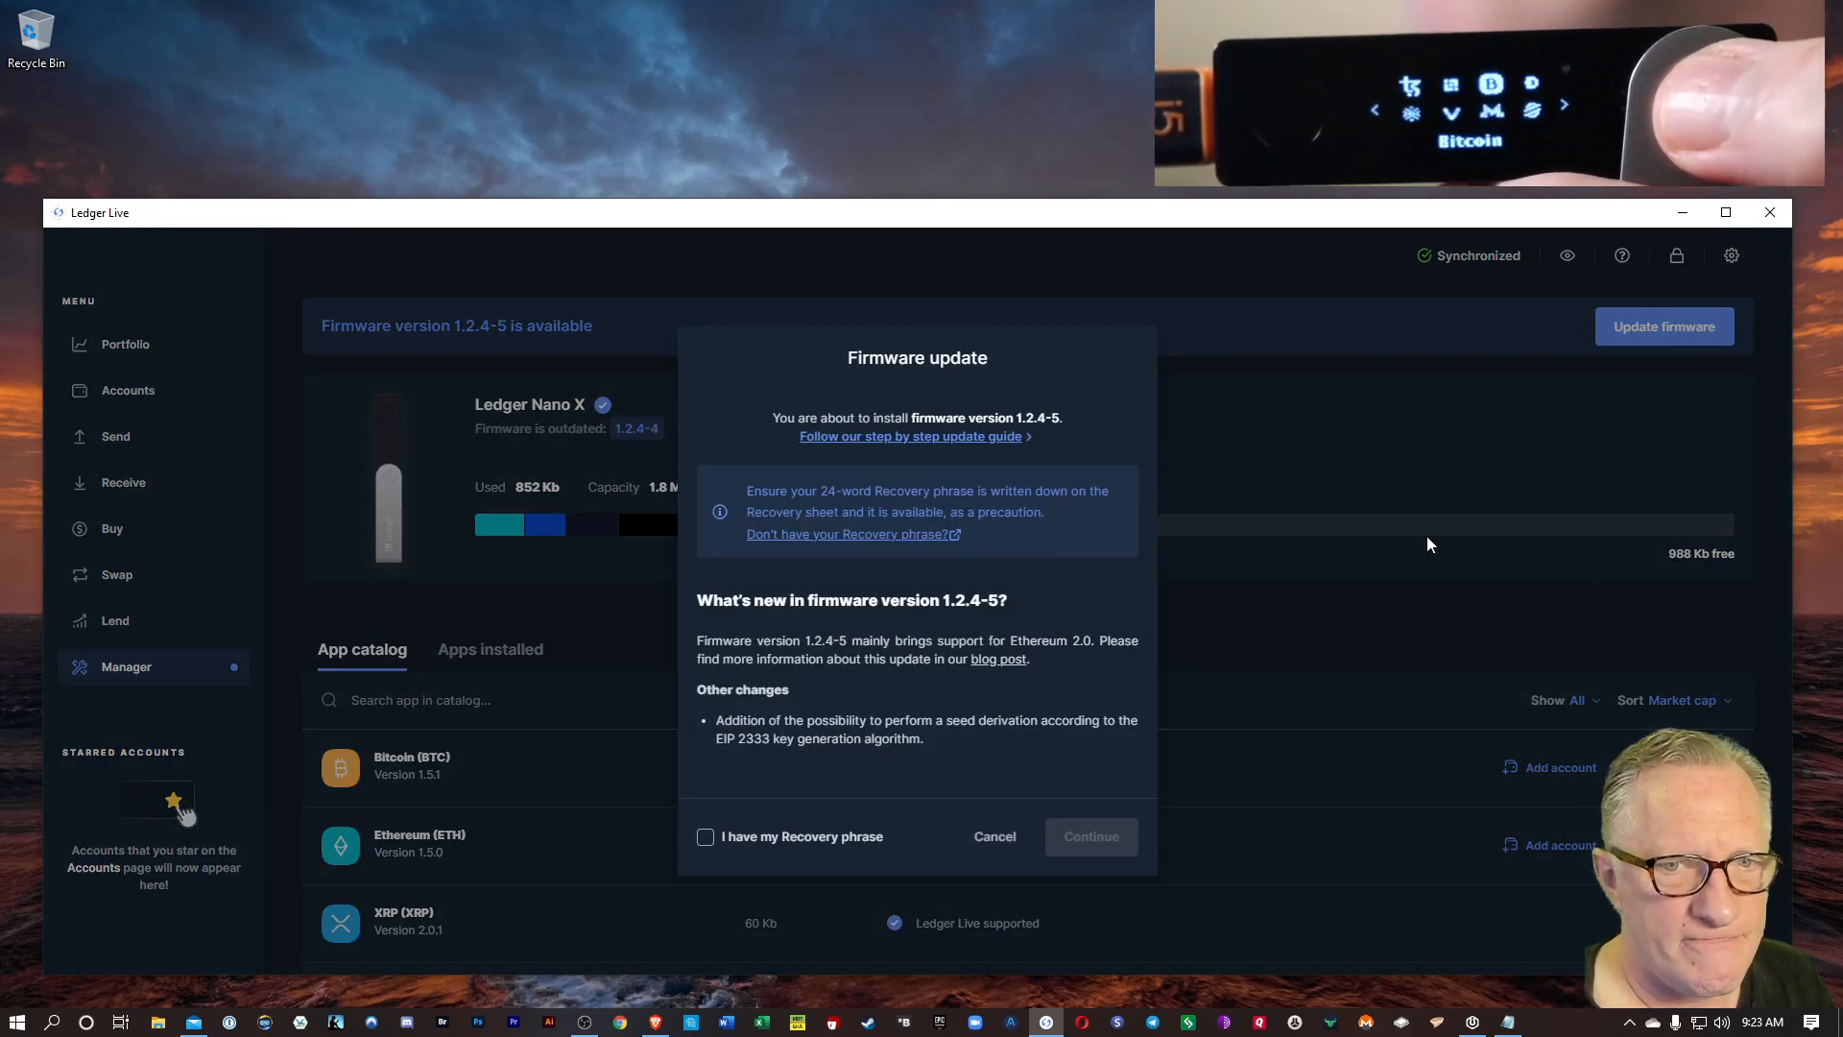
pyautogui.moveTo(922, 705)
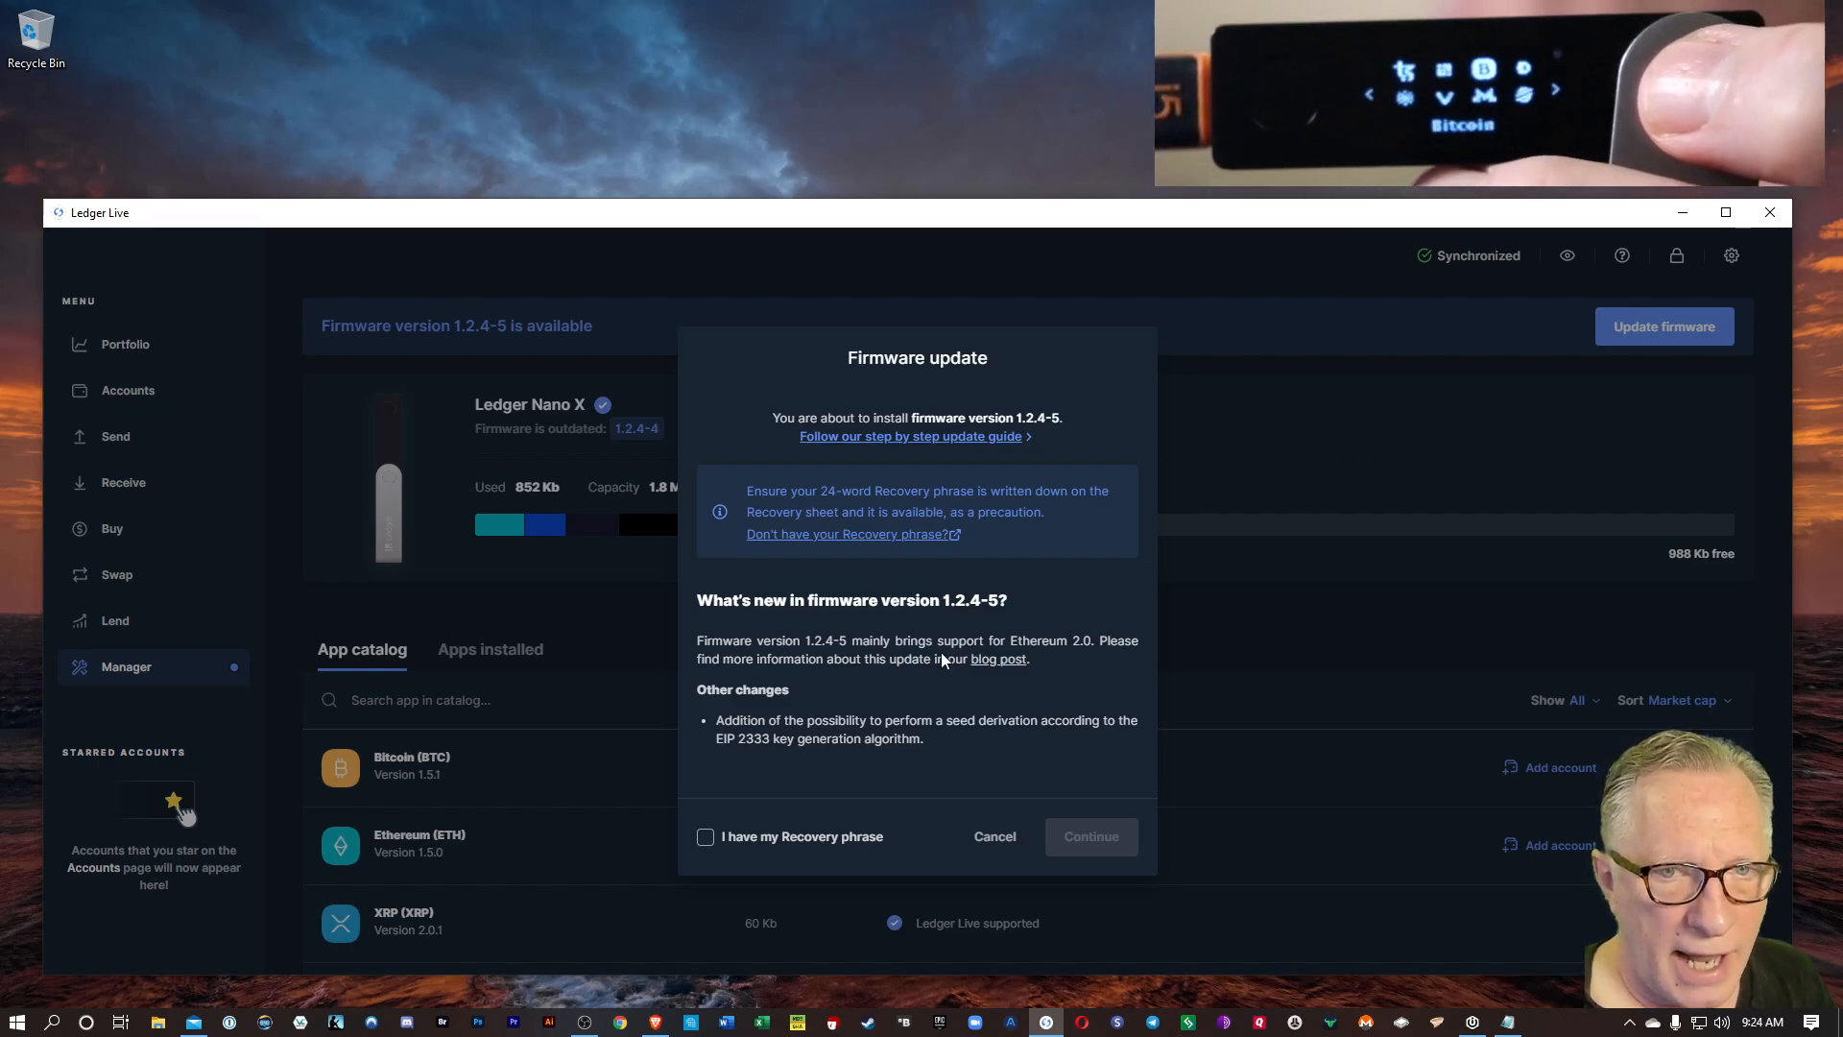
pyautogui.moveTo(772, 759)
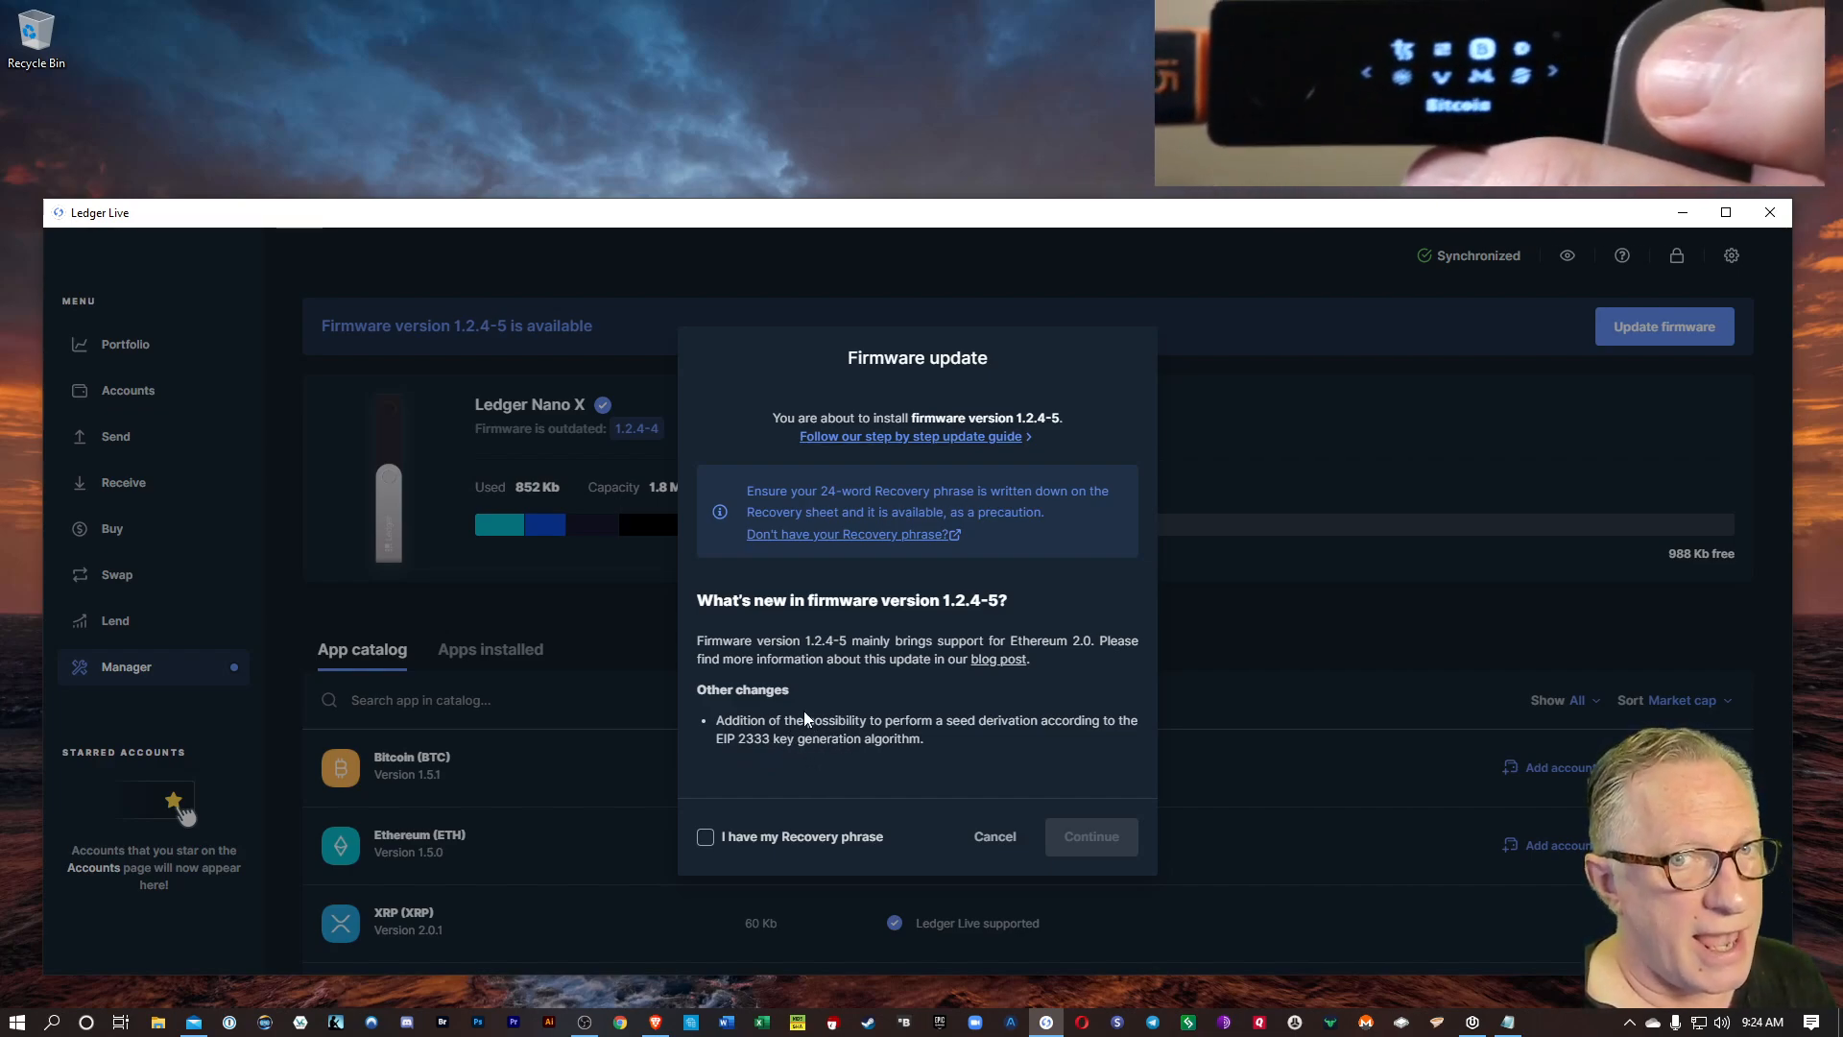
pyautogui.moveTo(841, 711)
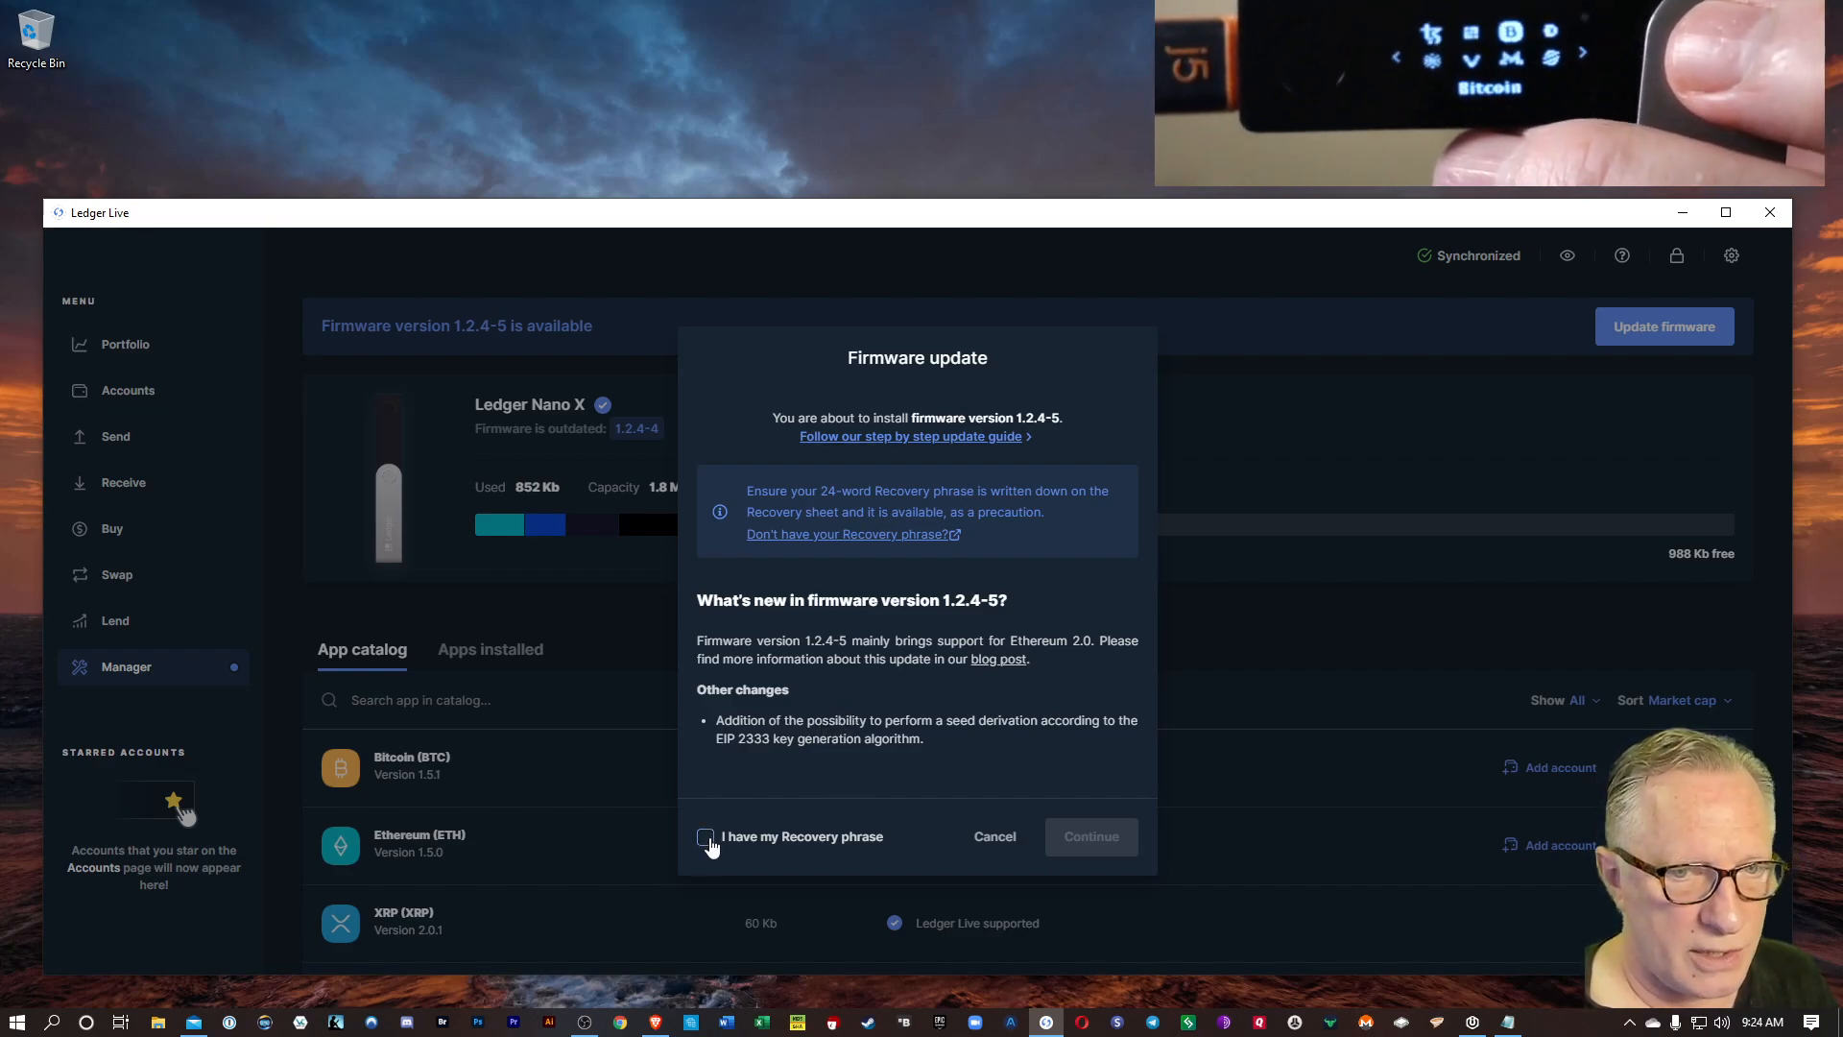
pyautogui.click(705, 836)
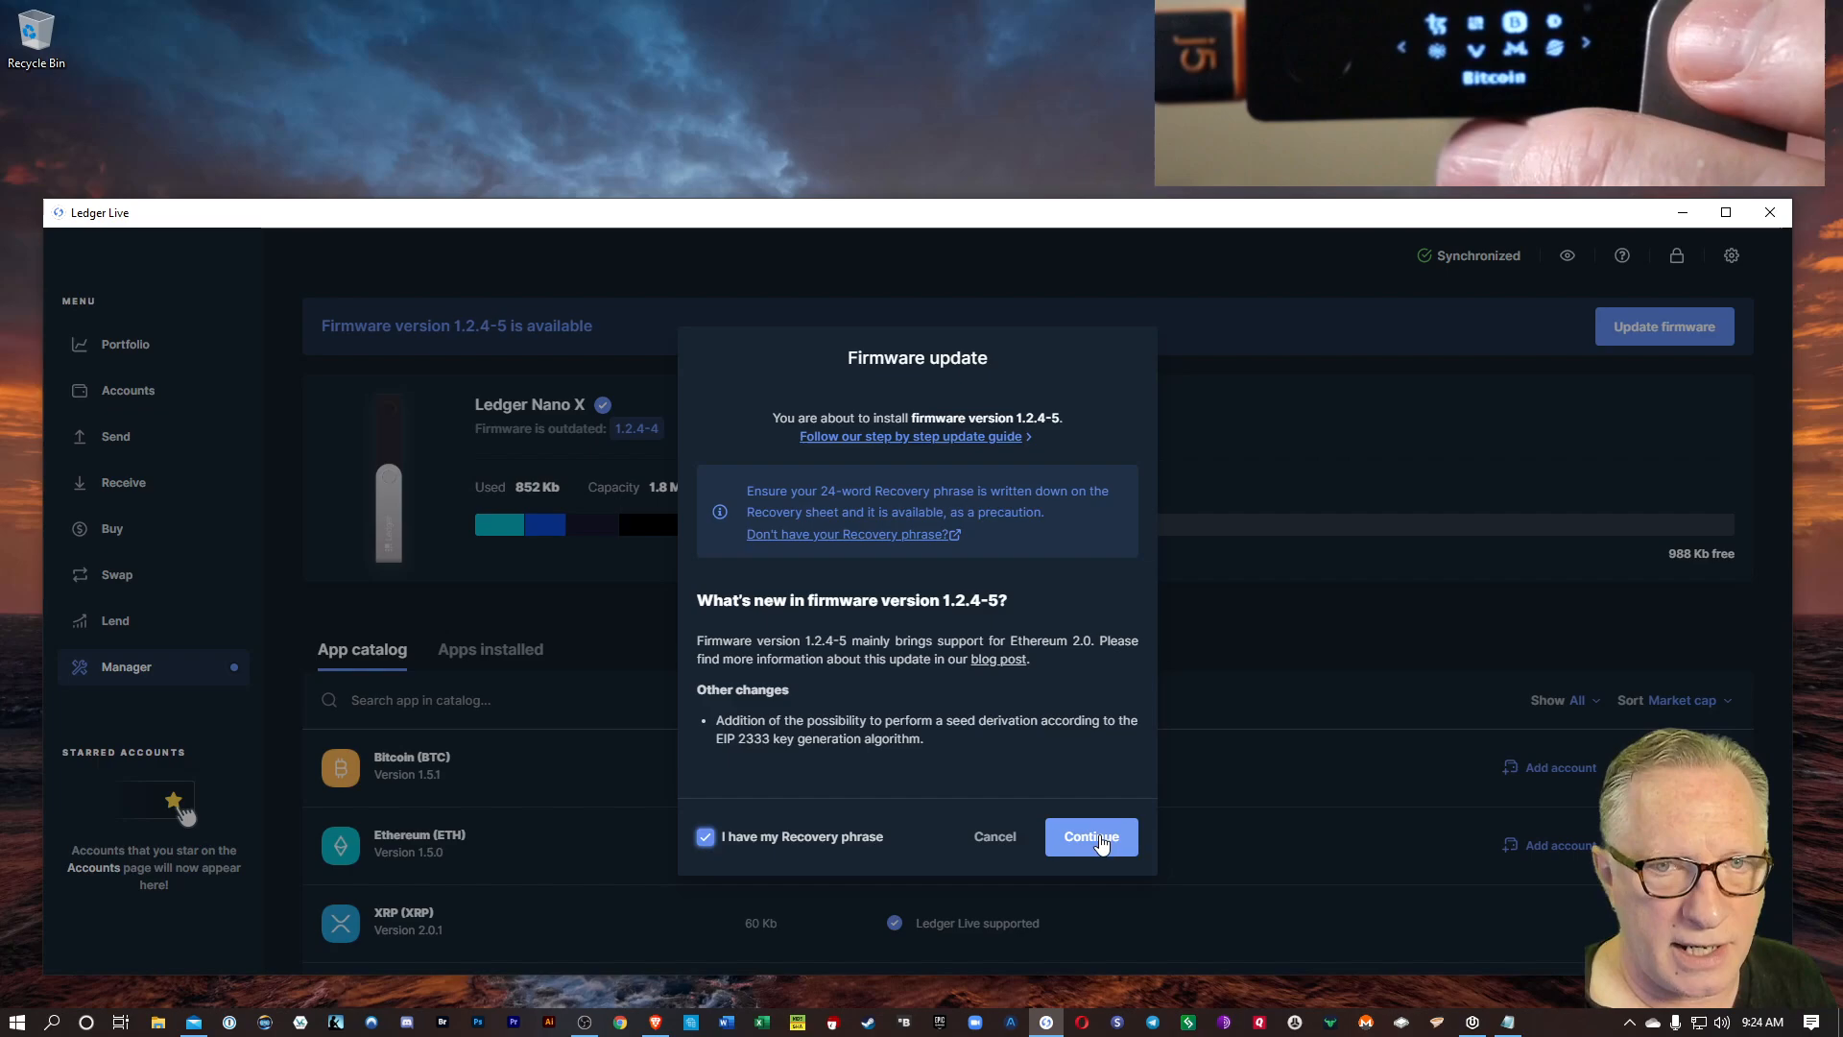
pyautogui.click(1089, 836)
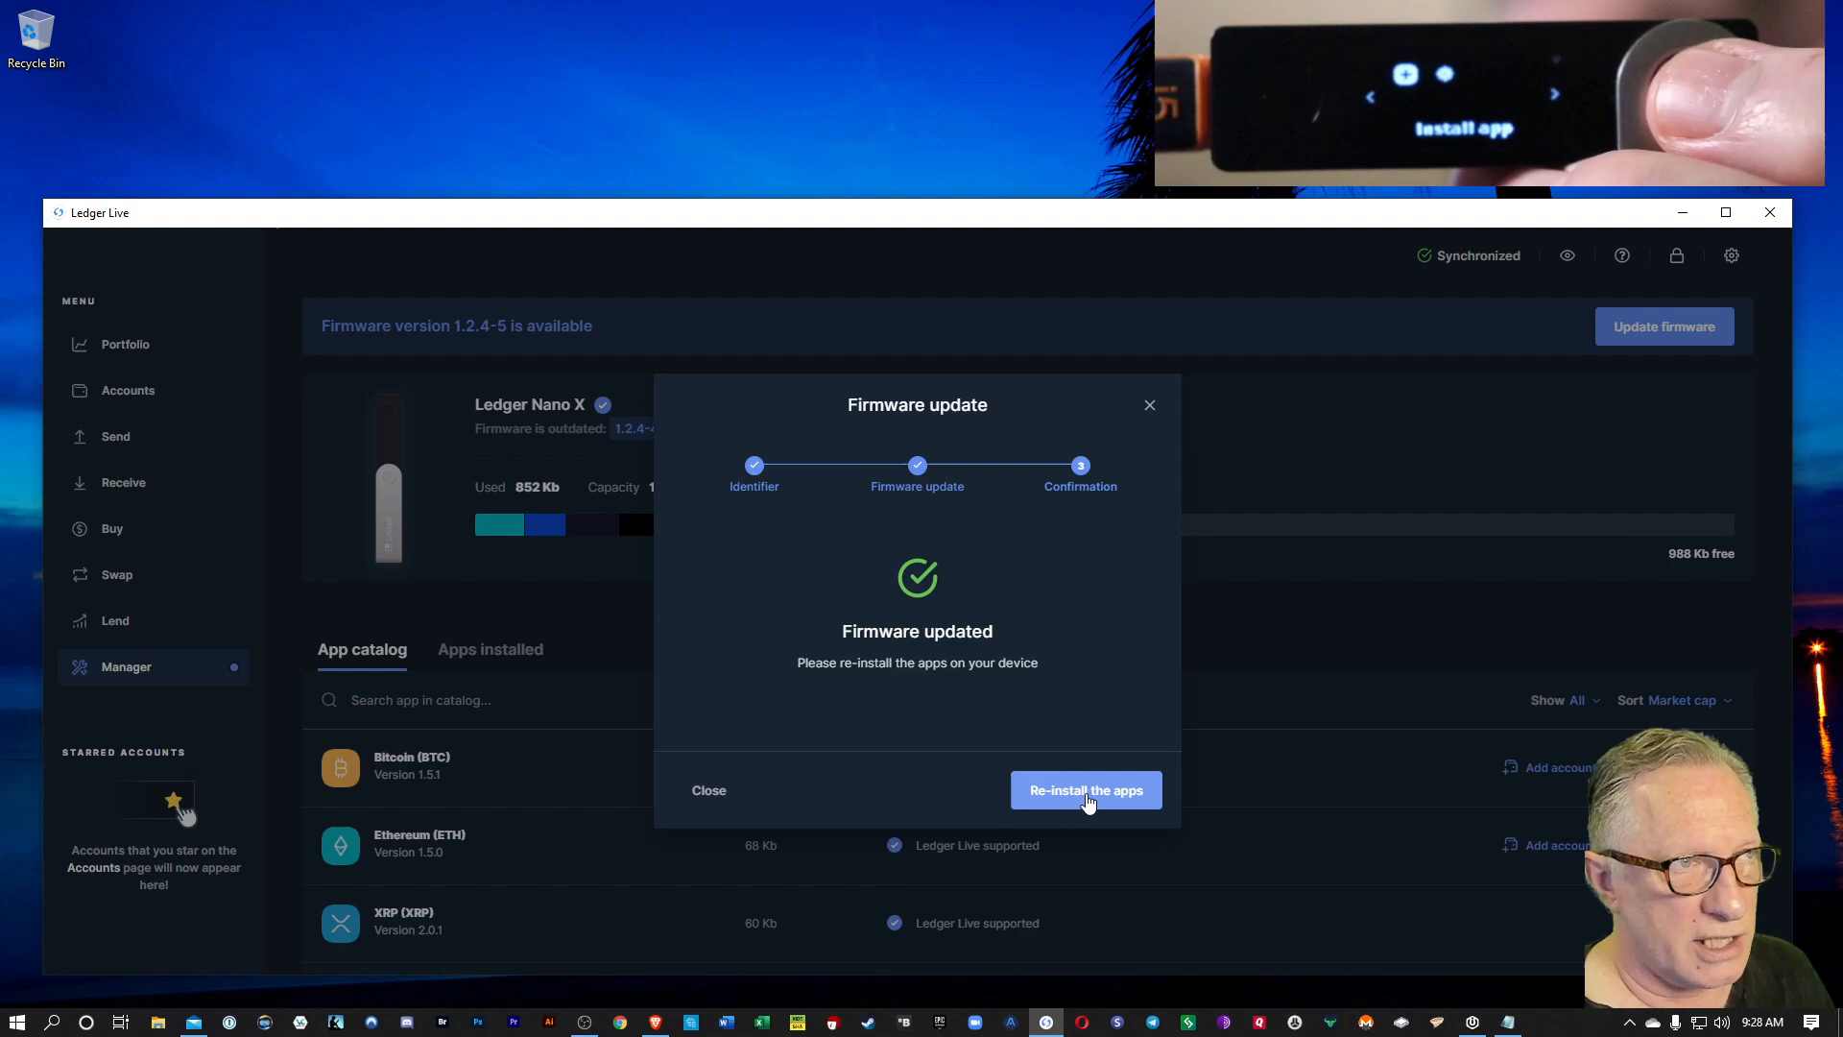
# Step: Re-install the device apps until the 'Apps installed successfully' banner appears
pyautogui.click(1084, 791)
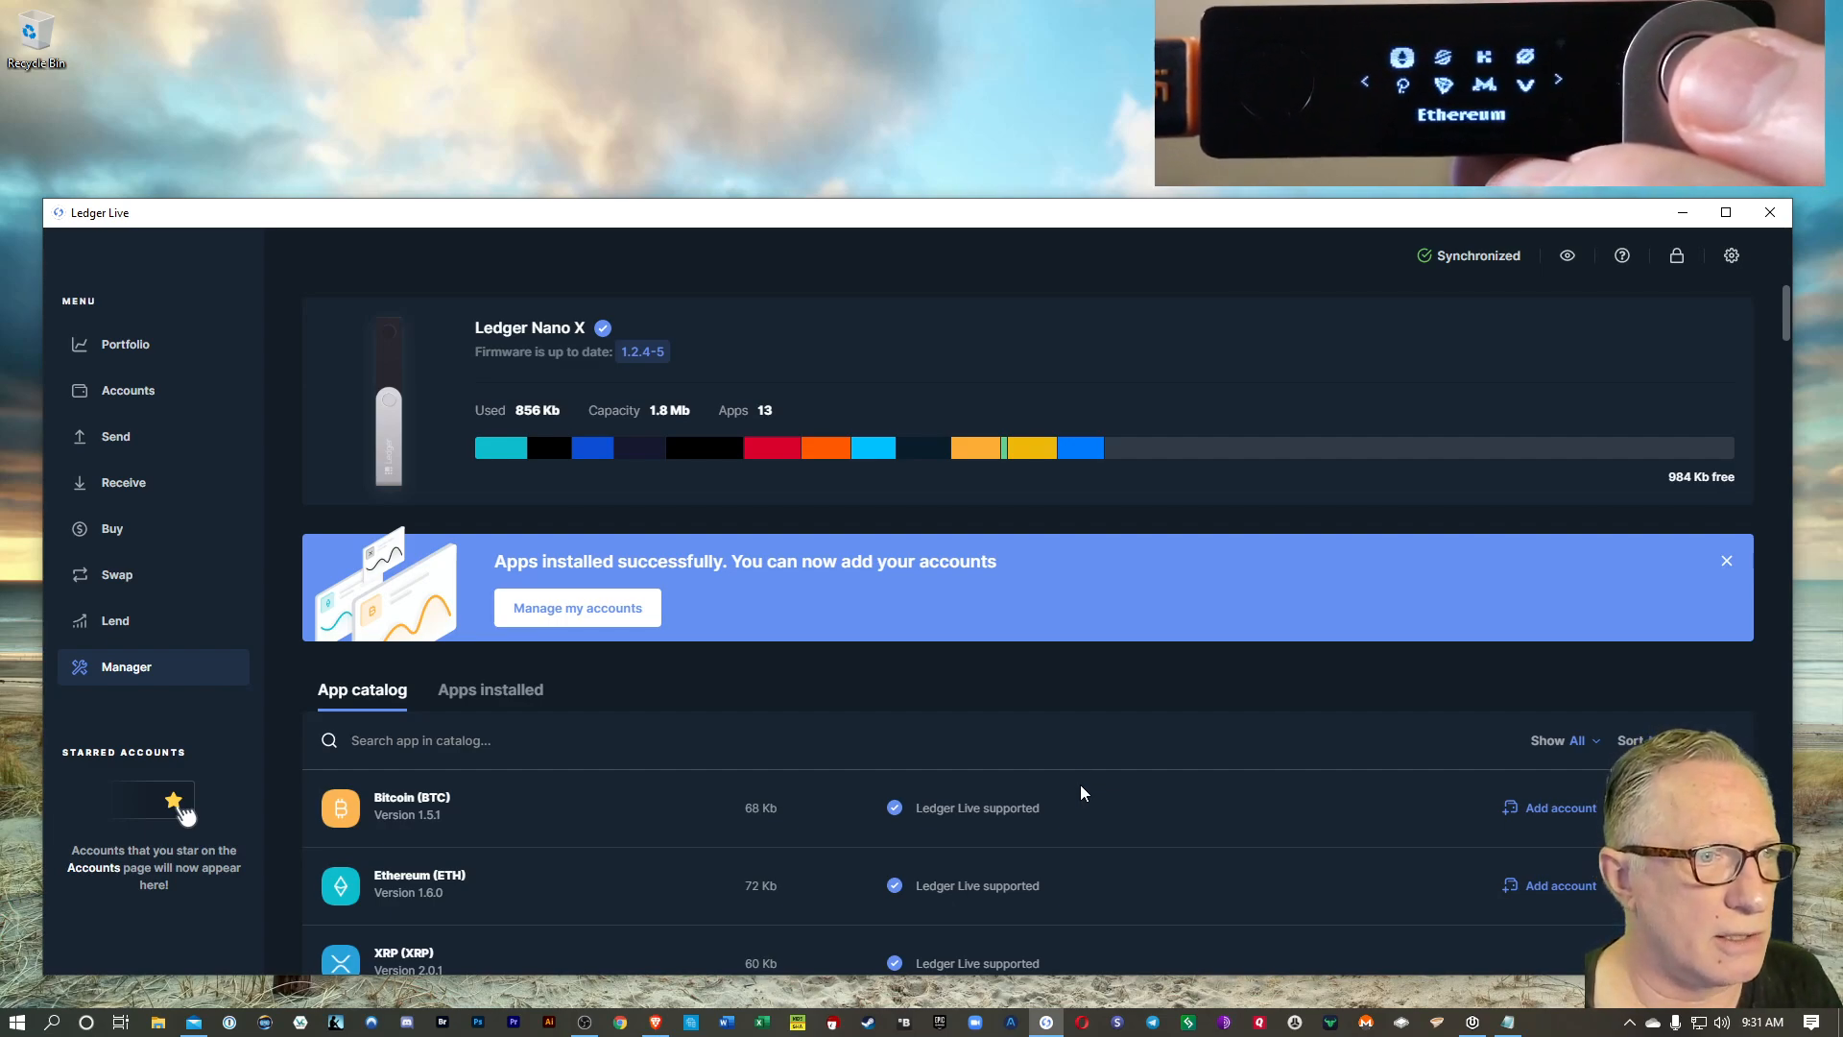
pyautogui.moveTo(869, 423)
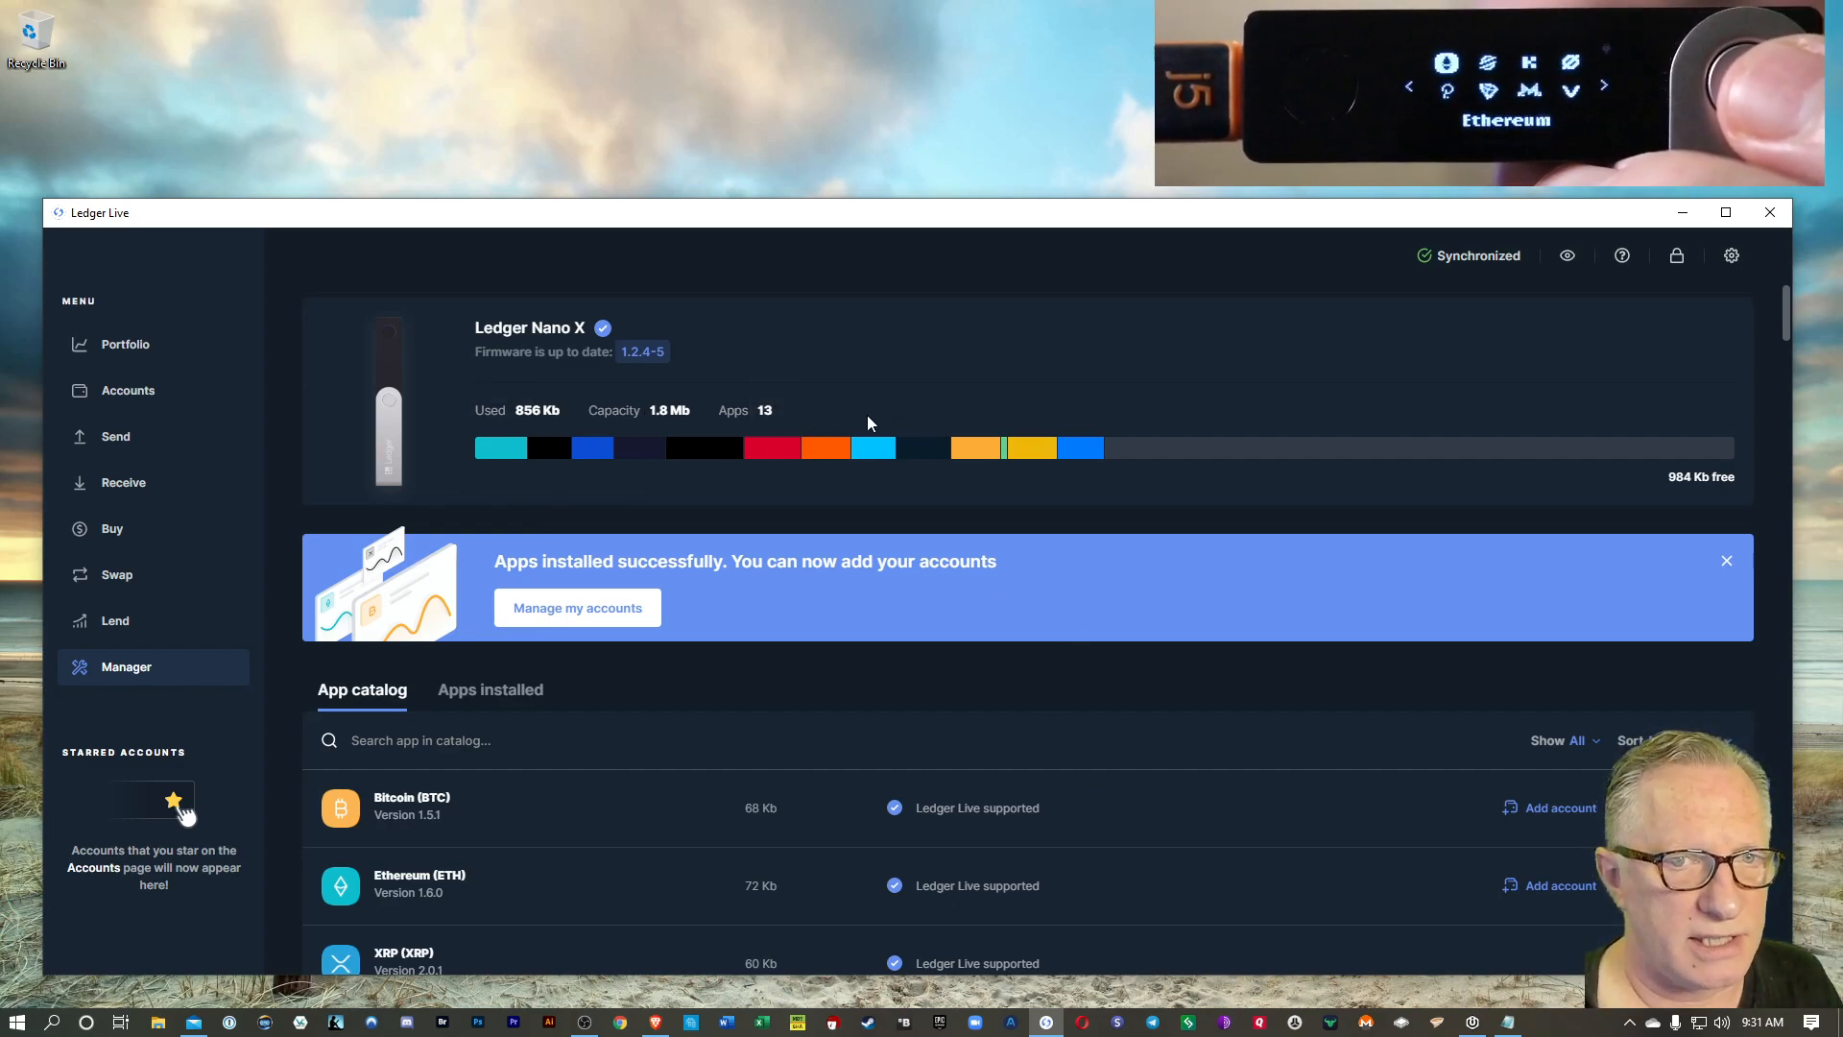
pyautogui.moveTo(984, 373)
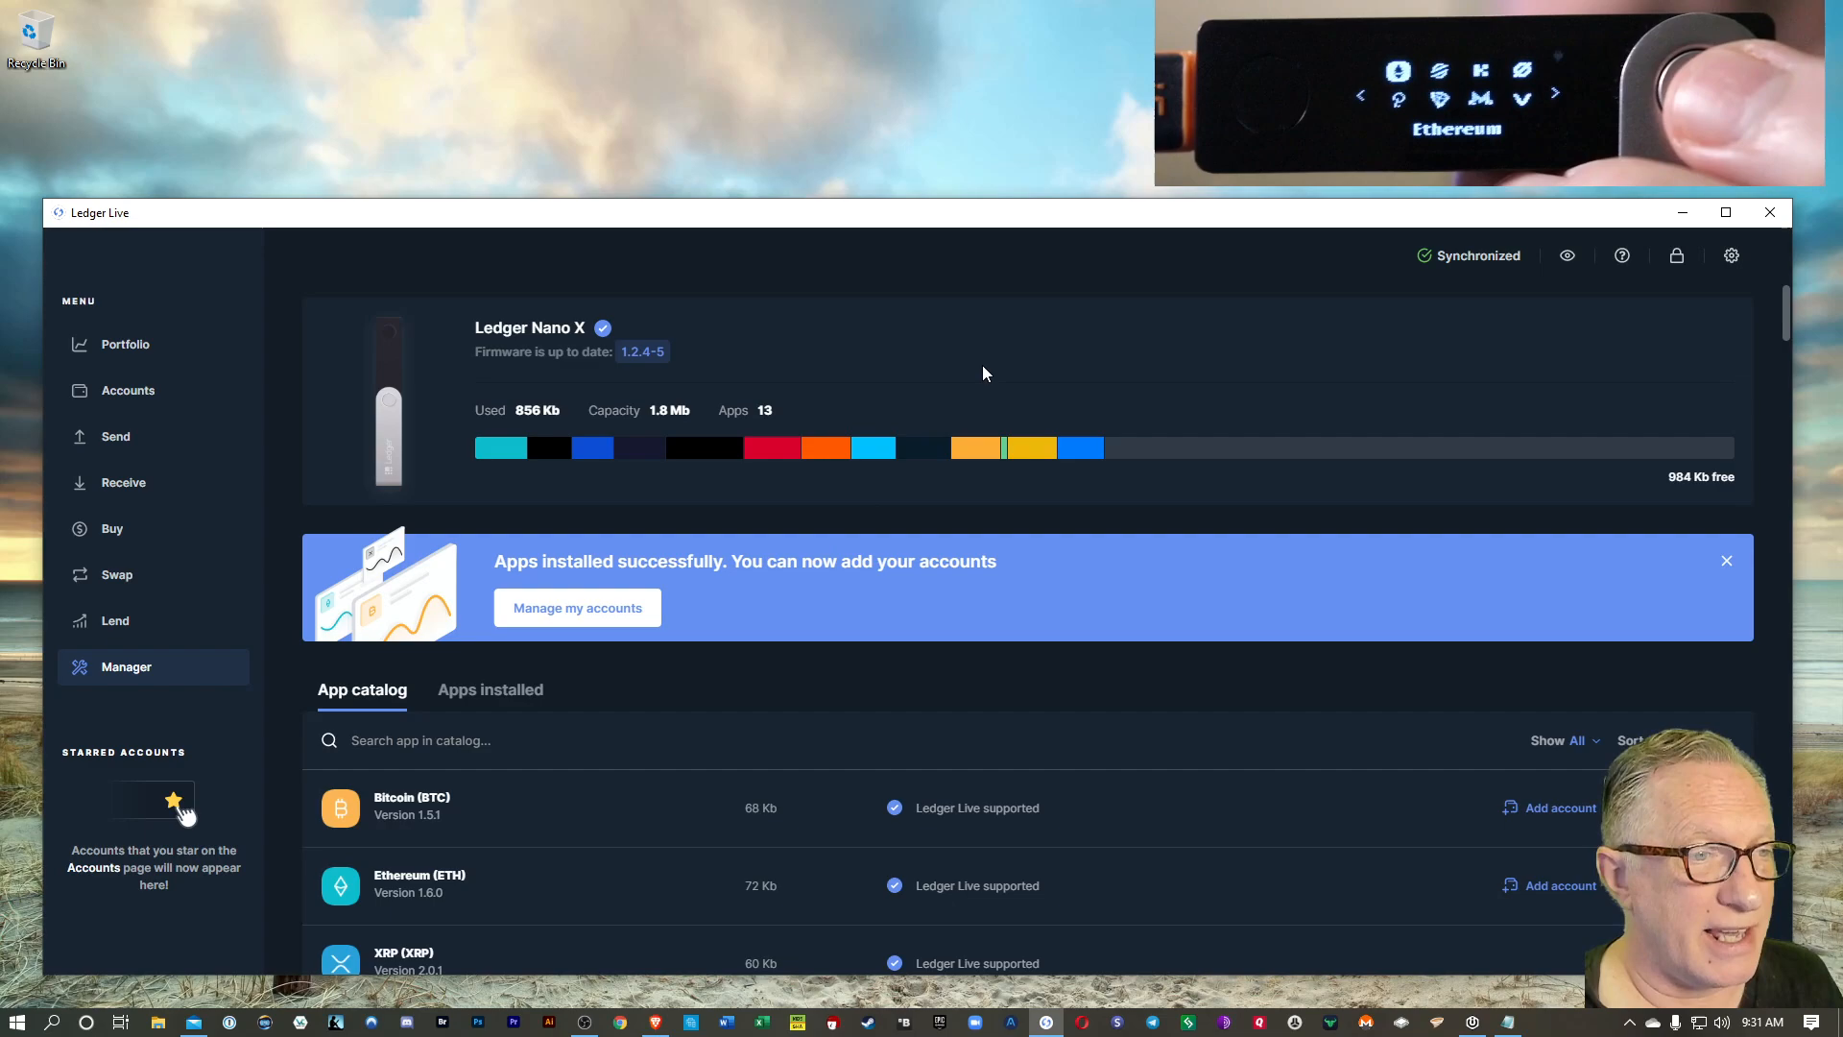
pyautogui.moveTo(601, 616)
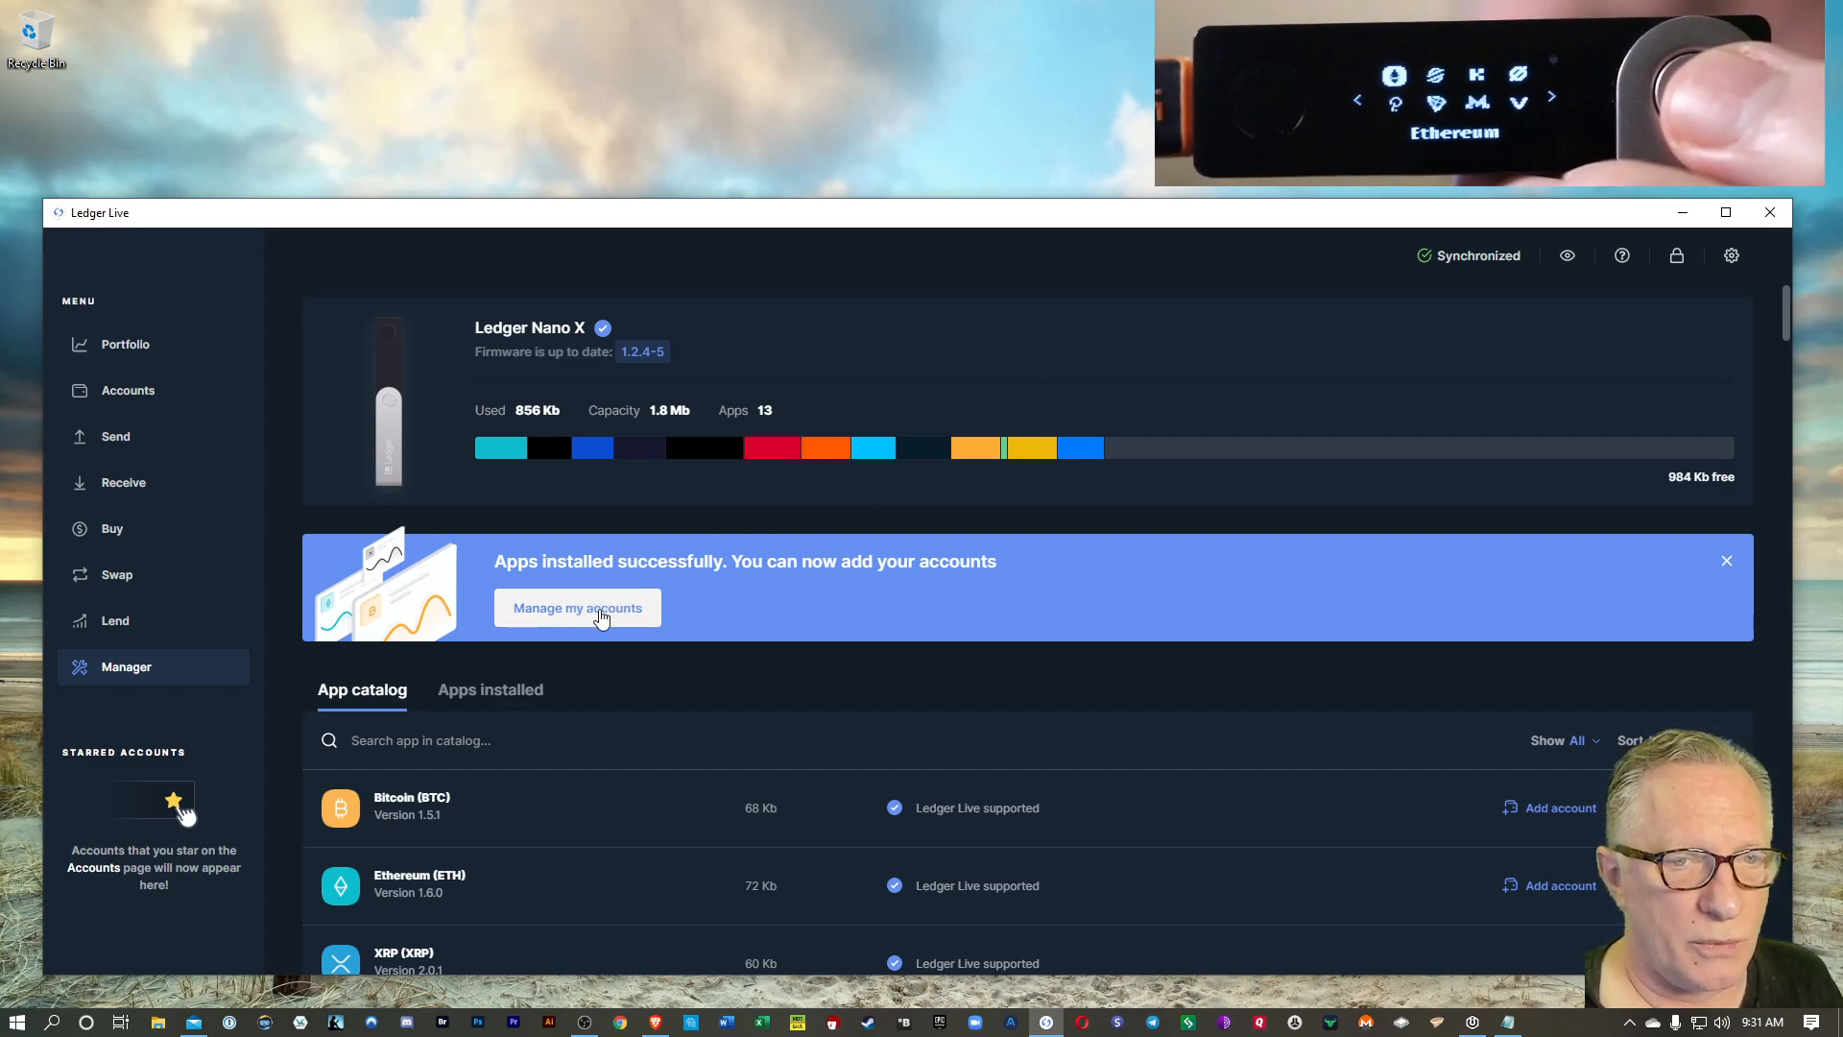
pyautogui.moveTo(785, 576)
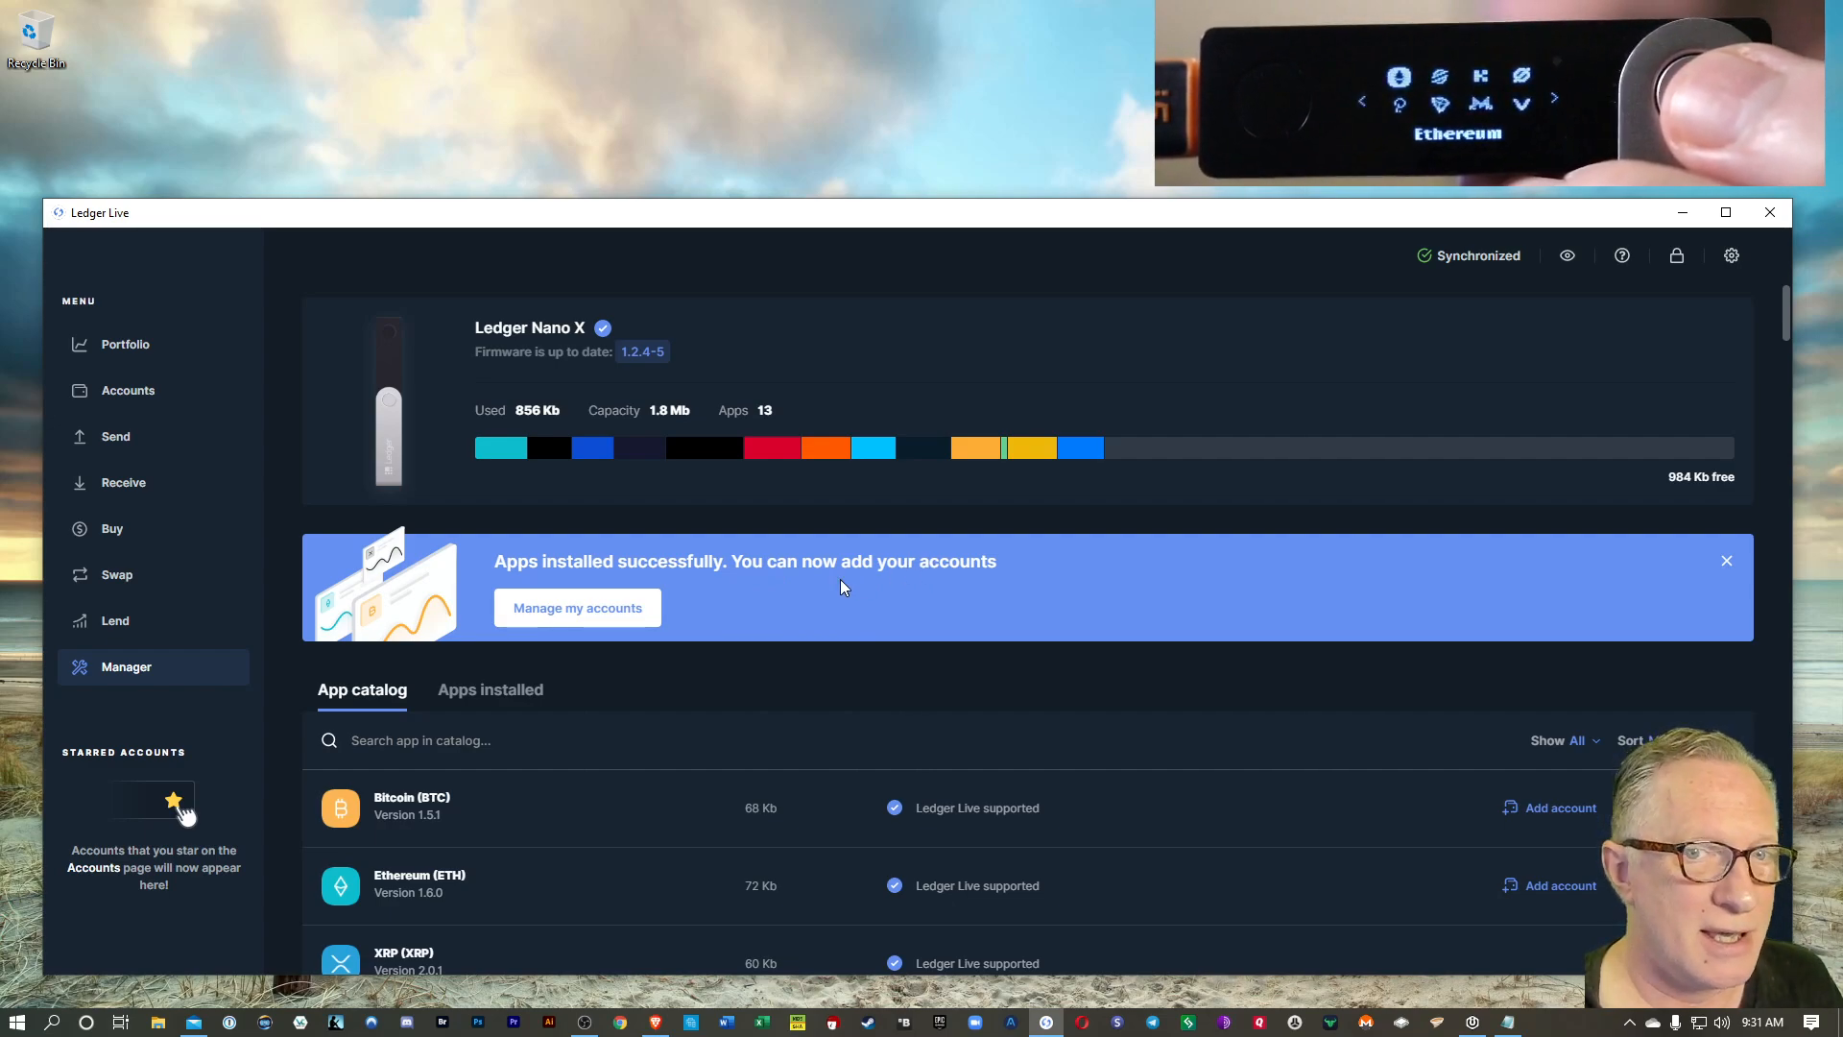
pyautogui.moveTo(829, 599)
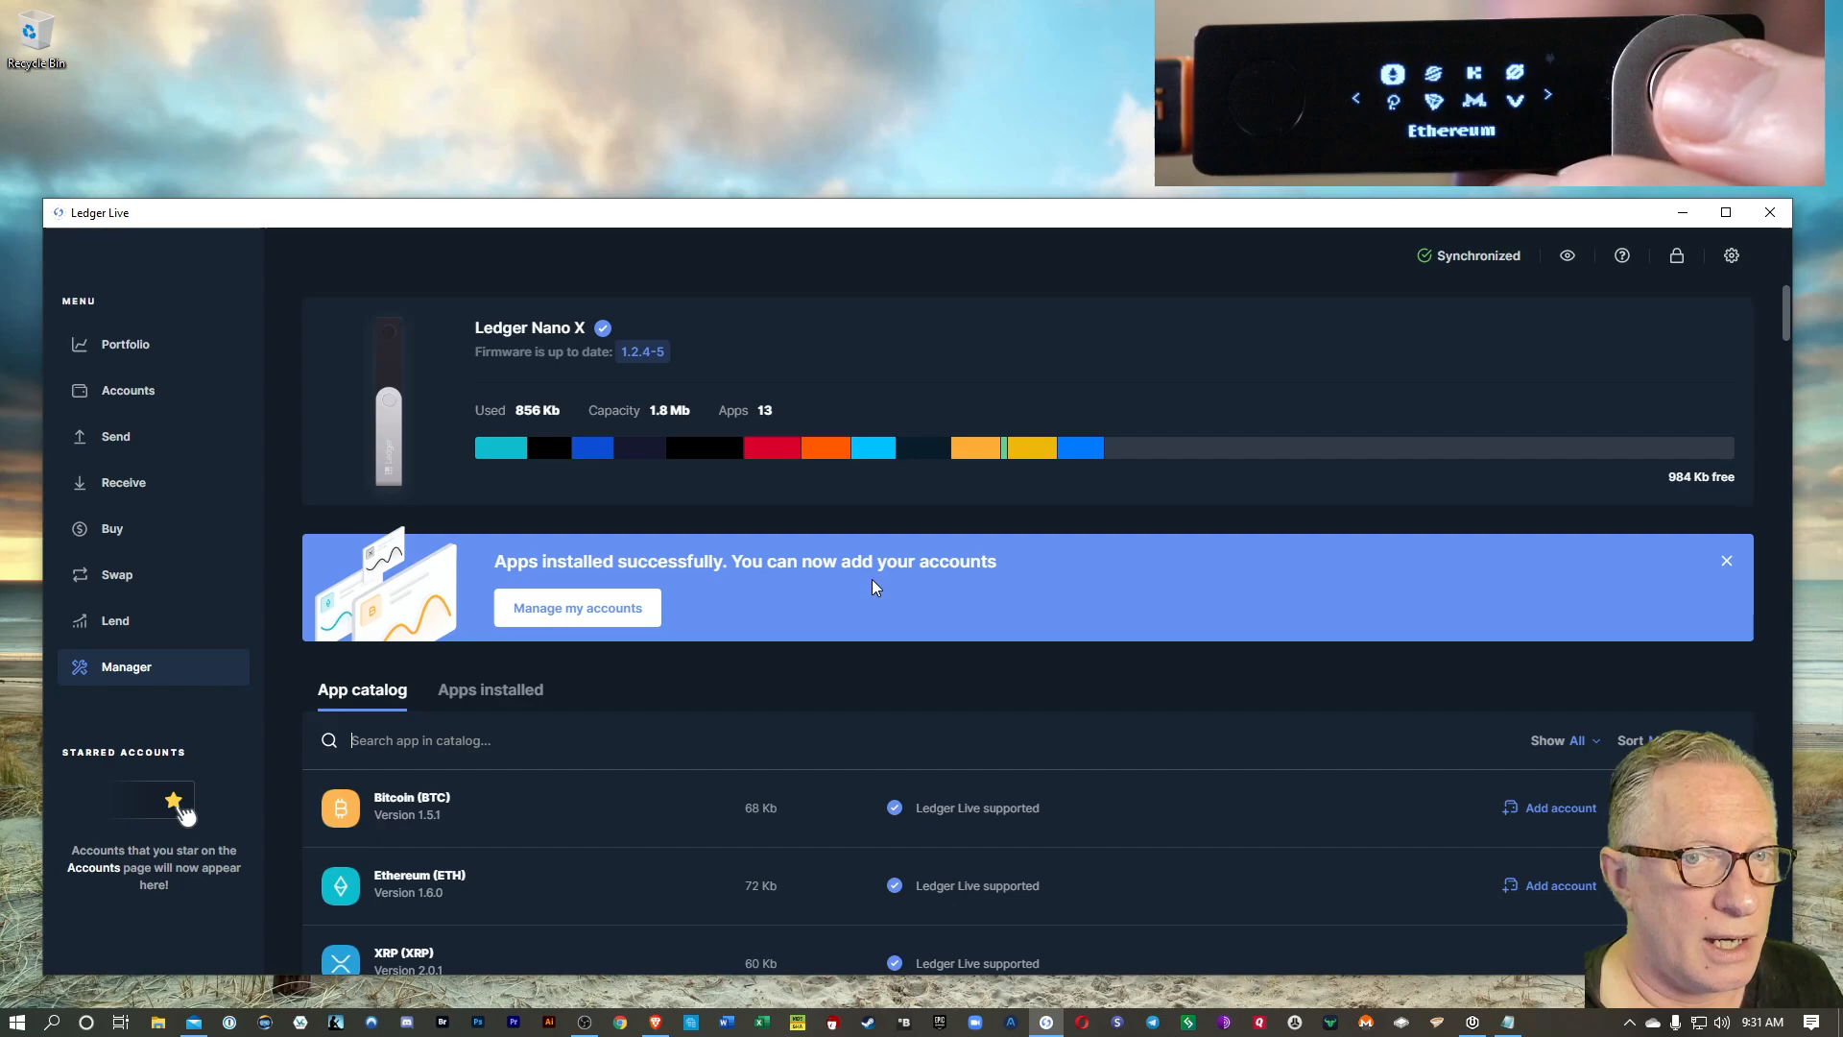
pyautogui.moveTo(853, 561)
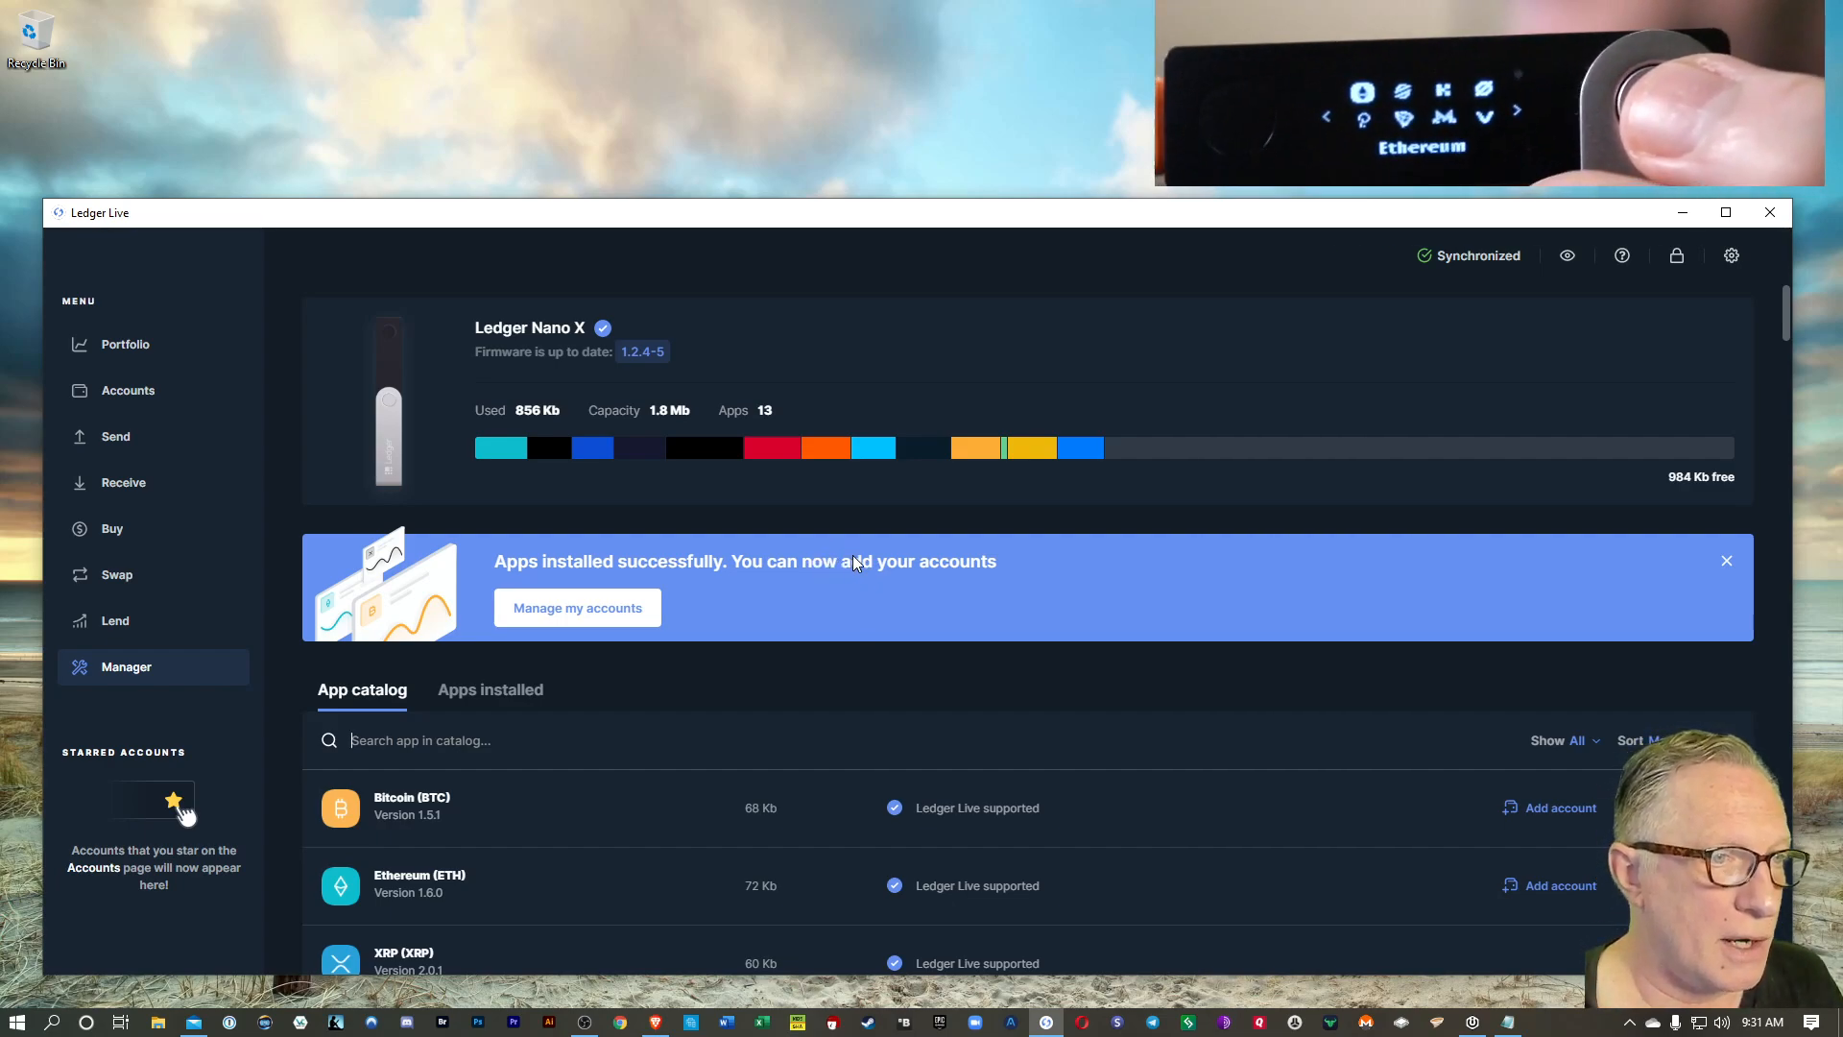
pyautogui.moveTo(779, 603)
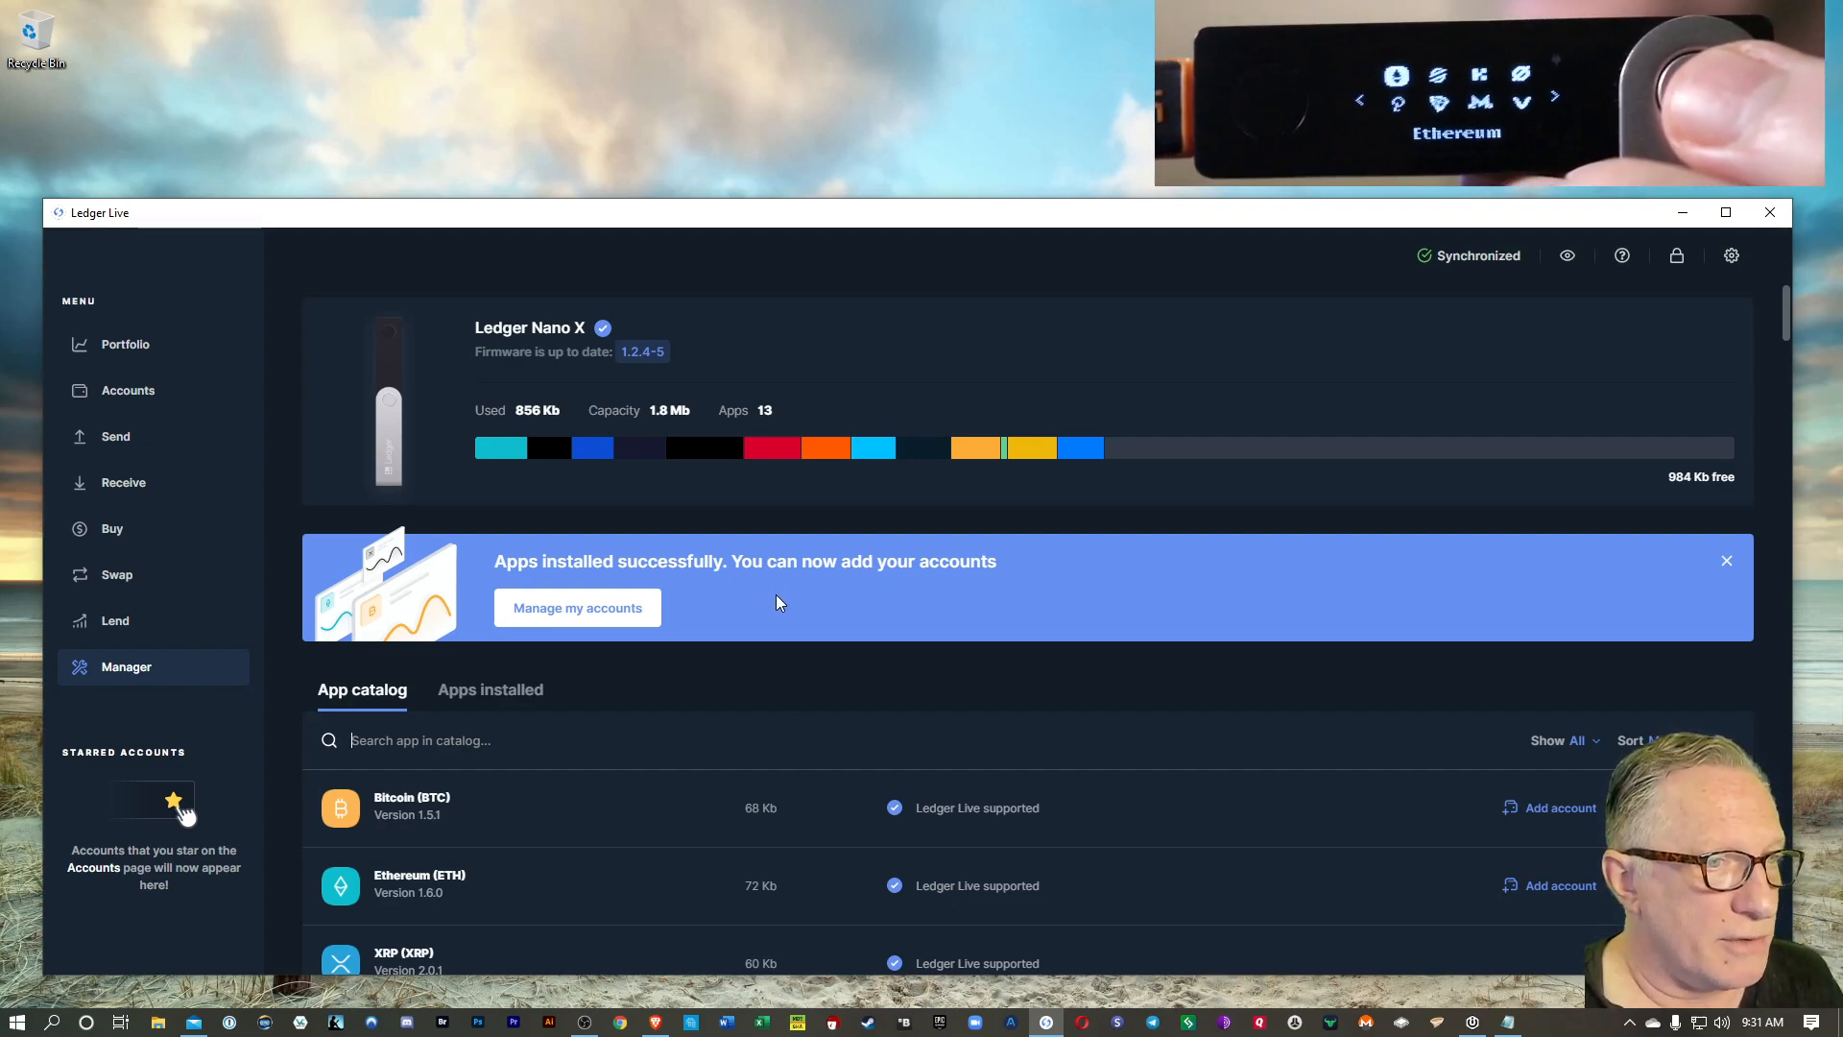
pyautogui.moveTo(706, 578)
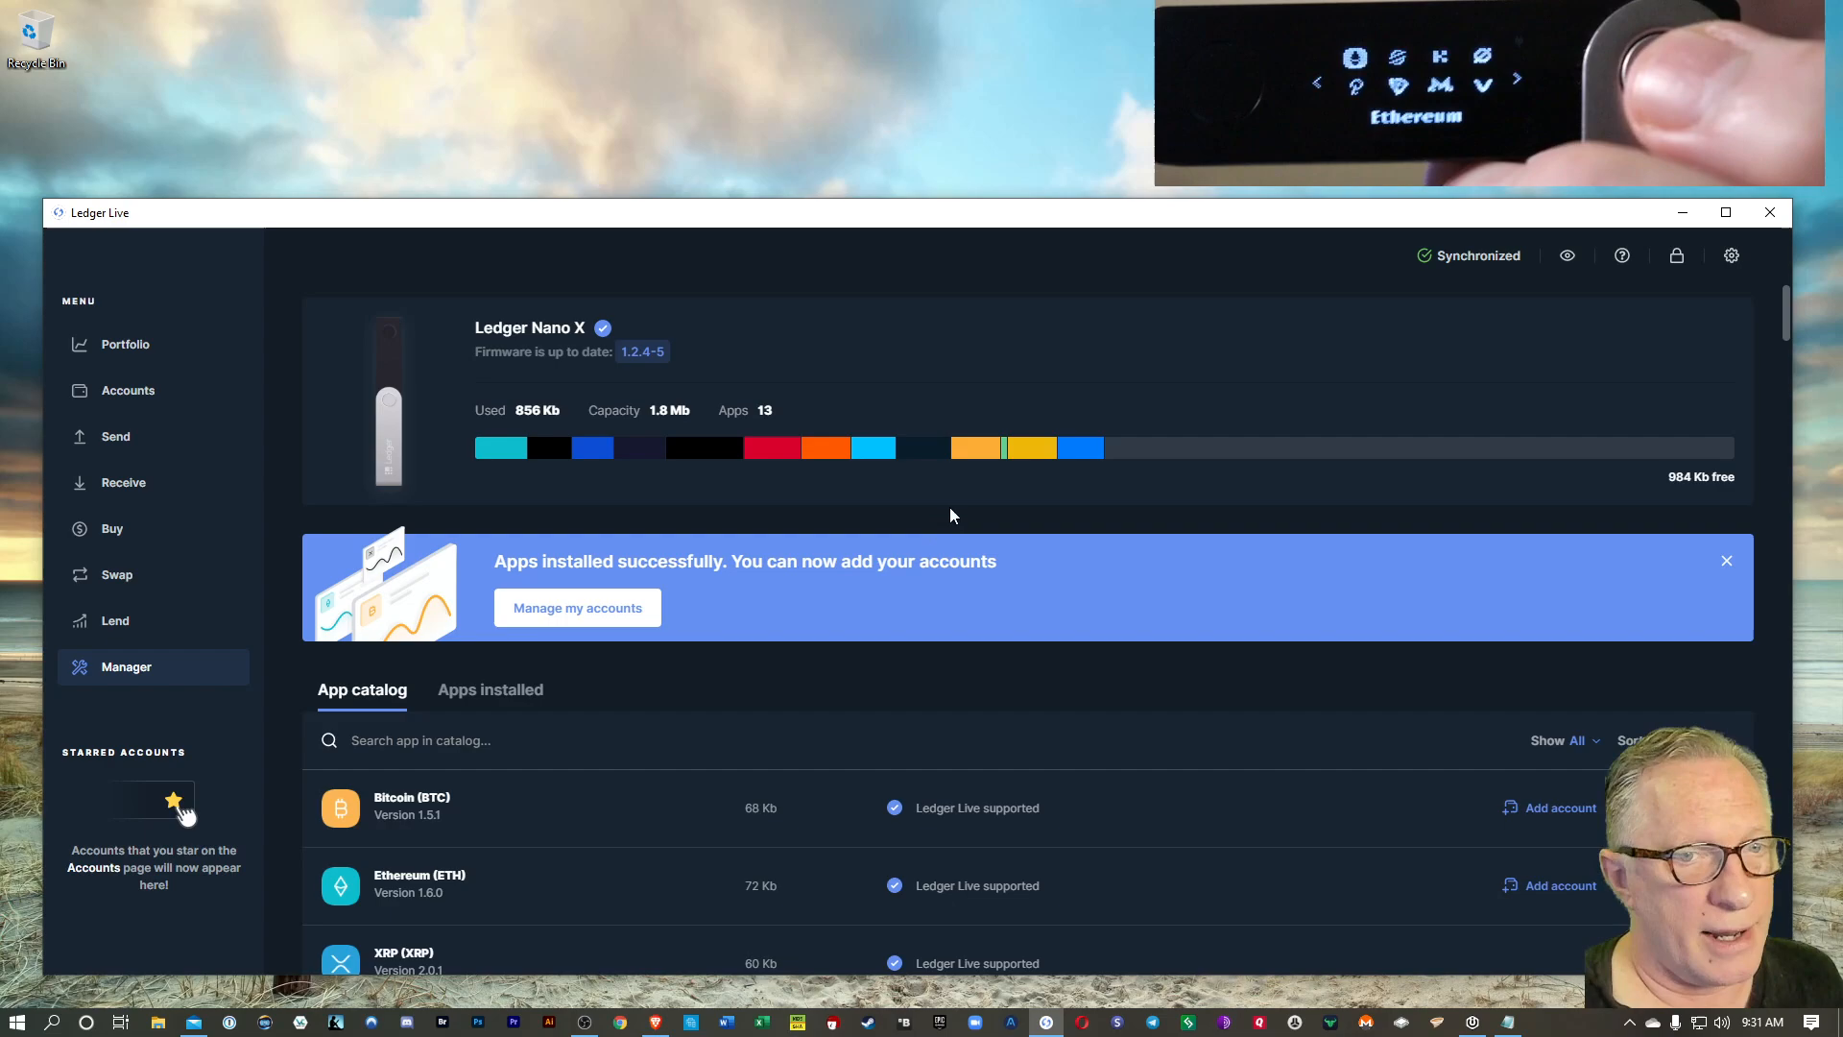
pyautogui.moveTo(1047, 475)
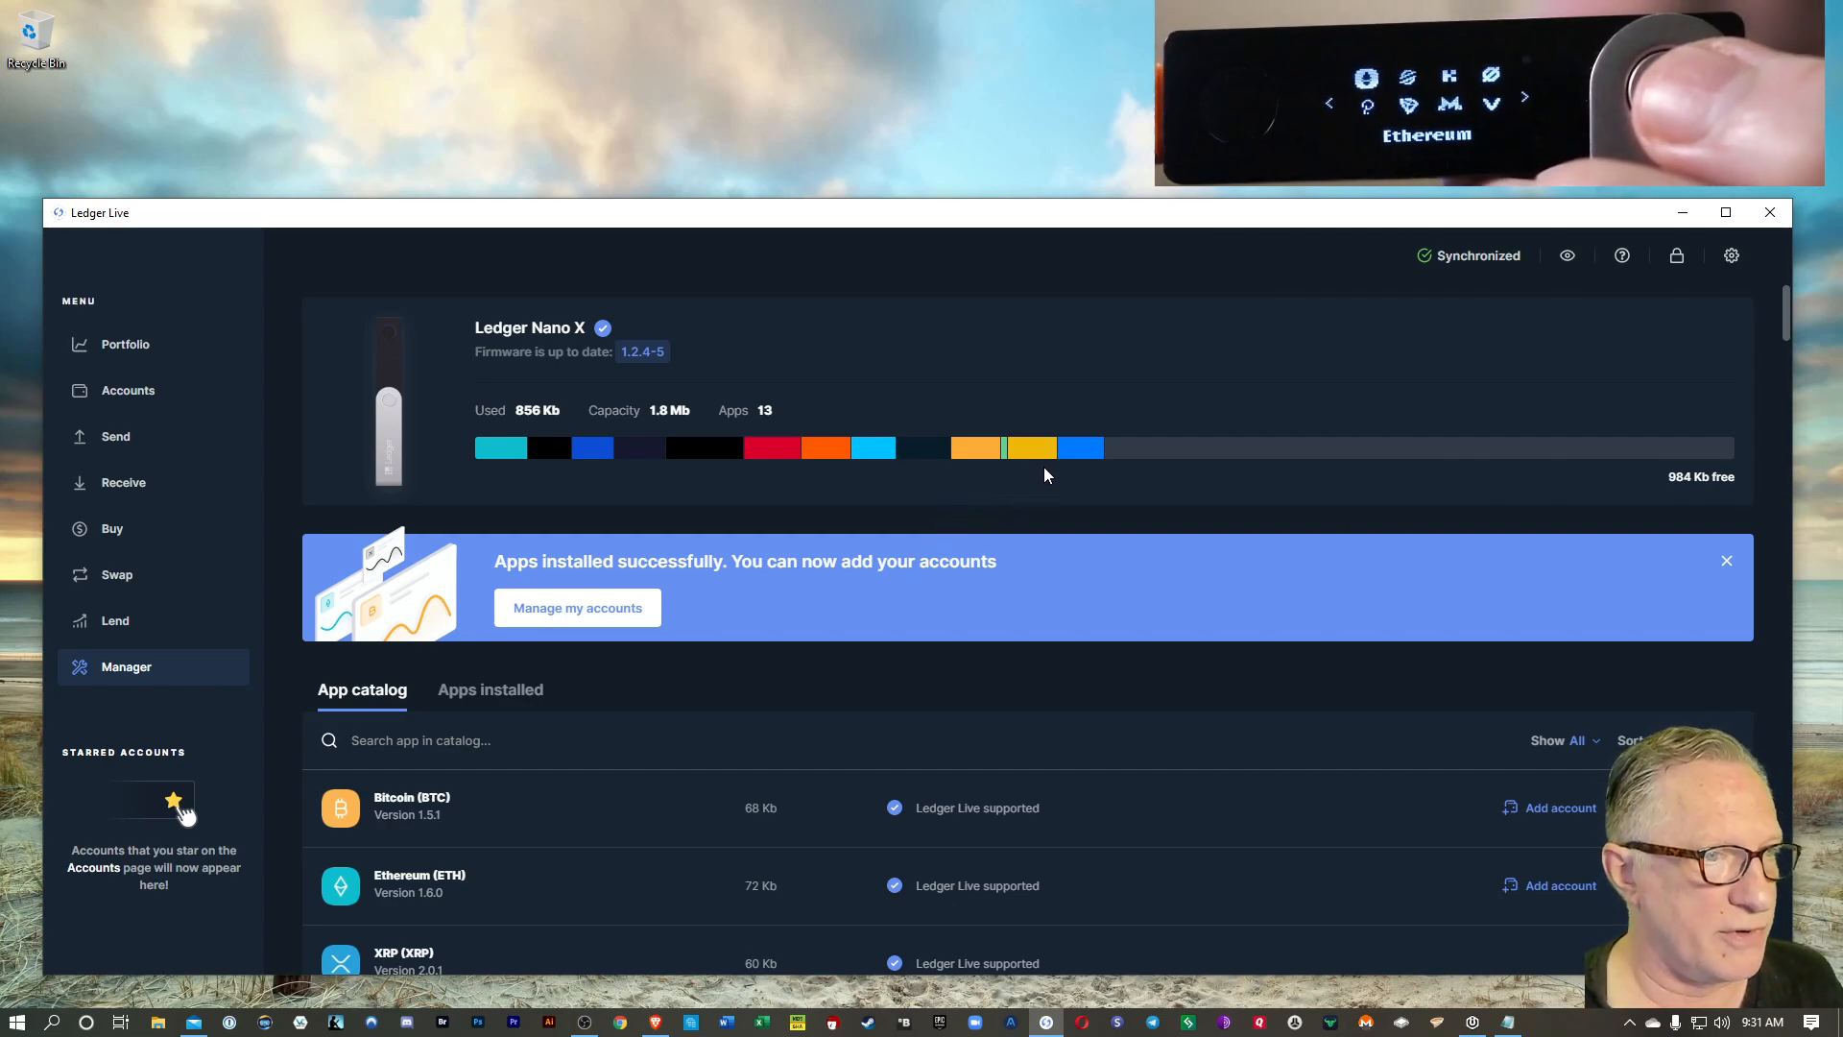
pyautogui.moveTo(891, 587)
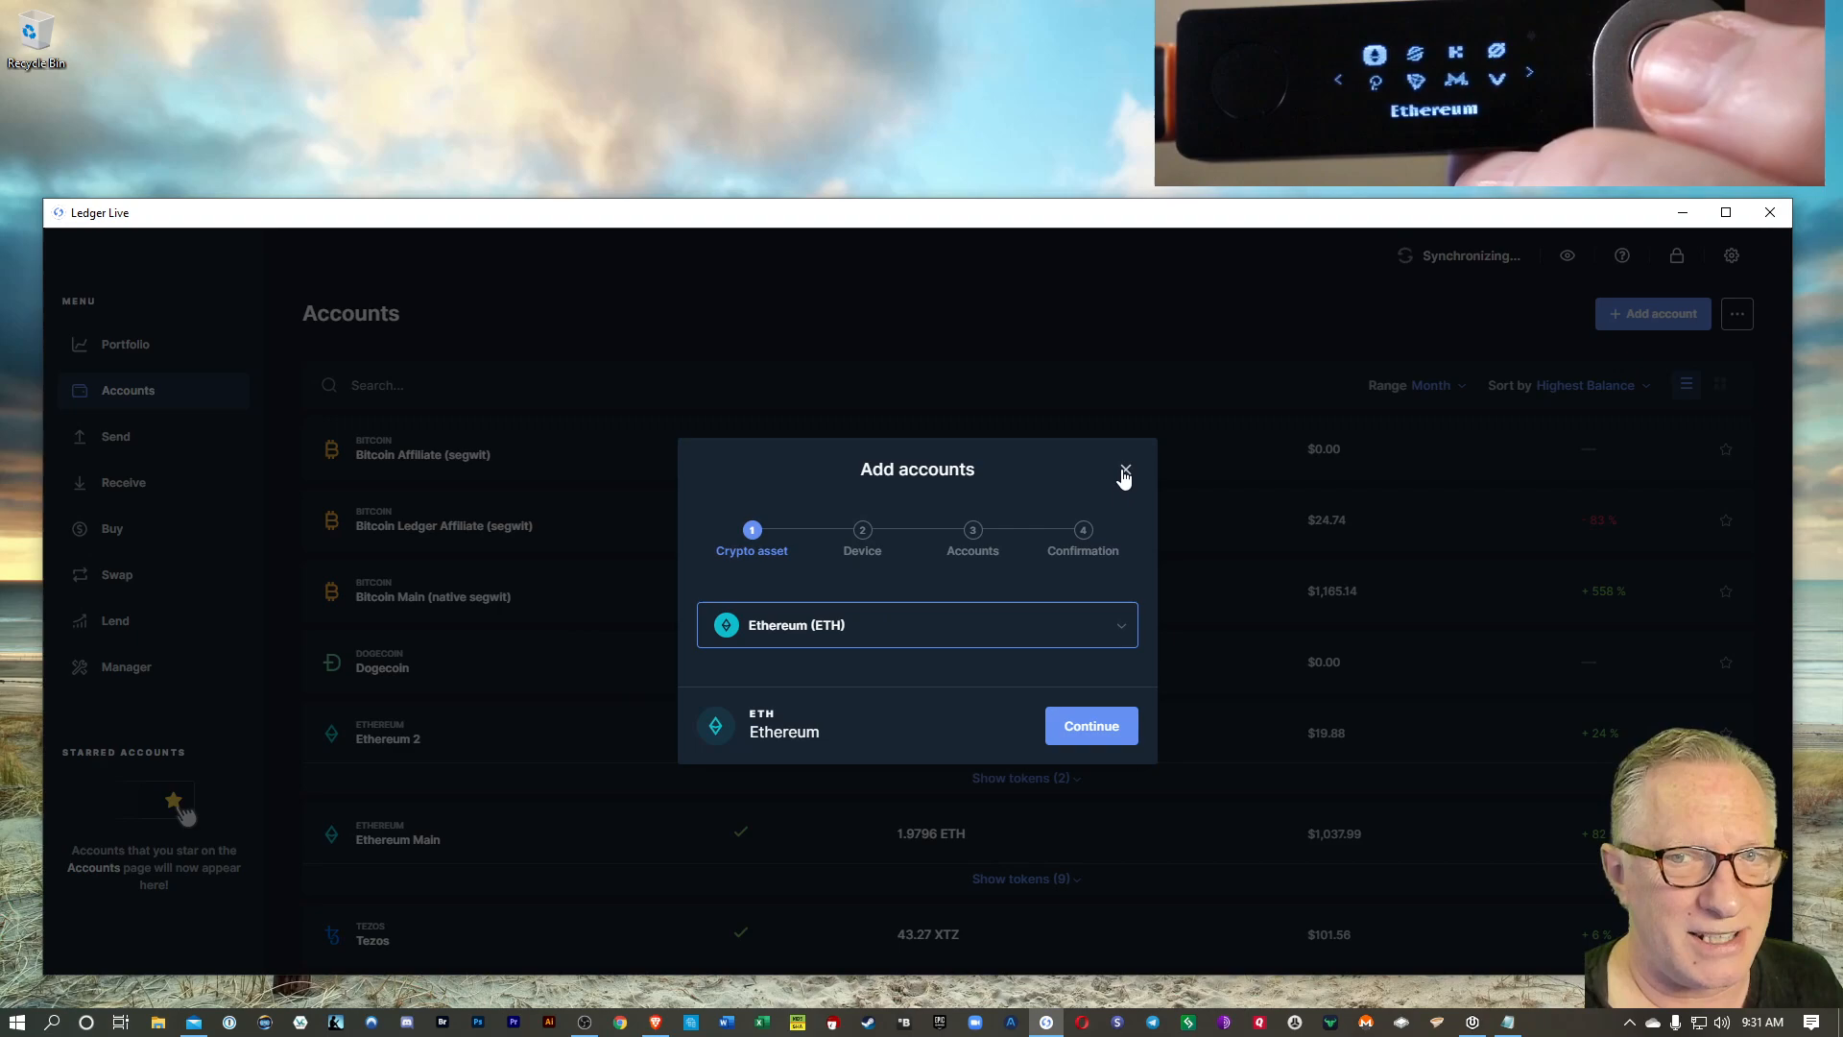
# Step: Close the Add accounts dialog and scroll the Accounts list to verify synchronization
pyautogui.click(1124, 469)
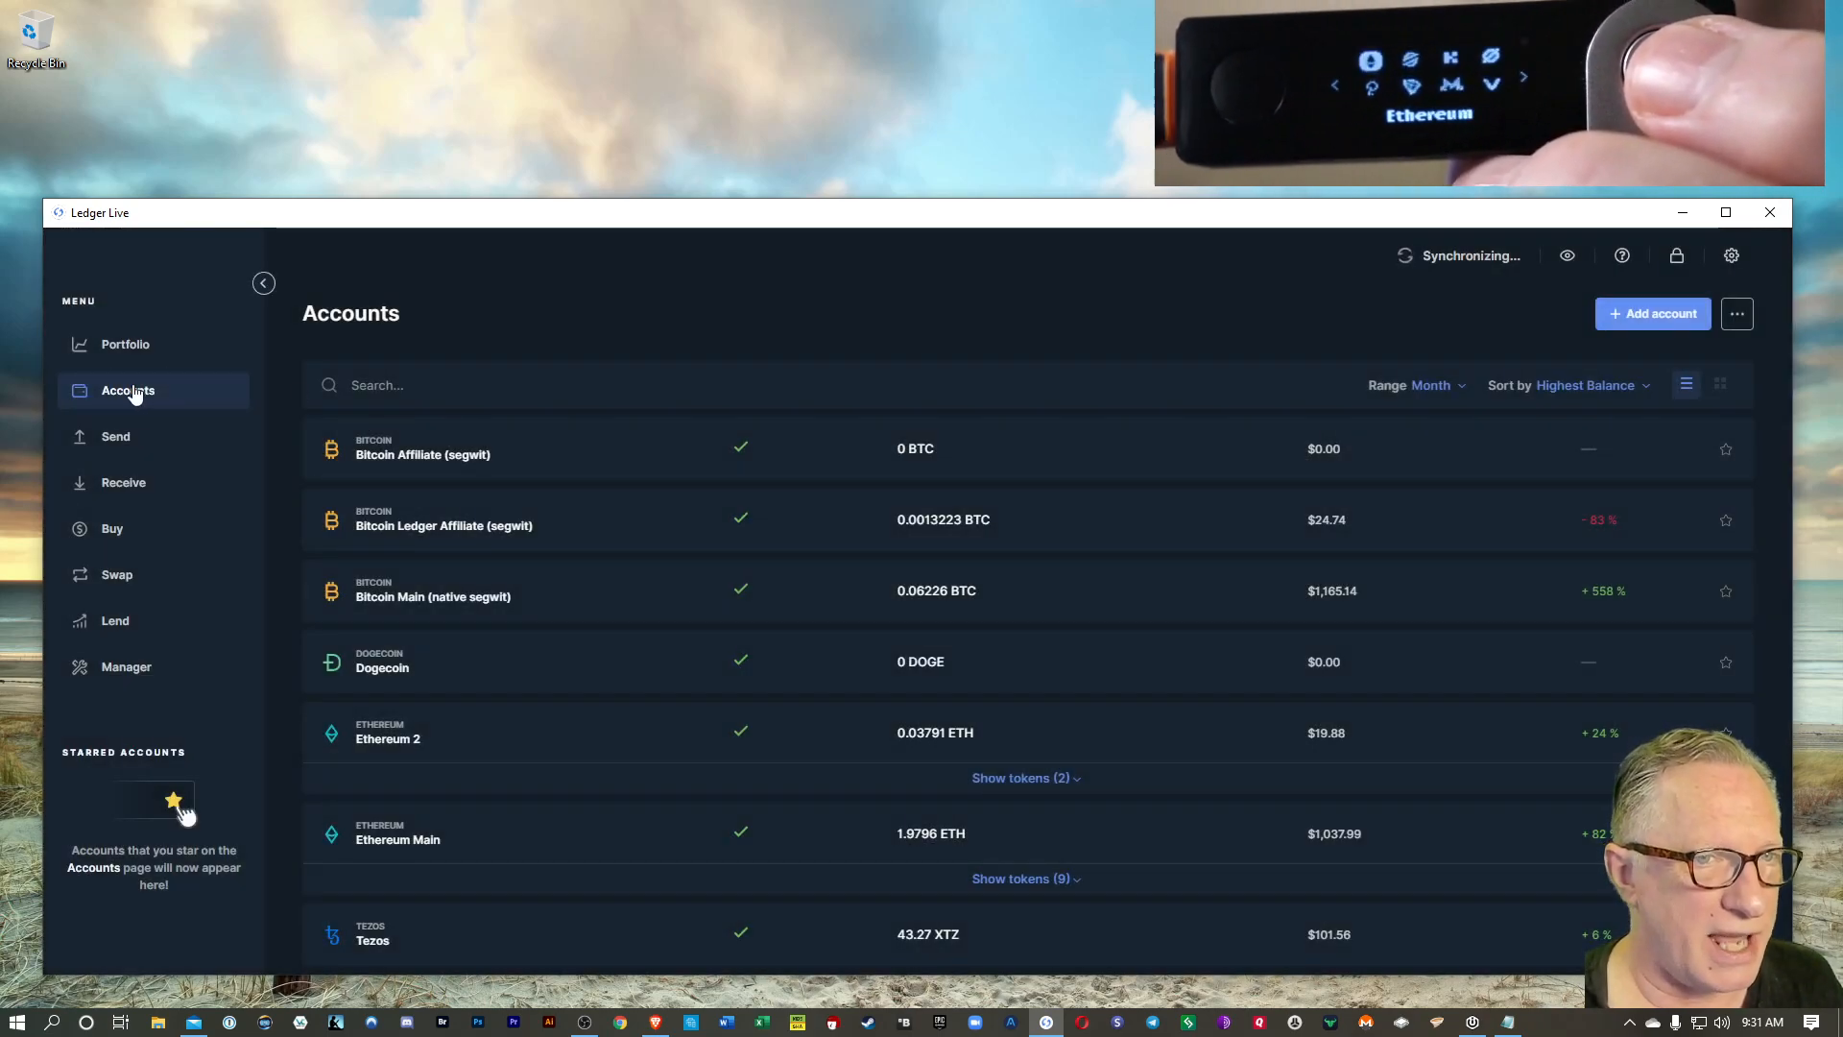
pyautogui.scroll(-3)
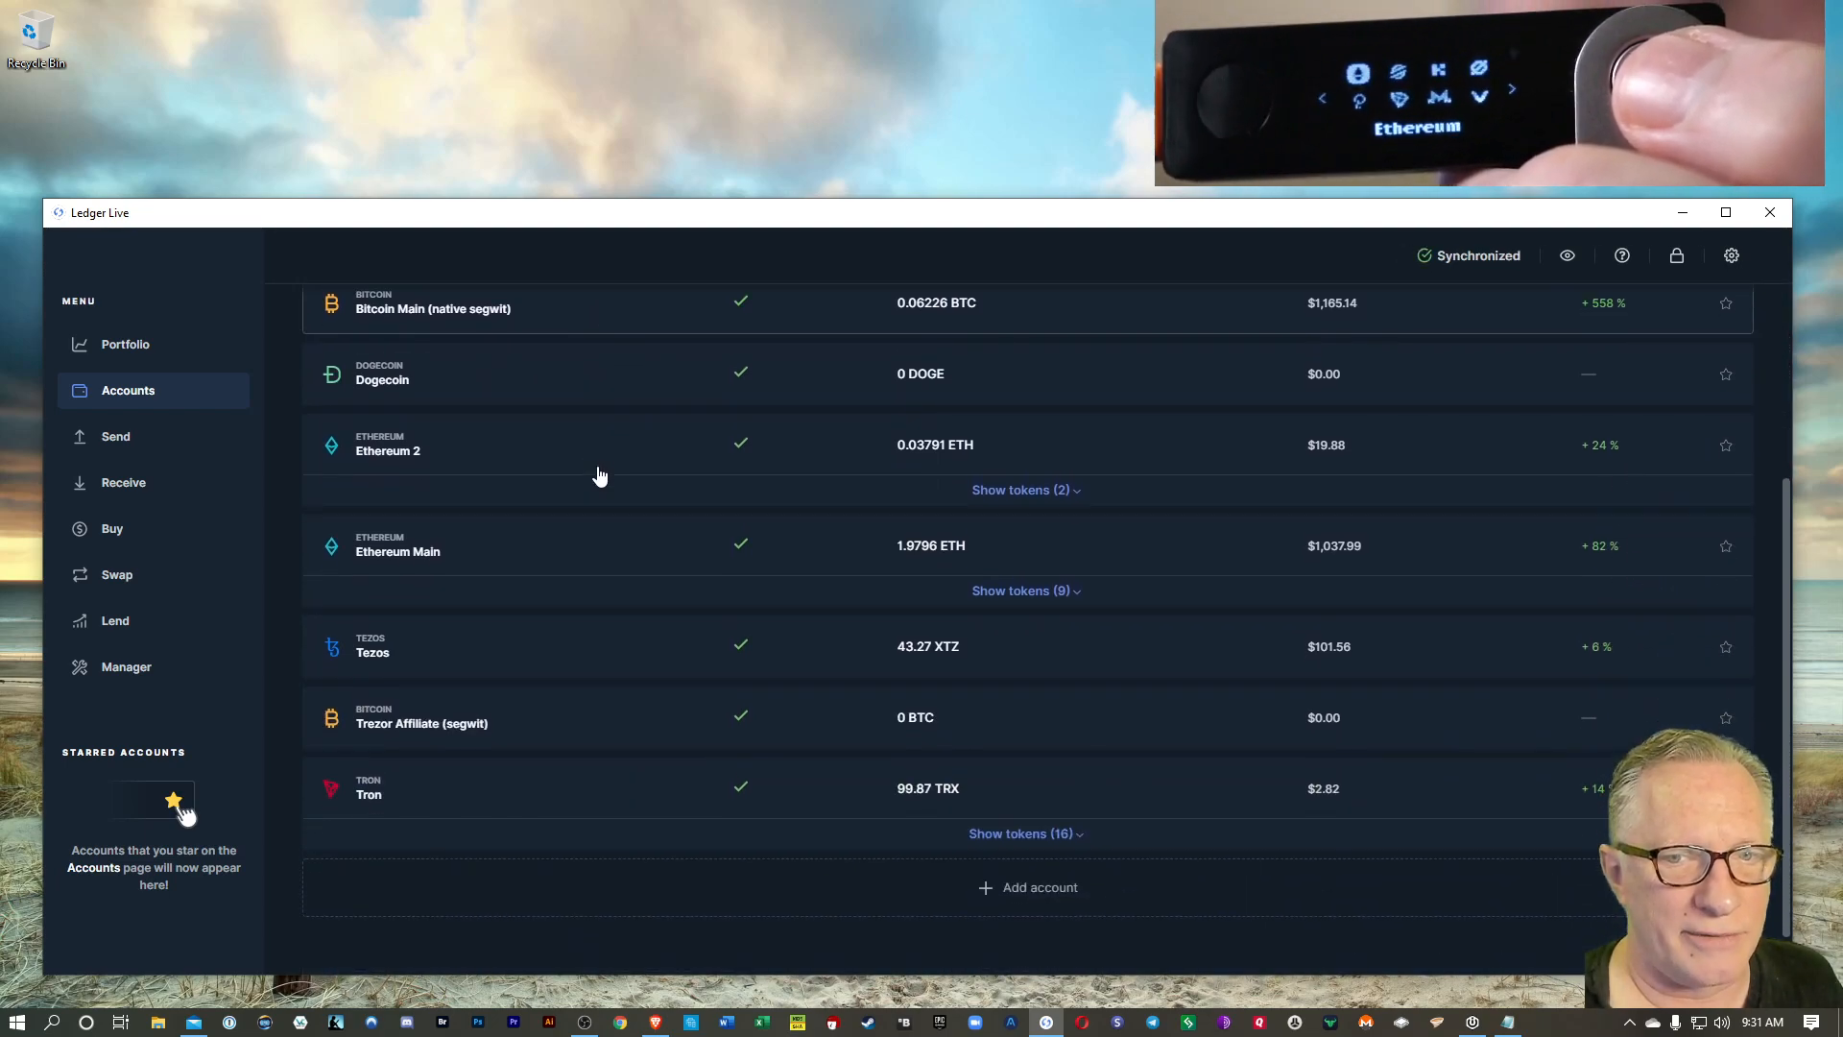
pyautogui.scroll(3)
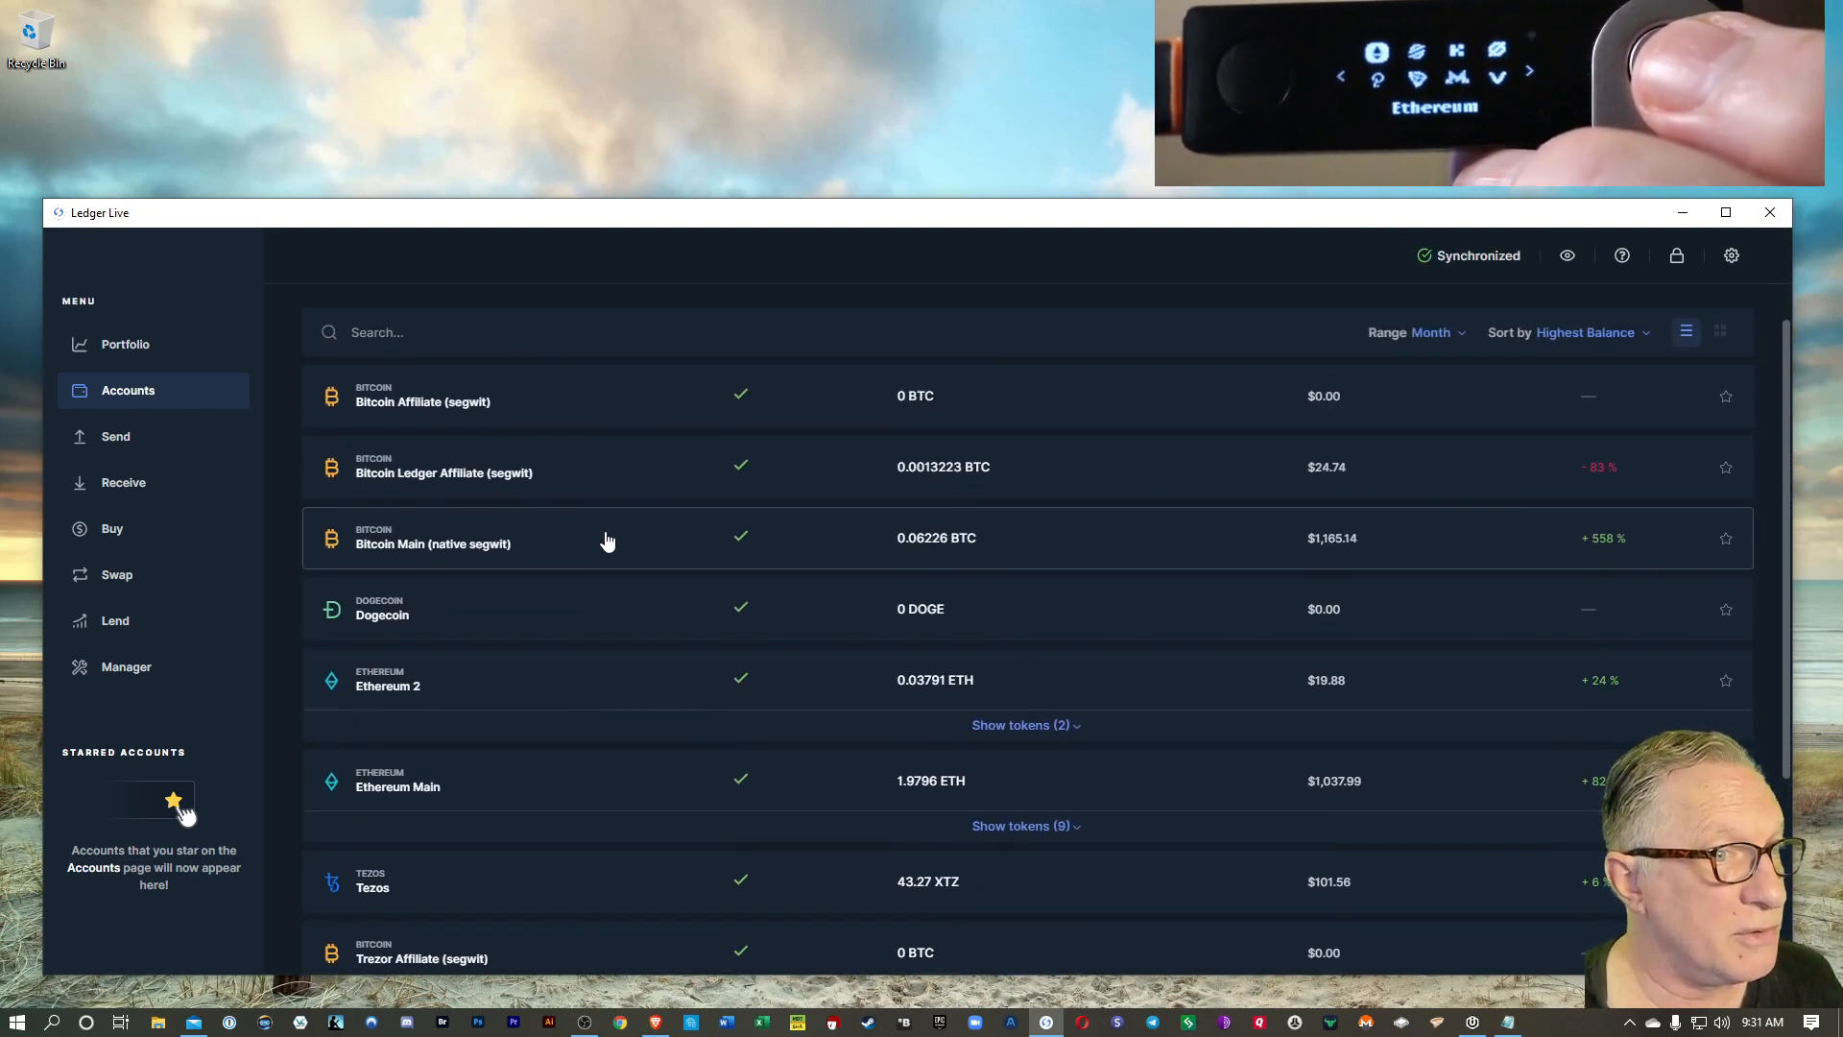
pyautogui.scroll(3)
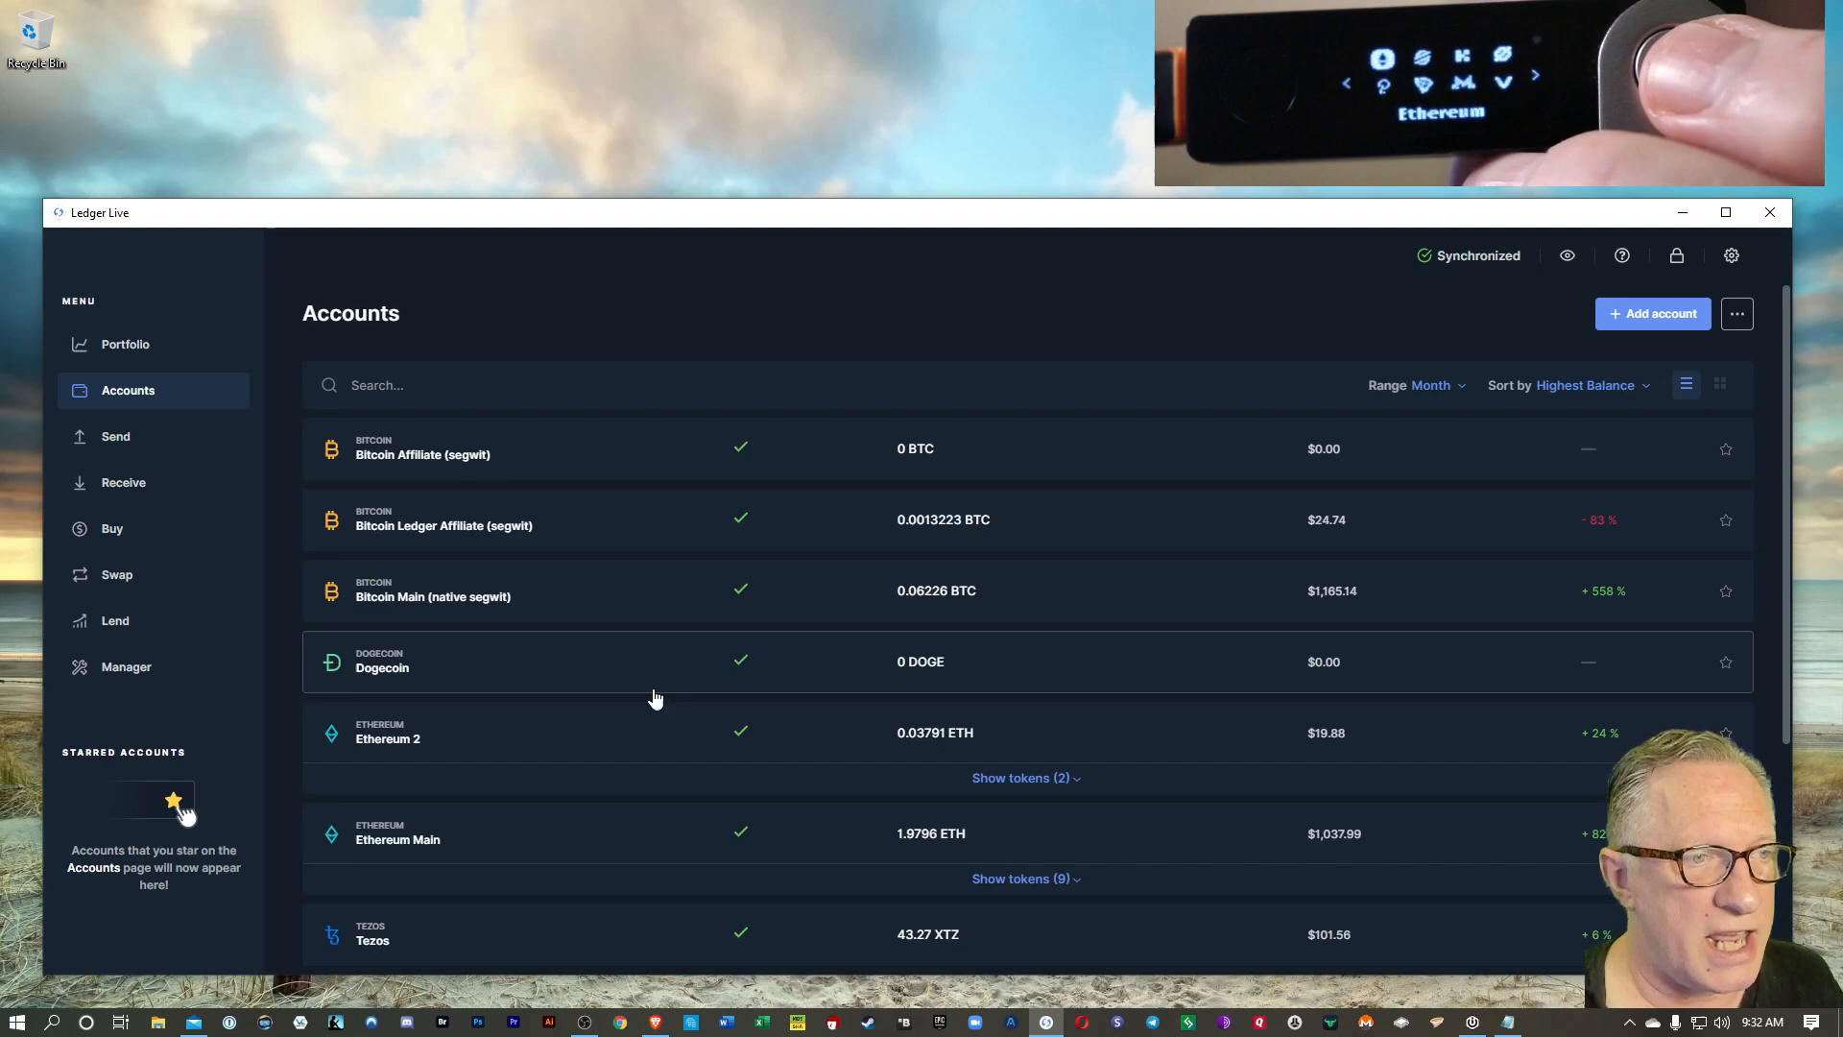
pyautogui.moveTo(675, 486)
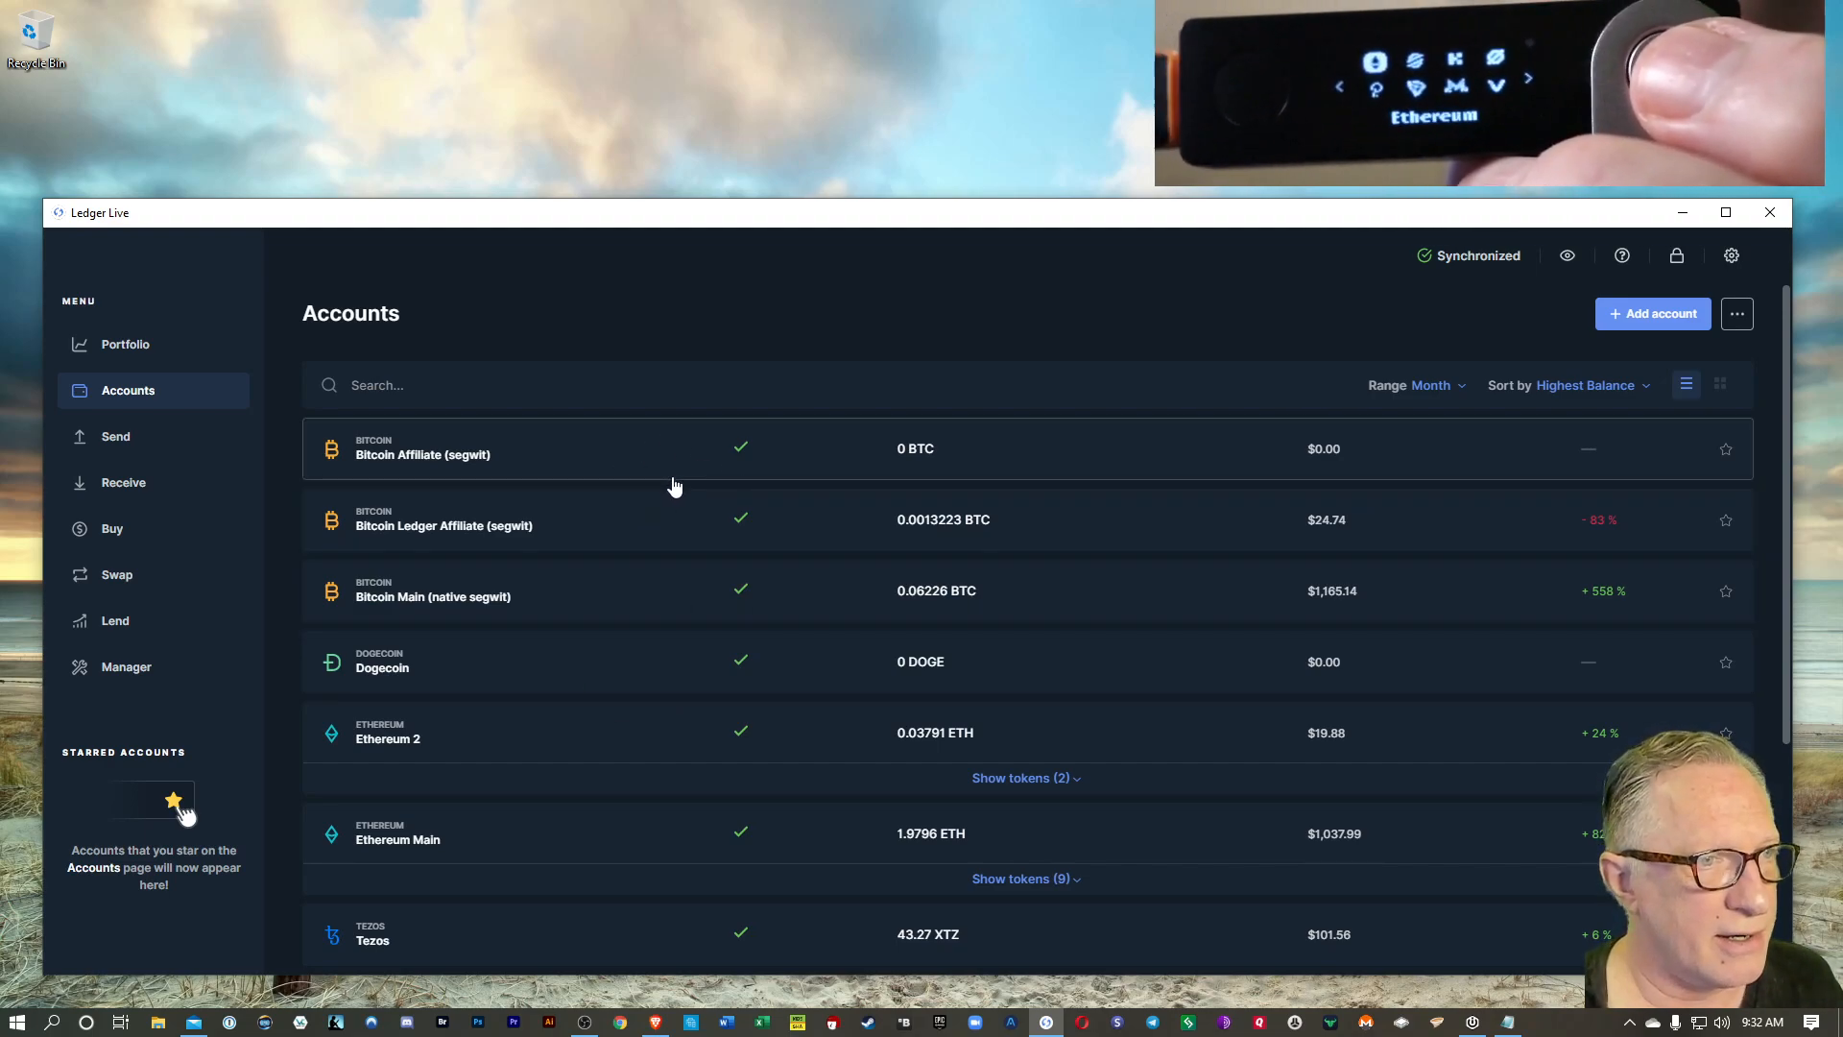
pyautogui.moveTo(531, 508)
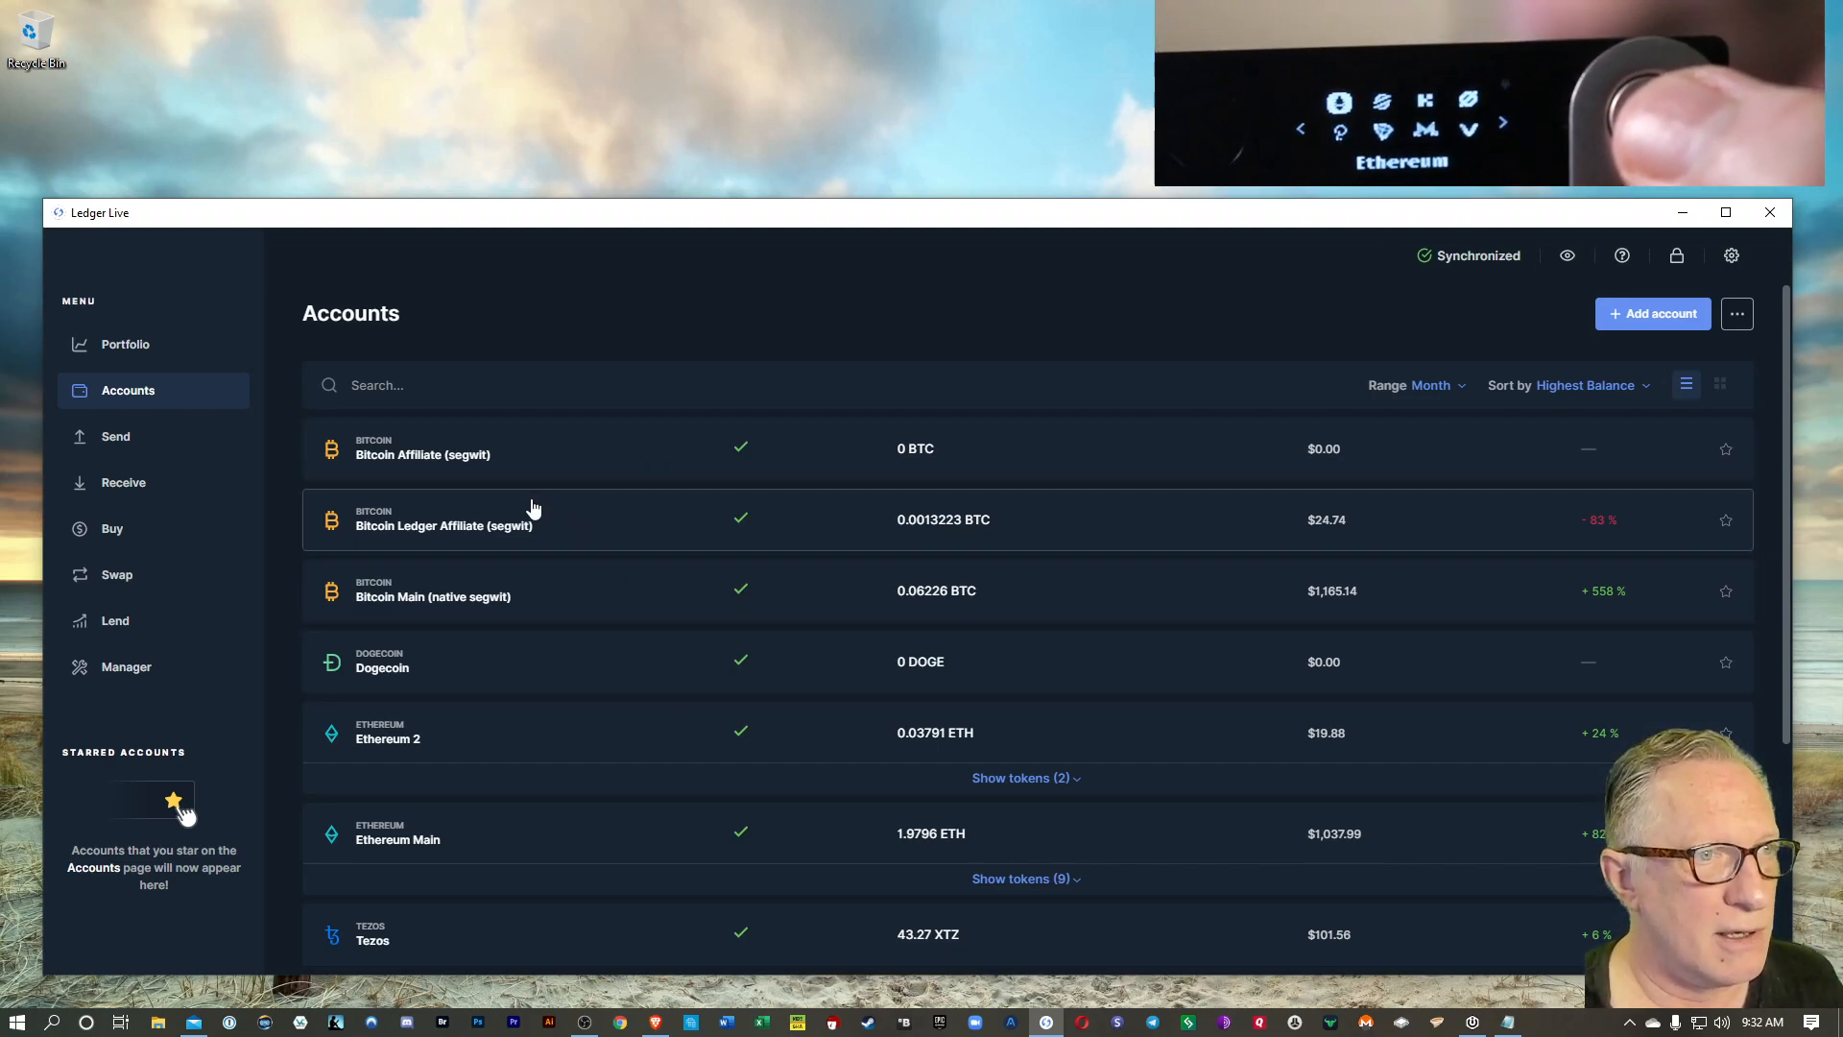
pyautogui.moveTo(675, 545)
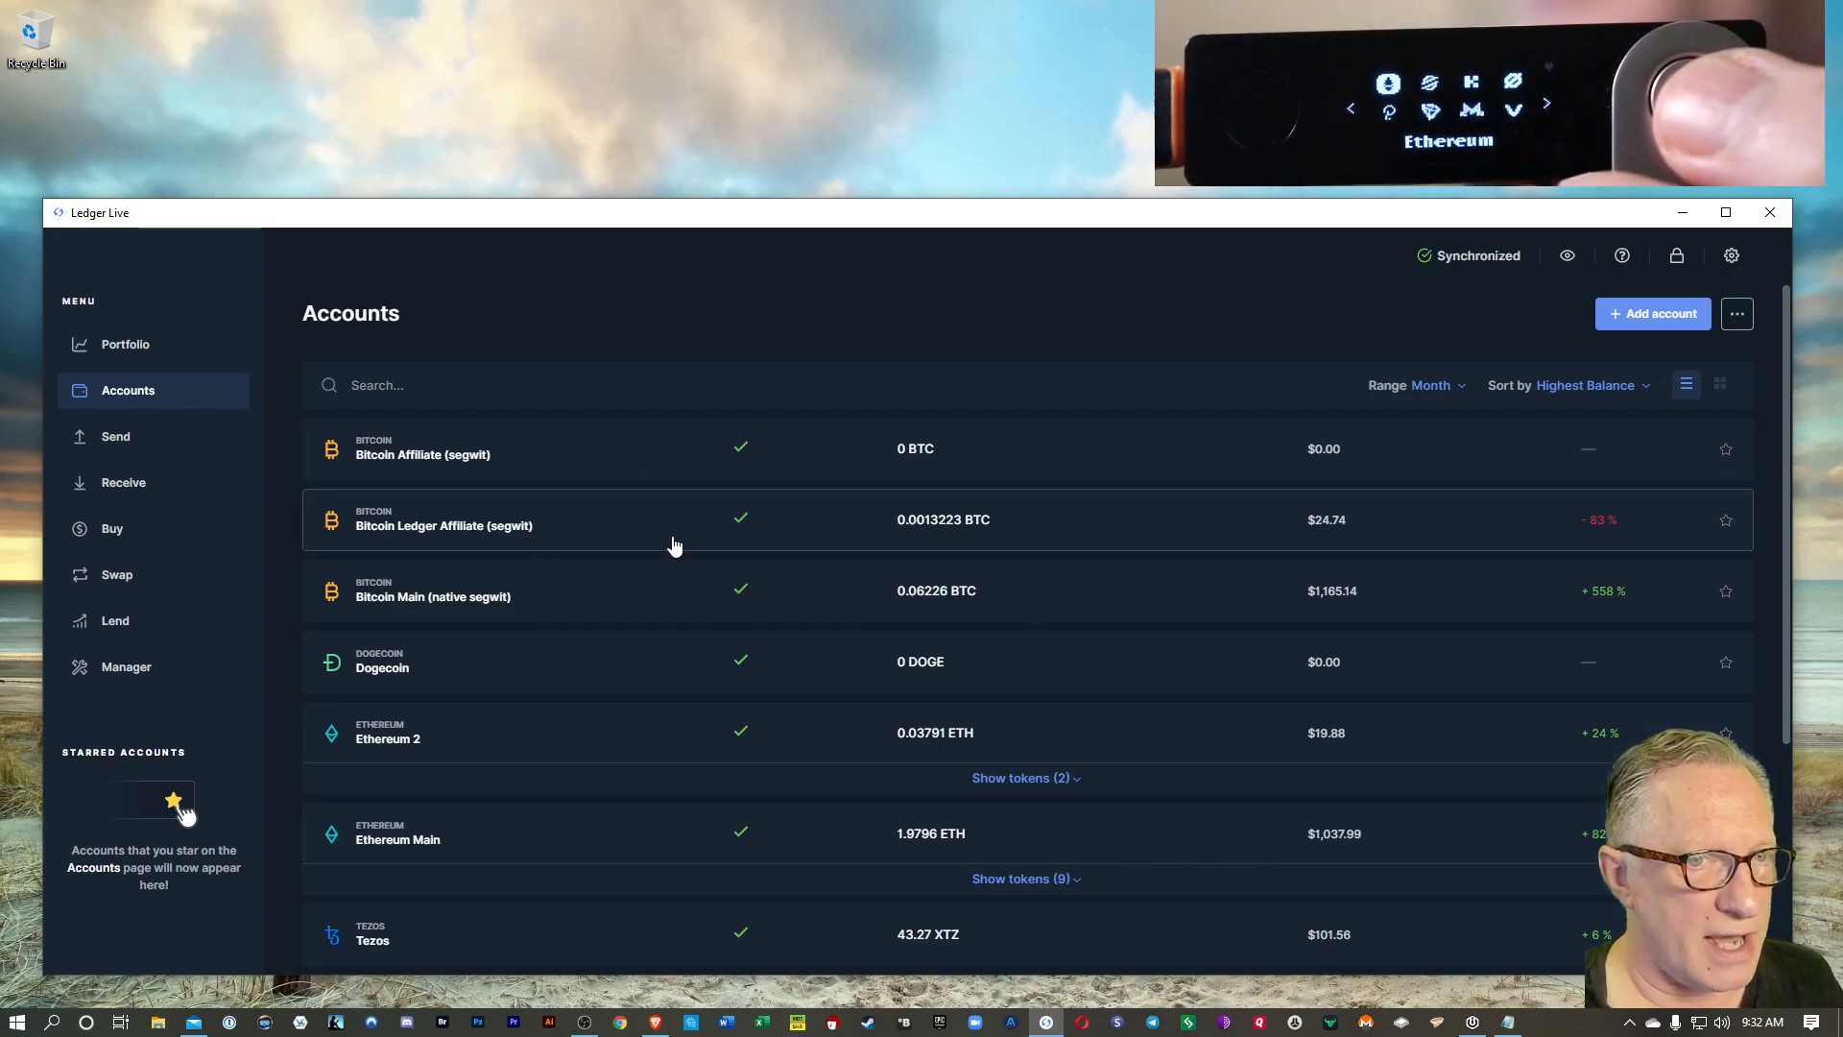
pyautogui.moveTo(661, 676)
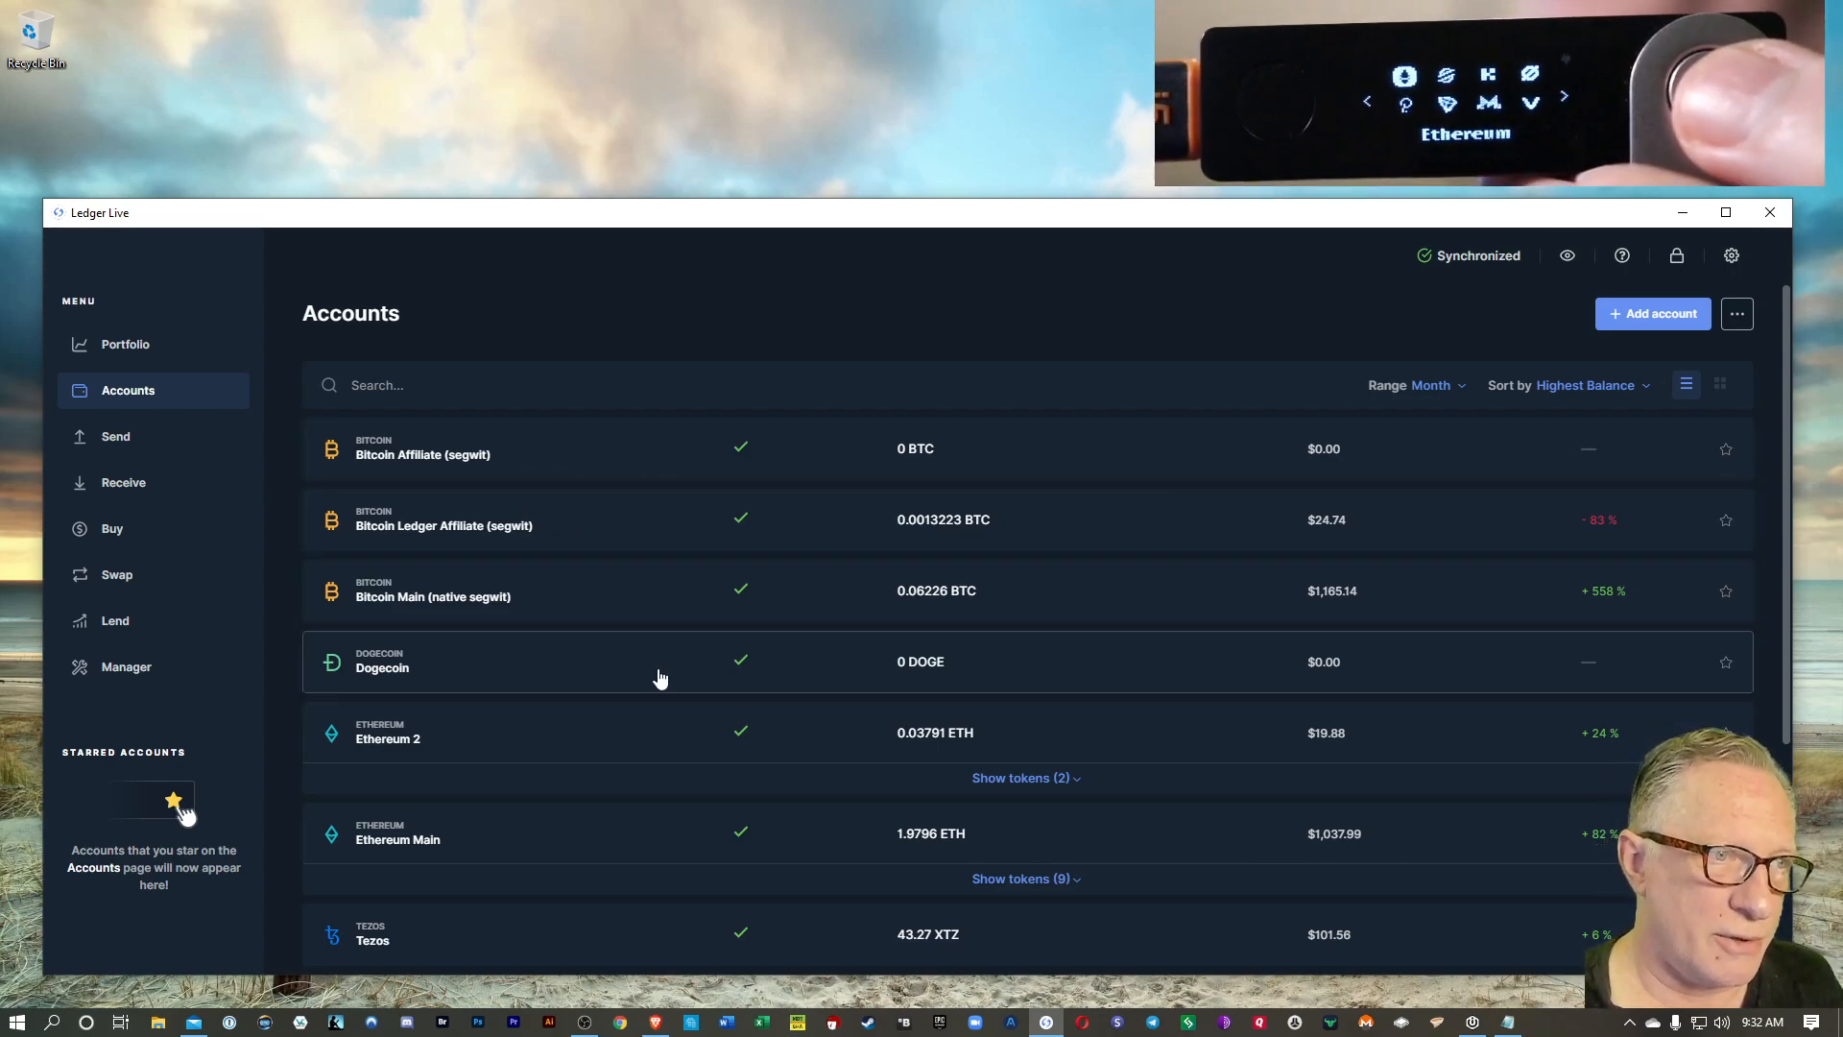
pyautogui.moveTo(624, 691)
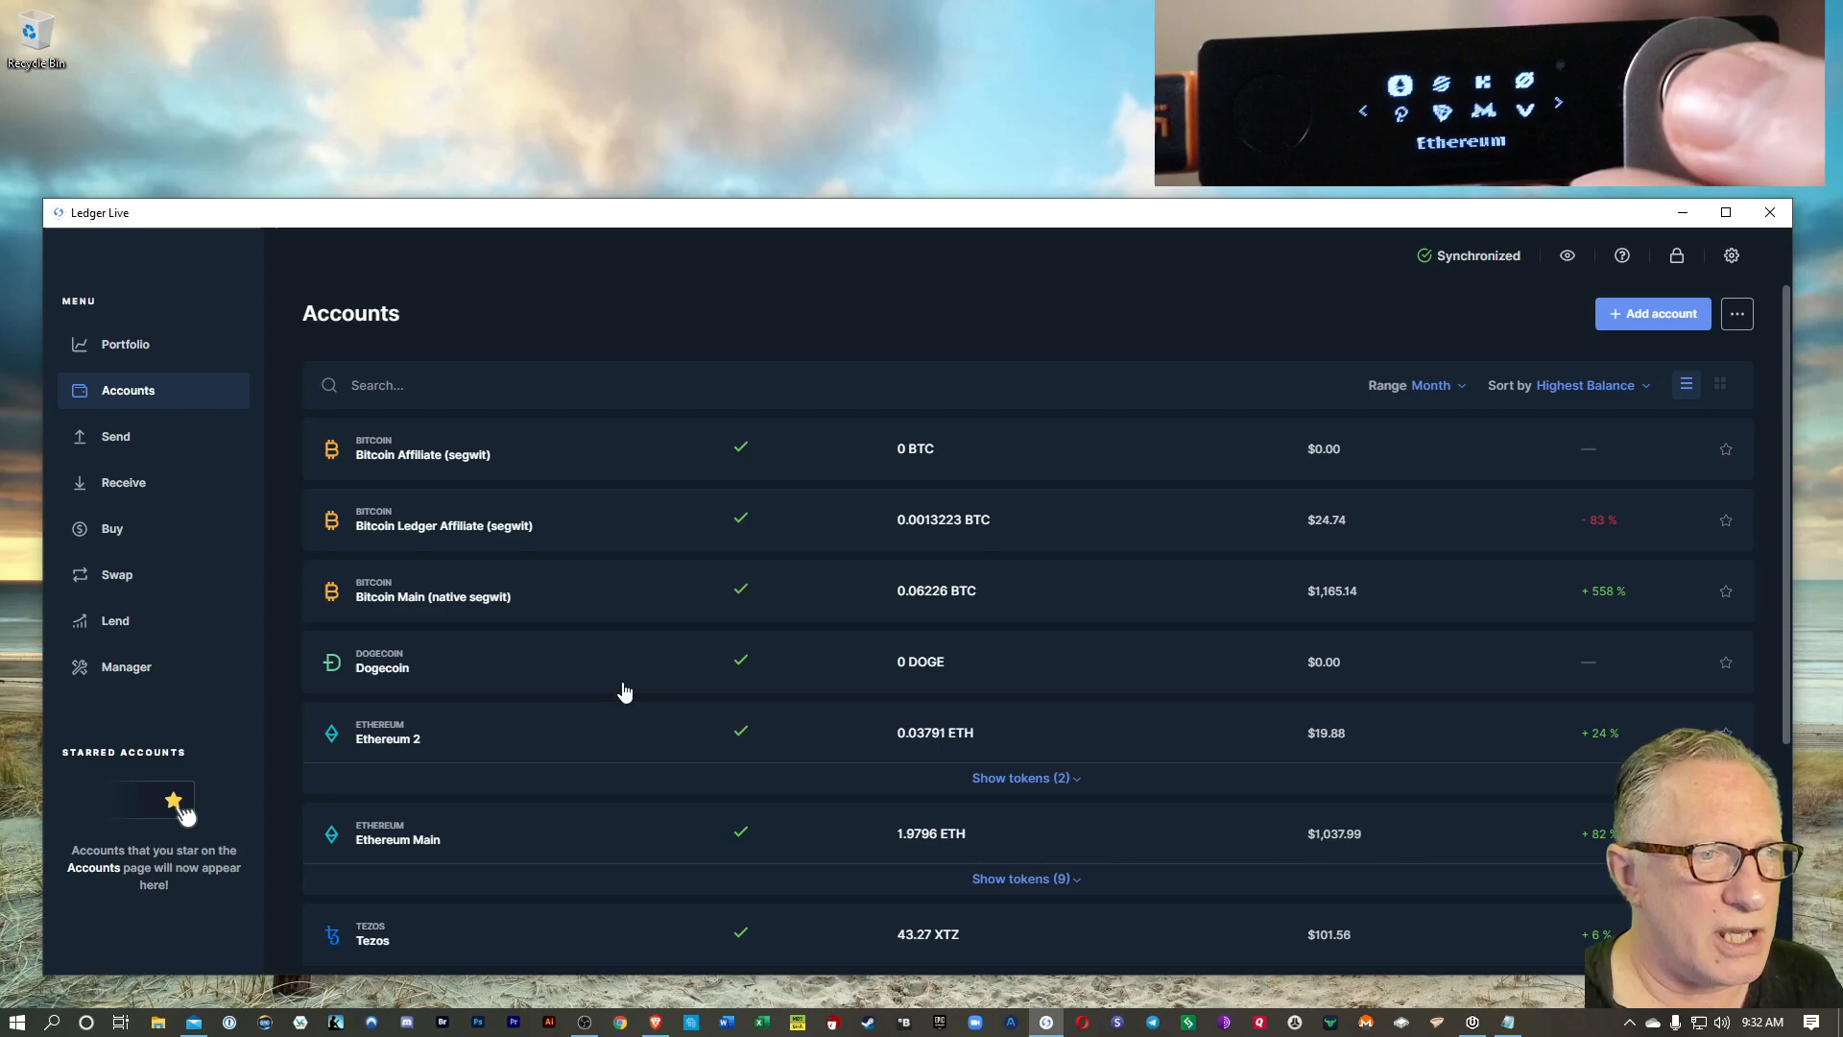
pyautogui.moveTo(696, 564)
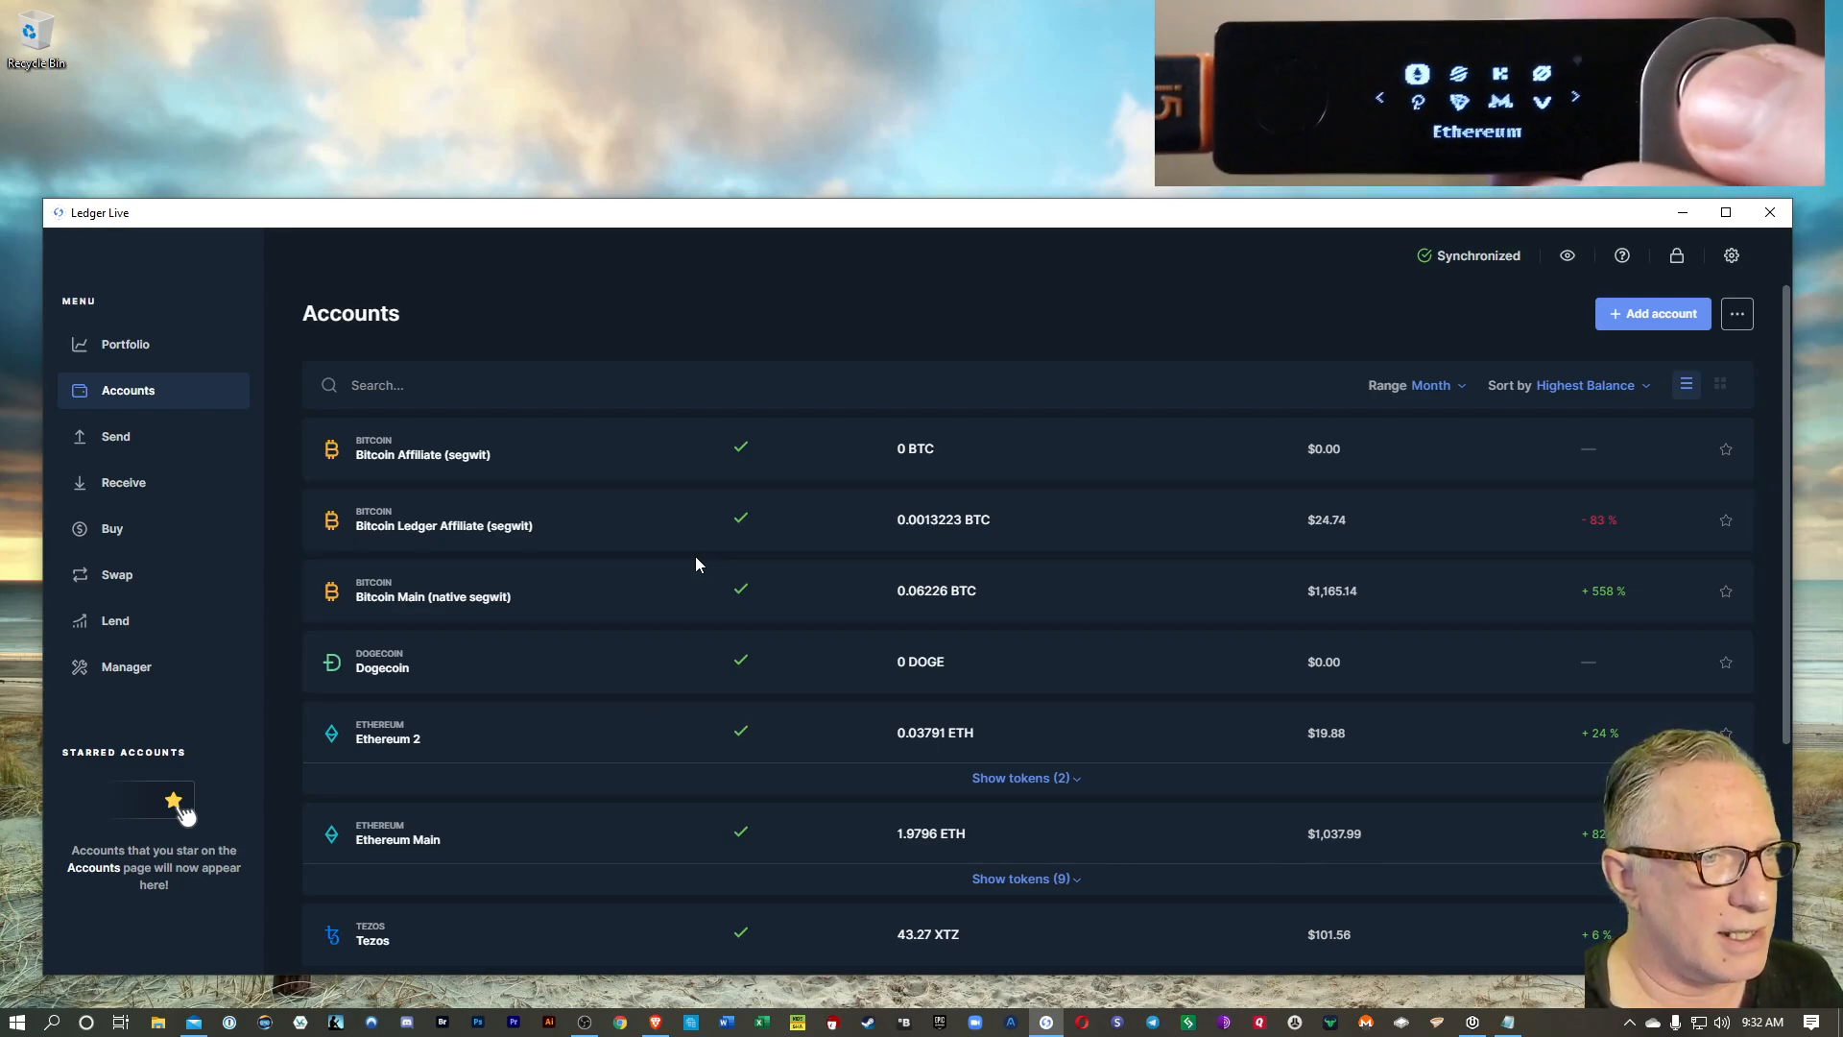
pyautogui.moveTo(685, 635)
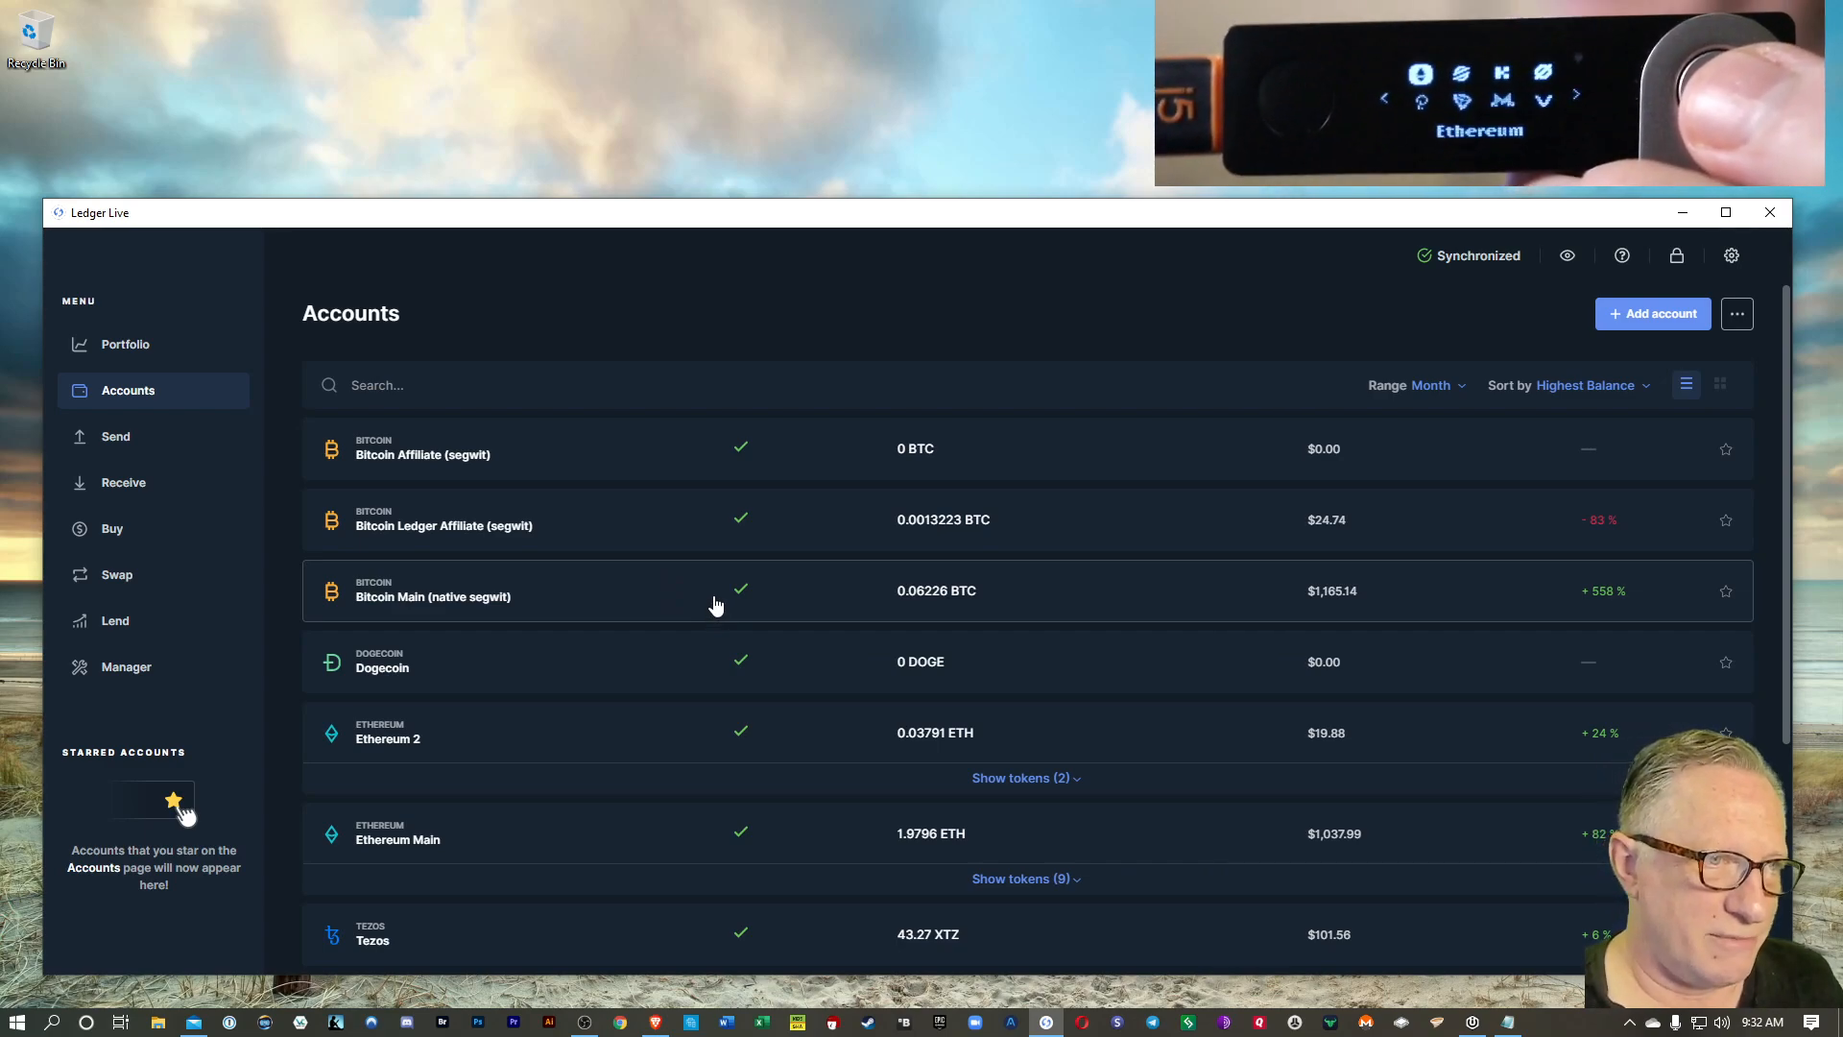
pyautogui.moveTo(764, 572)
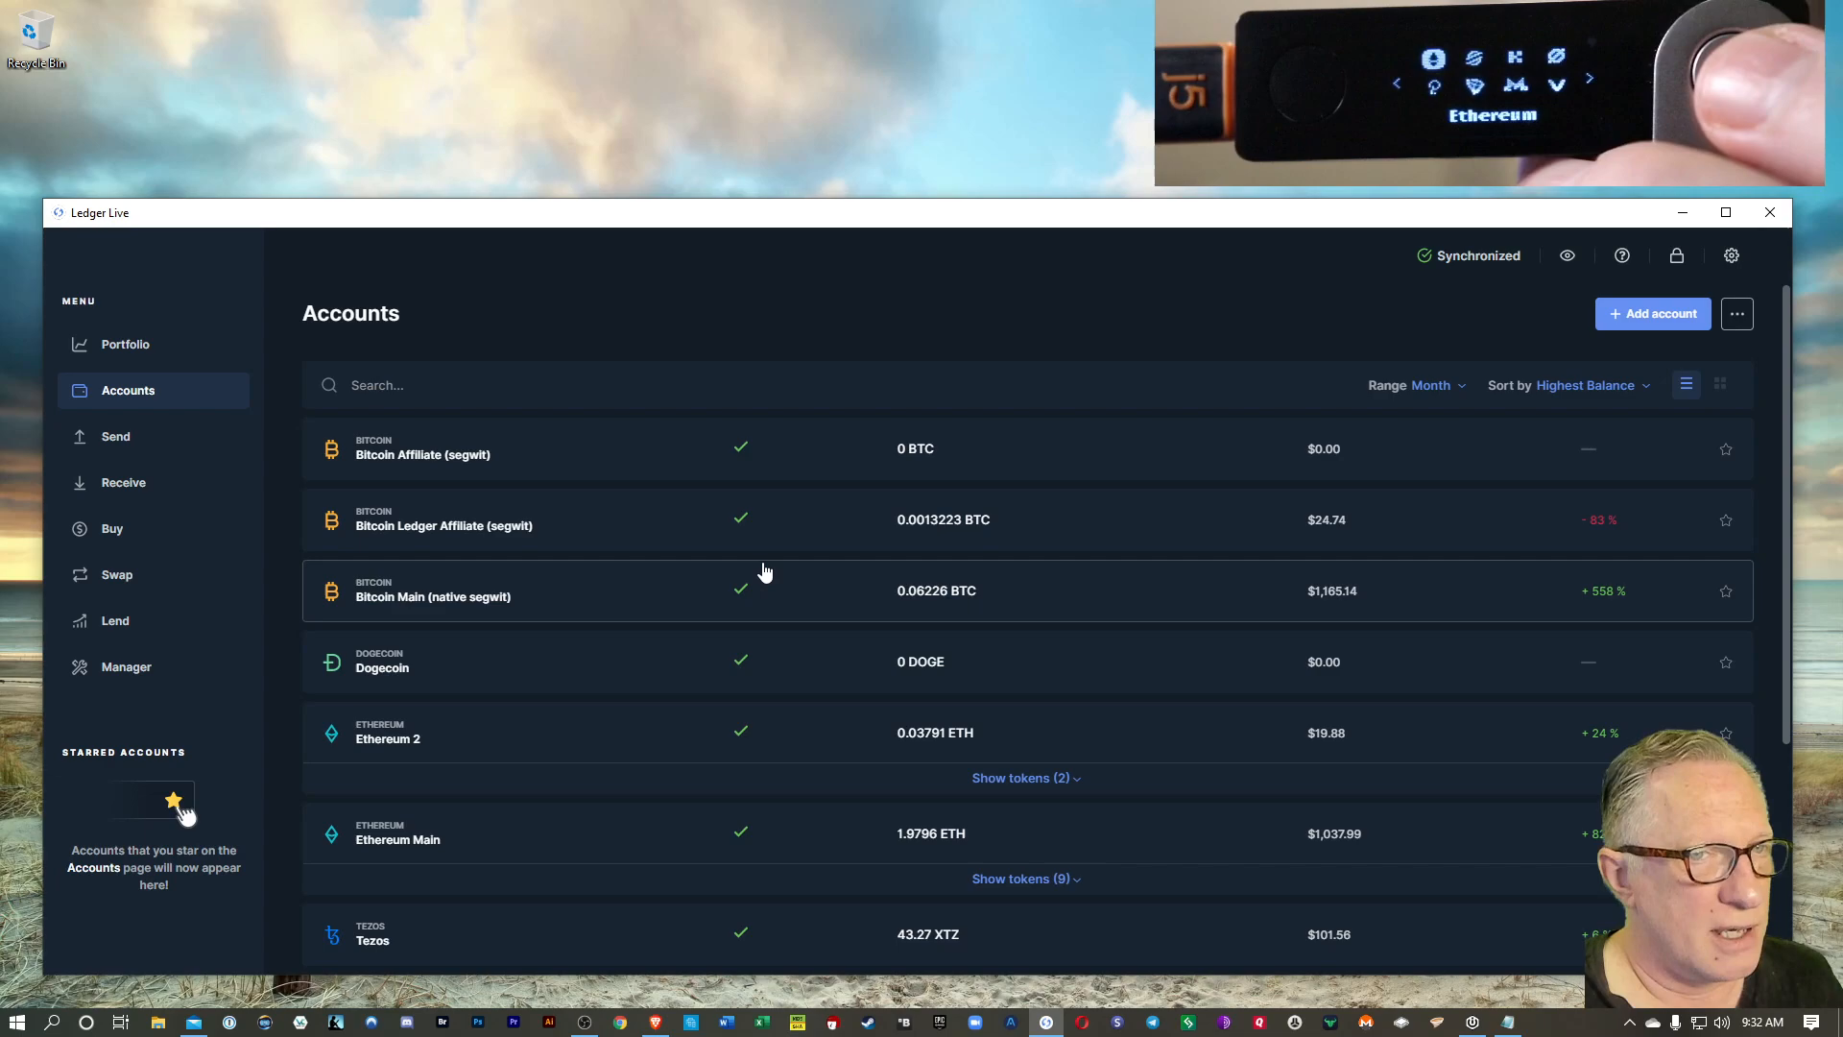
pyautogui.moveTo(612, 581)
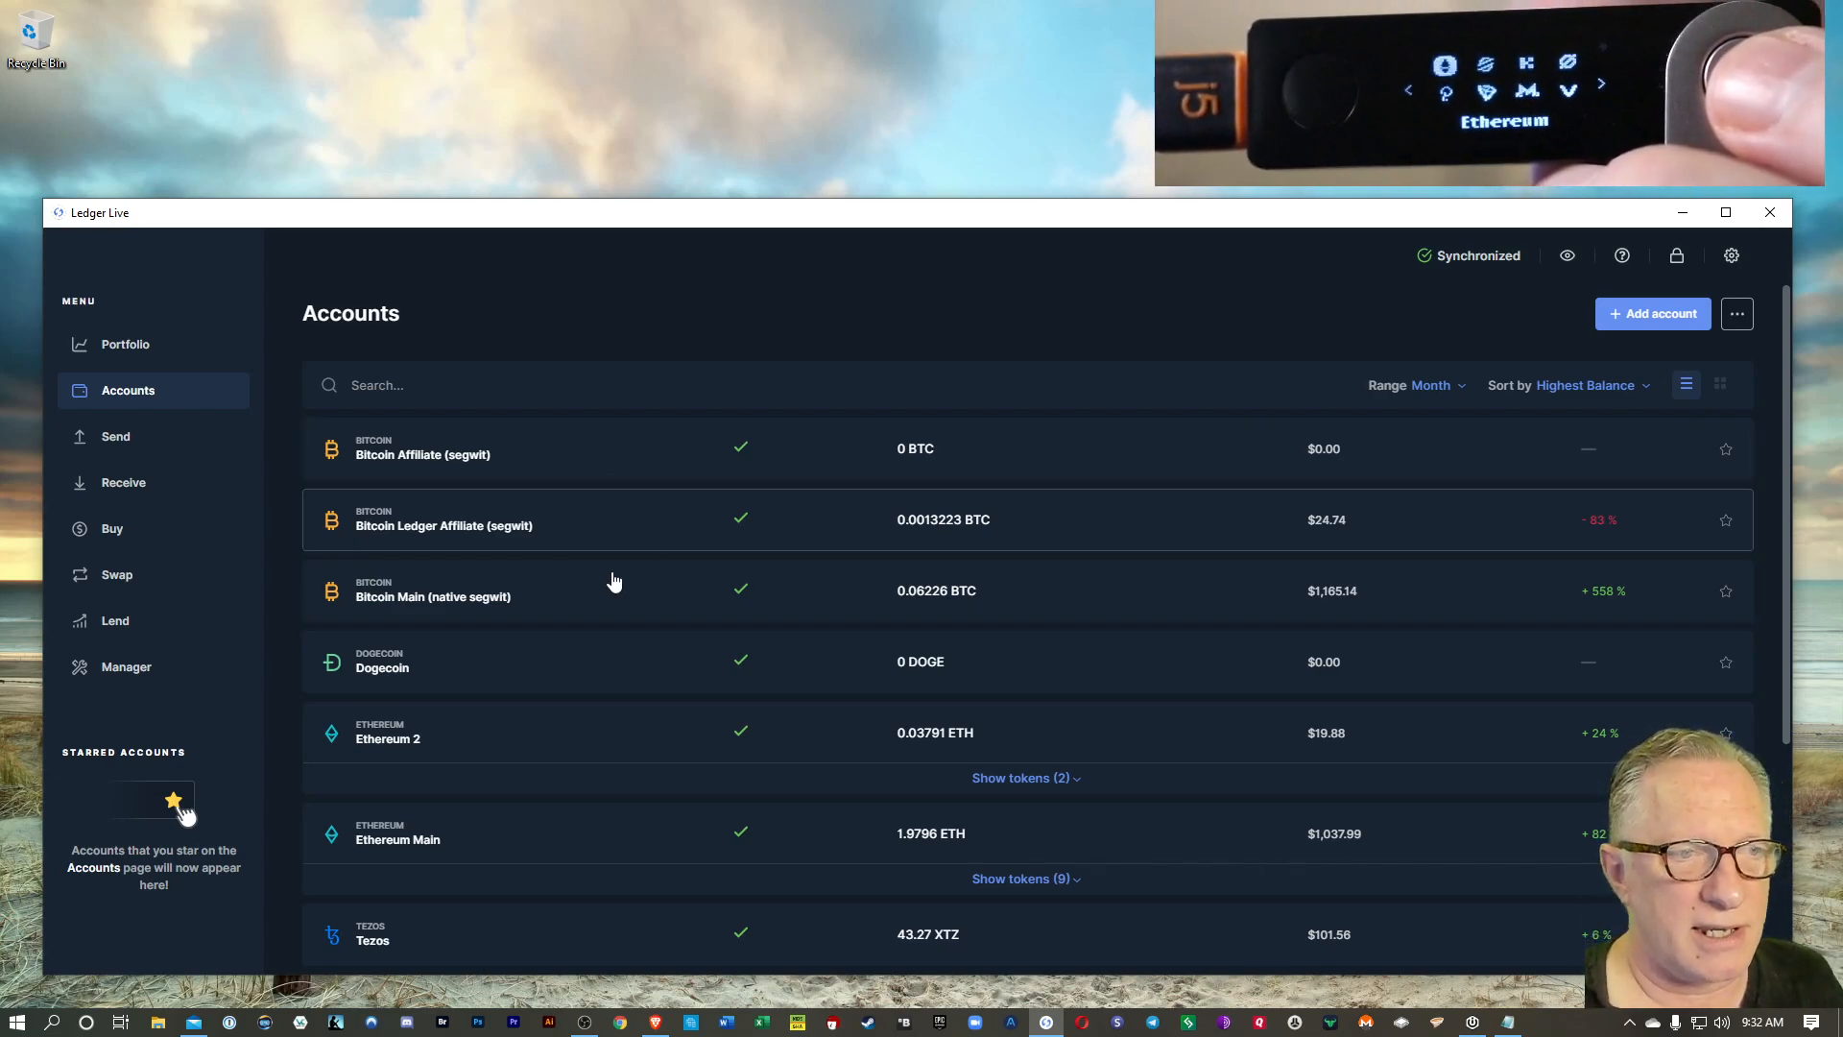
pyautogui.moveTo(957, 588)
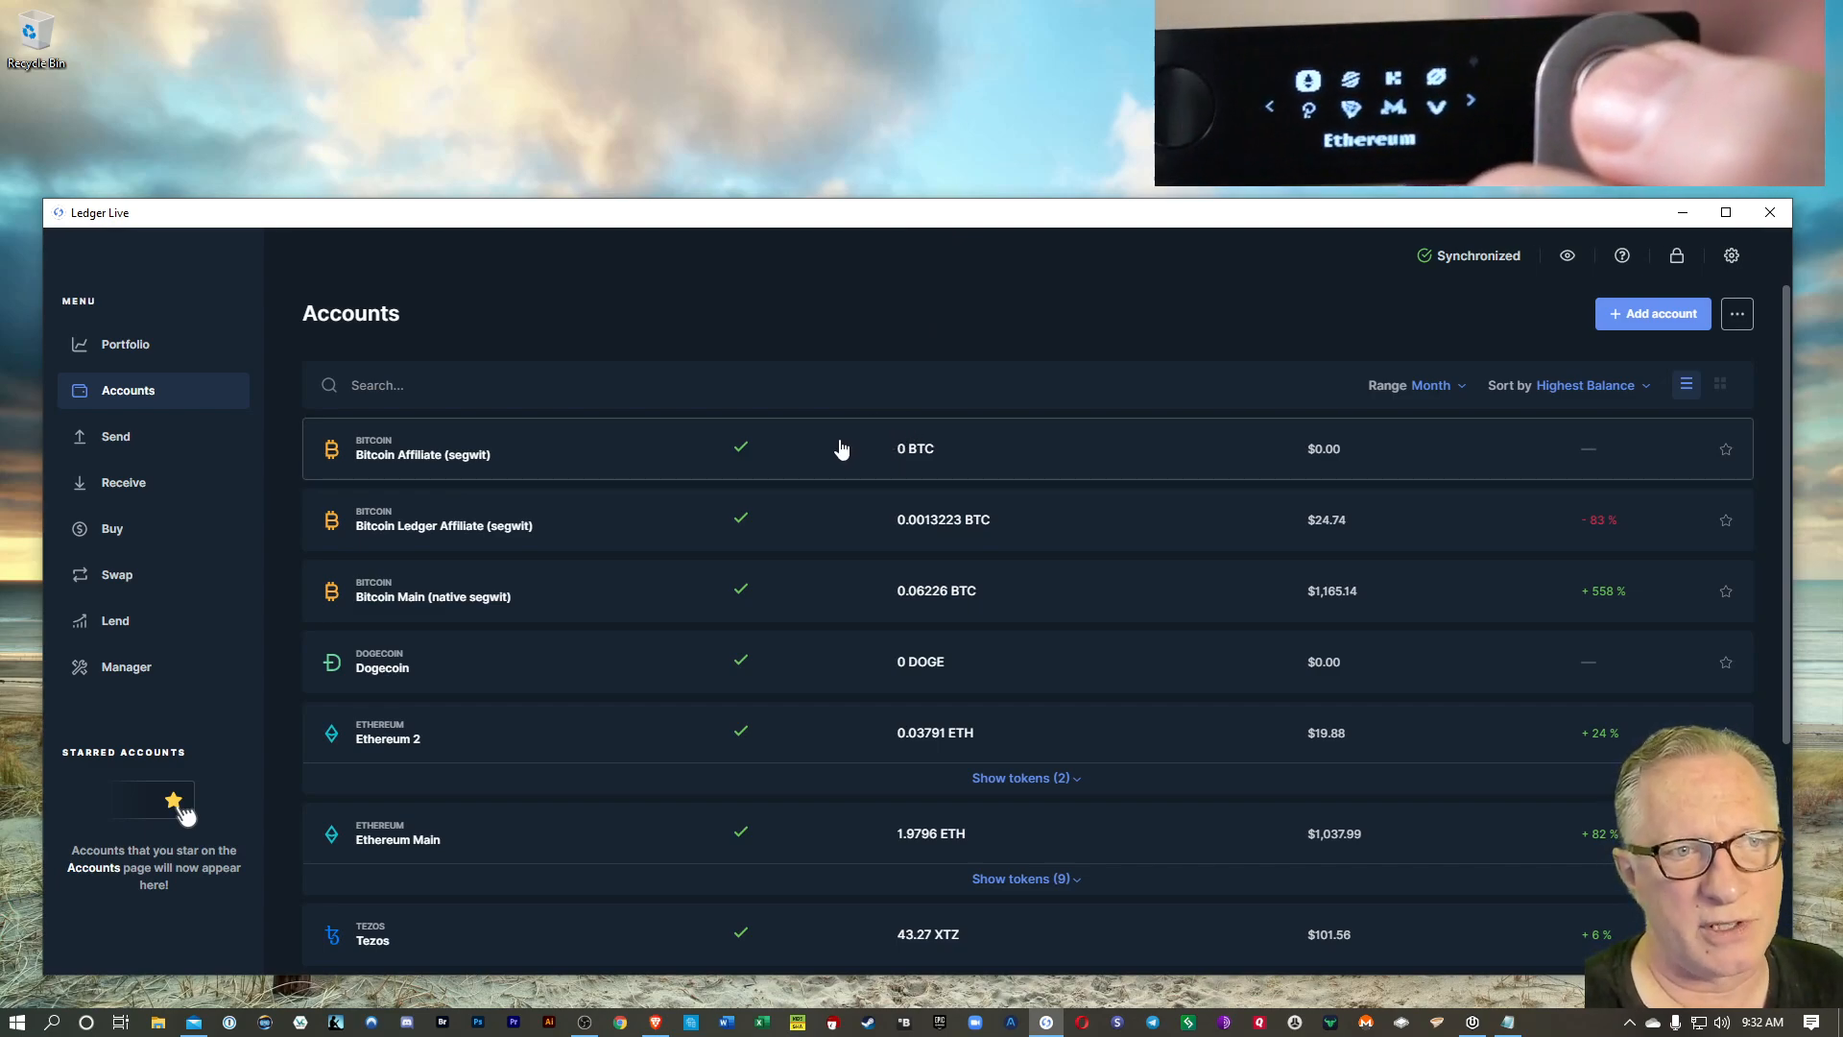
pyautogui.moveTo(740, 482)
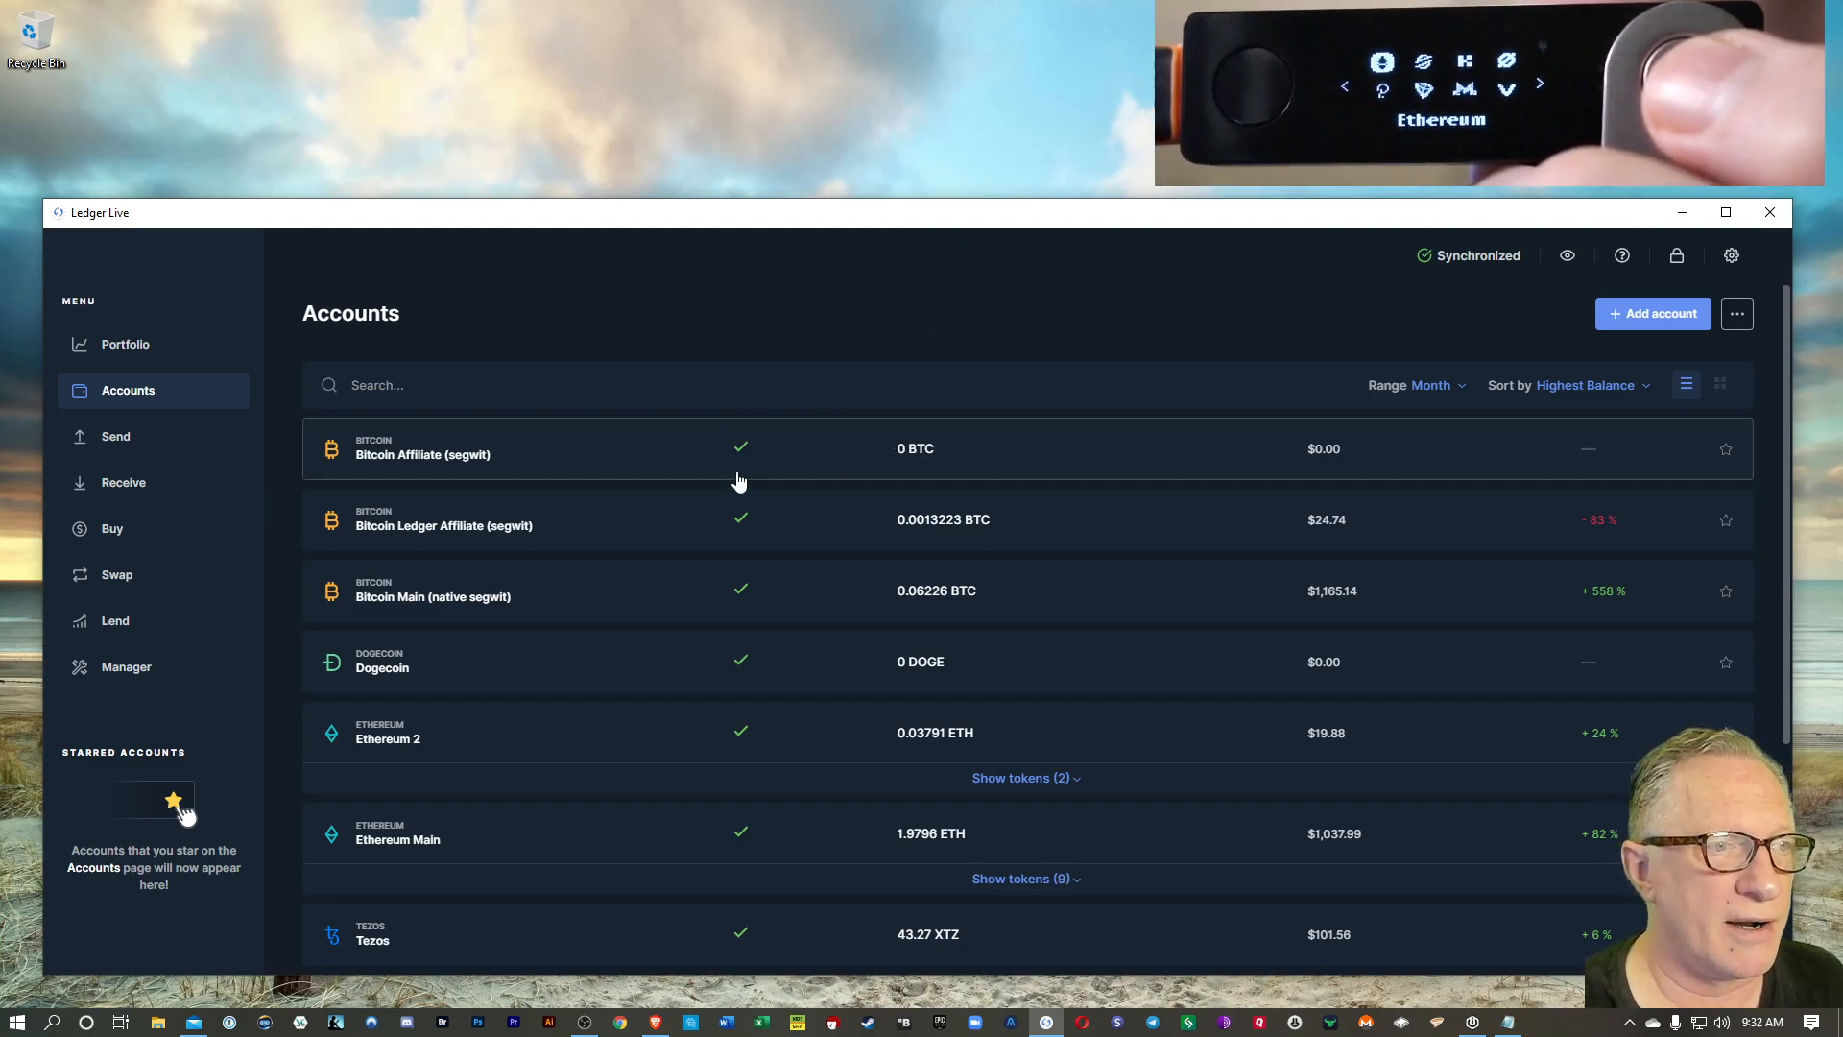
pyautogui.moveTo(740, 452)
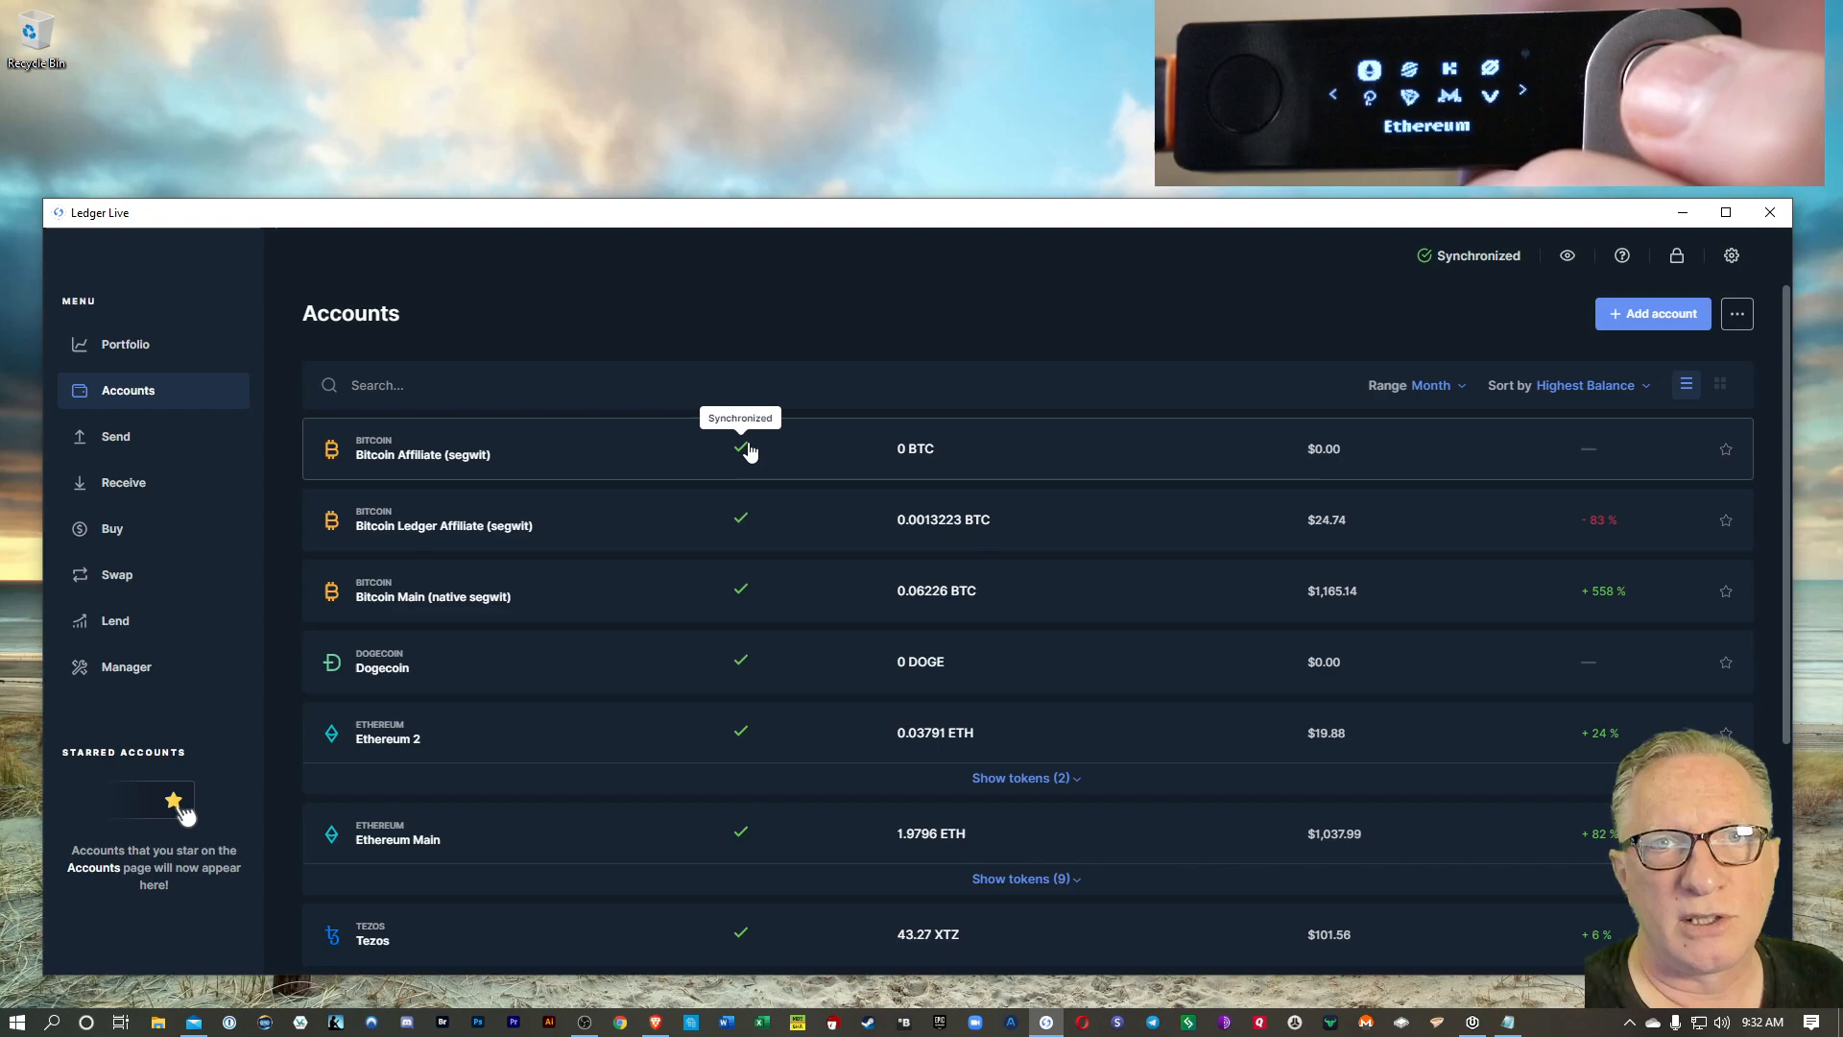